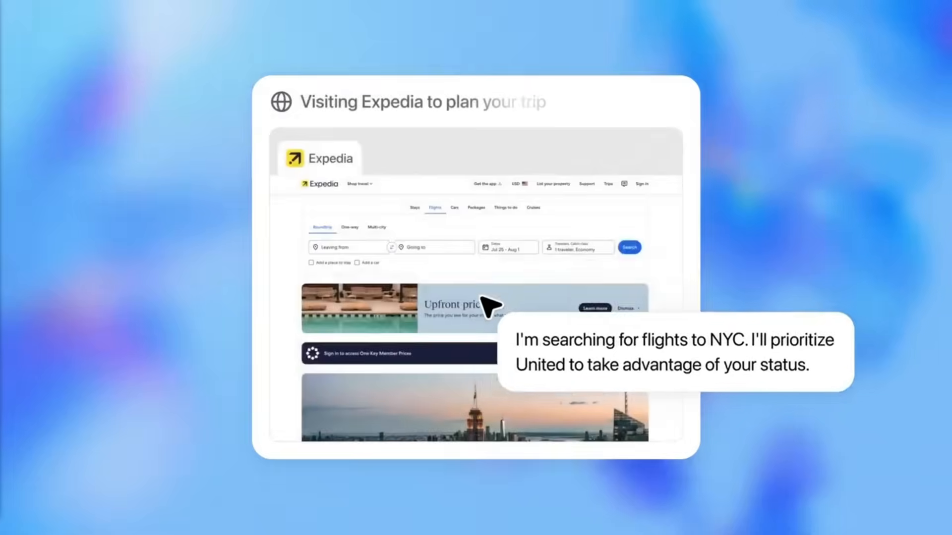
Step: Advance the ChatGPT agent's Renewable Energy deck to the Global Food Security Challenges slide
left_click(628, 247)
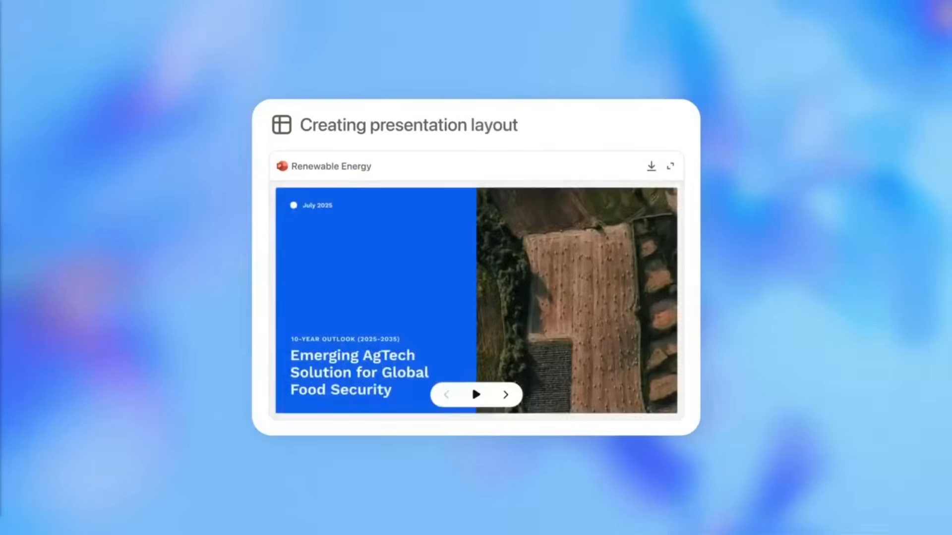
left_click(505, 394)
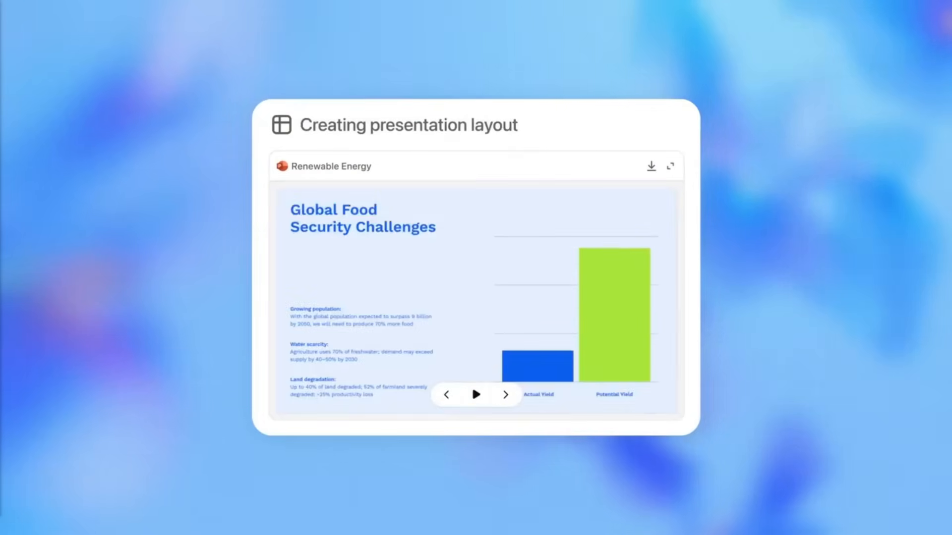
left_click(505, 395)
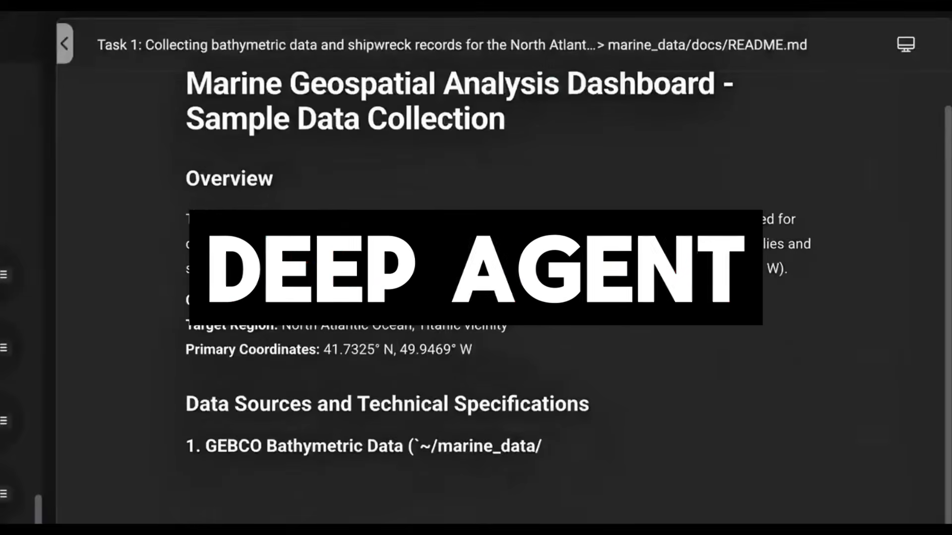
Step: Review the README and route.ts code, then show the live Marine Analysis Suite dashboard preview
scroll("down", 3)
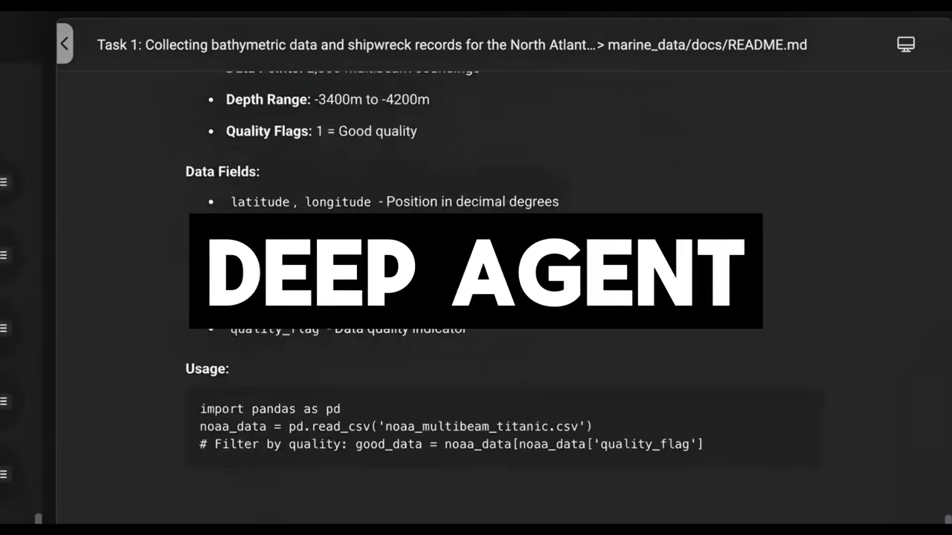
scroll("down", 3)
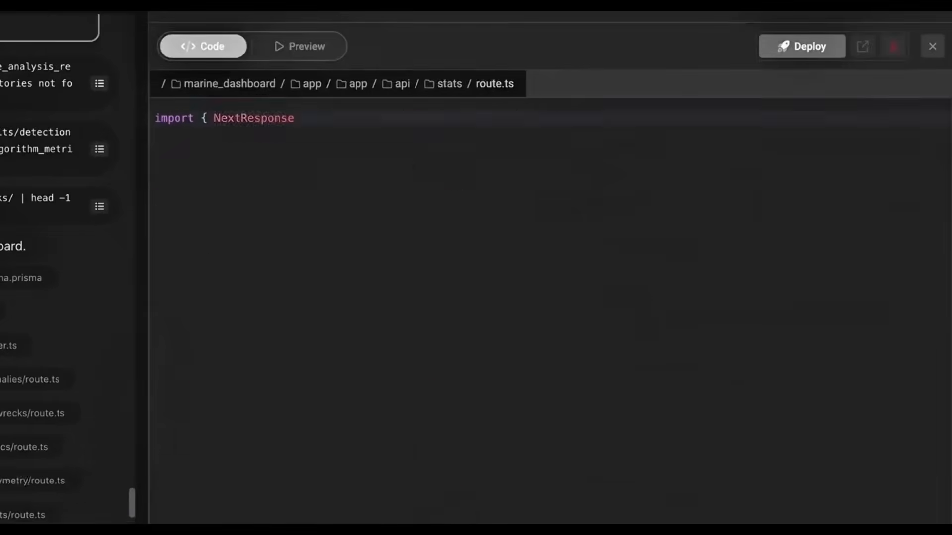
left_click(536, 34)
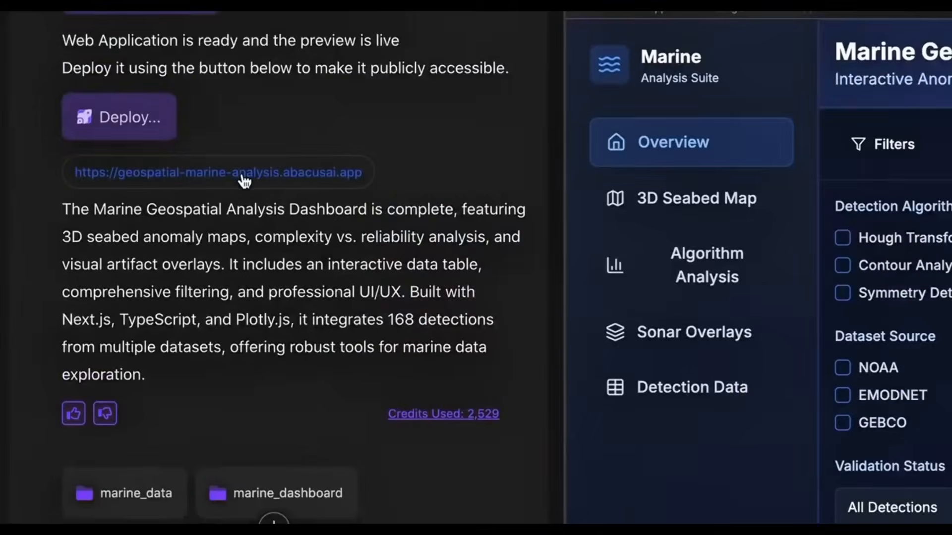
left_click(217, 172)
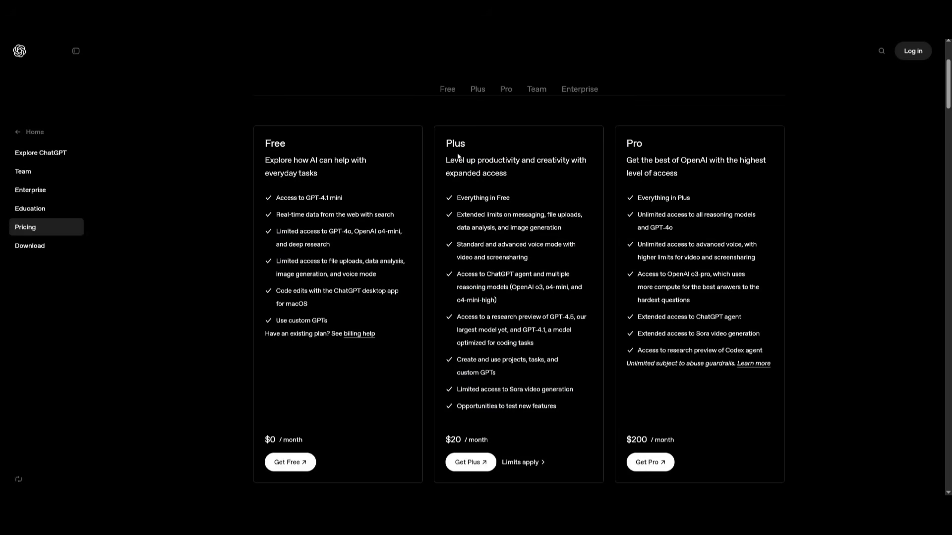
mouse_move(449, 139)
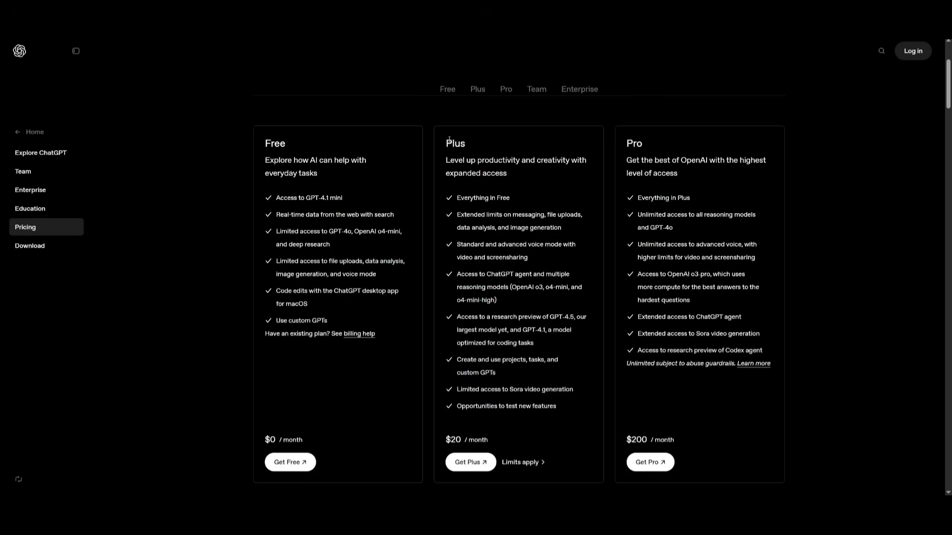
mouse_move(719, 242)
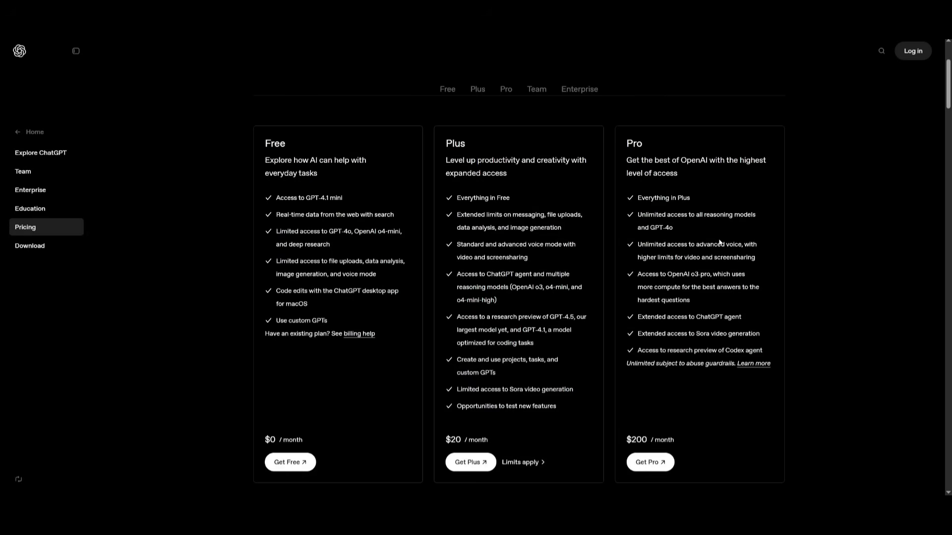
mouse_move(588, 379)
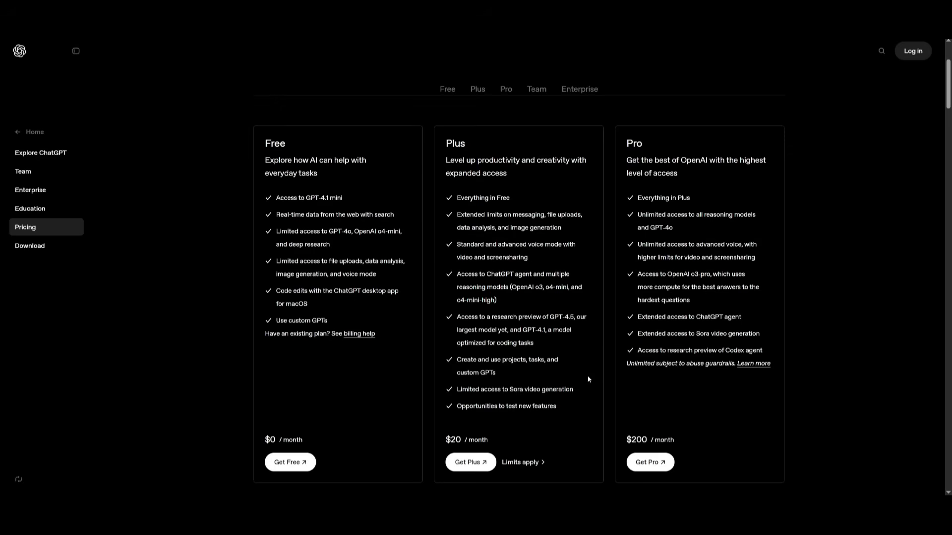
mouse_move(442, 286)
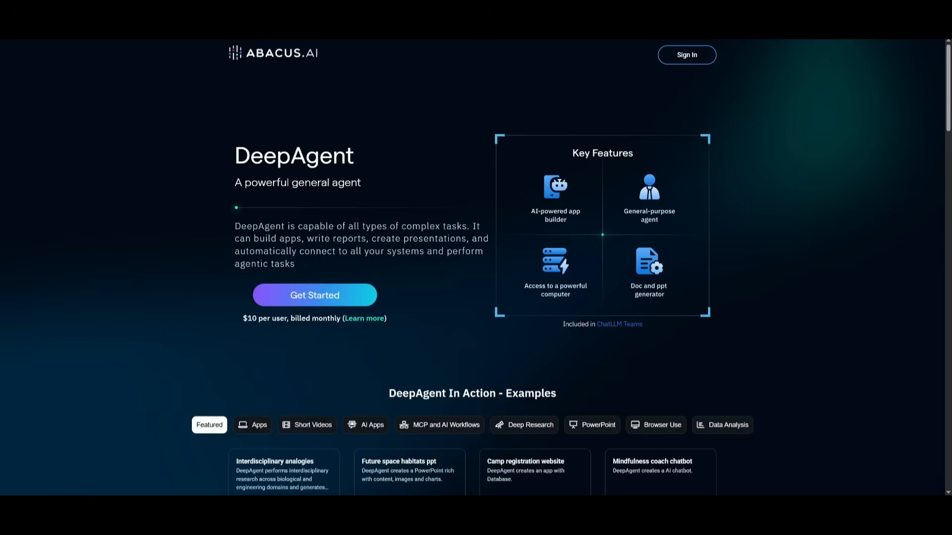
mouse_move(236, 318)
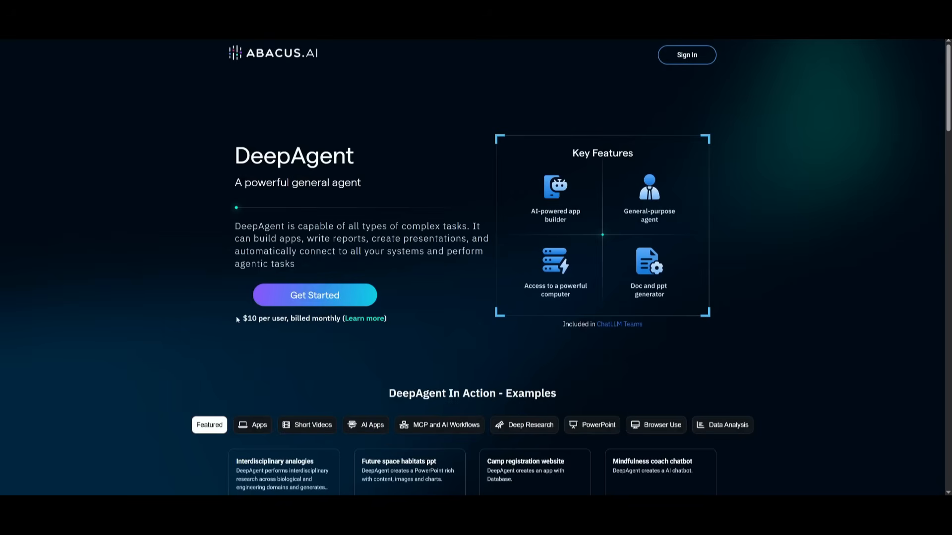
mouse_move(239, 318)
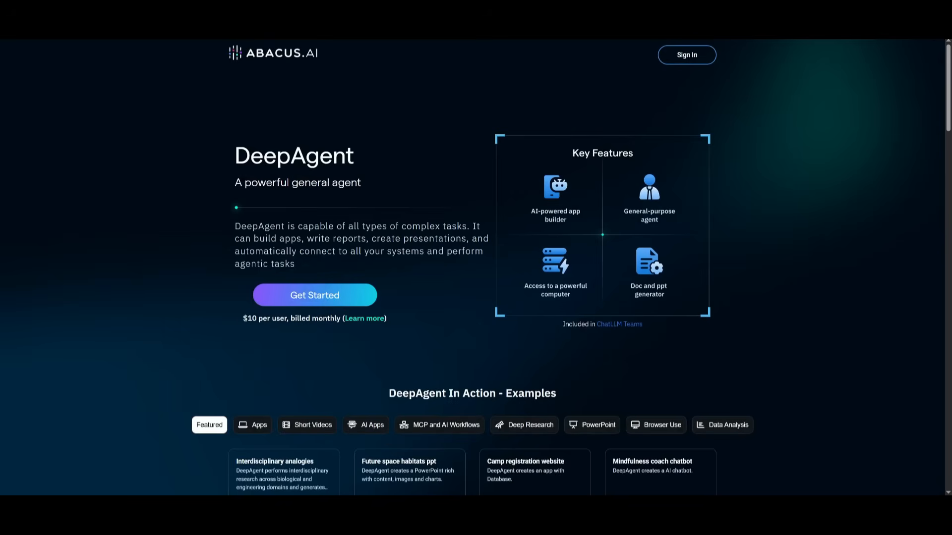
Step: Scroll the DeepAgent landing page down to the Bonus Access to ChatLLM feature grid
scroll("down", 3)
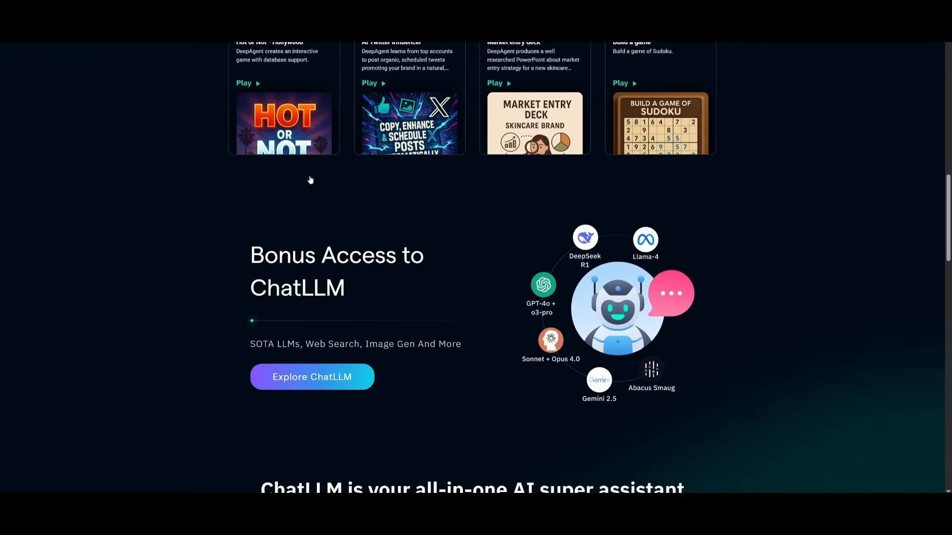
scroll("down", 3)
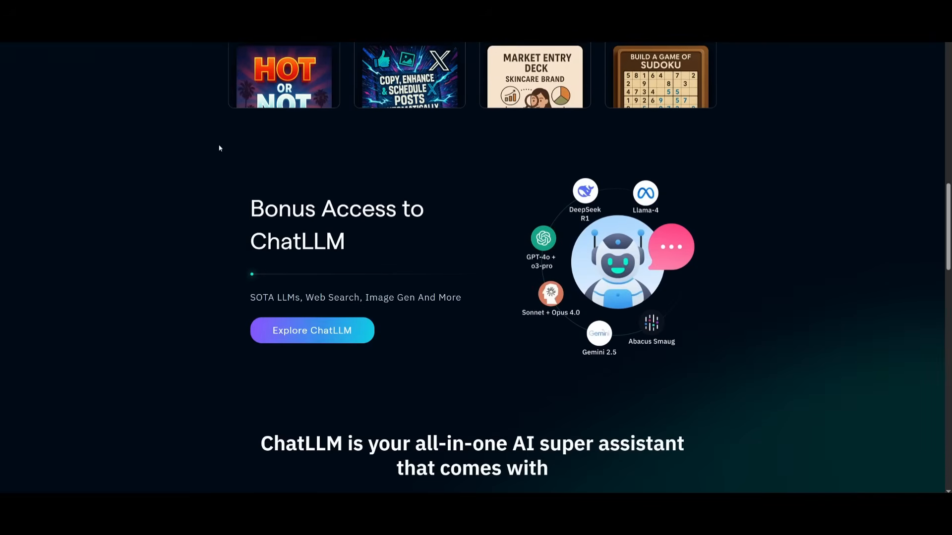
scroll("down", 3)
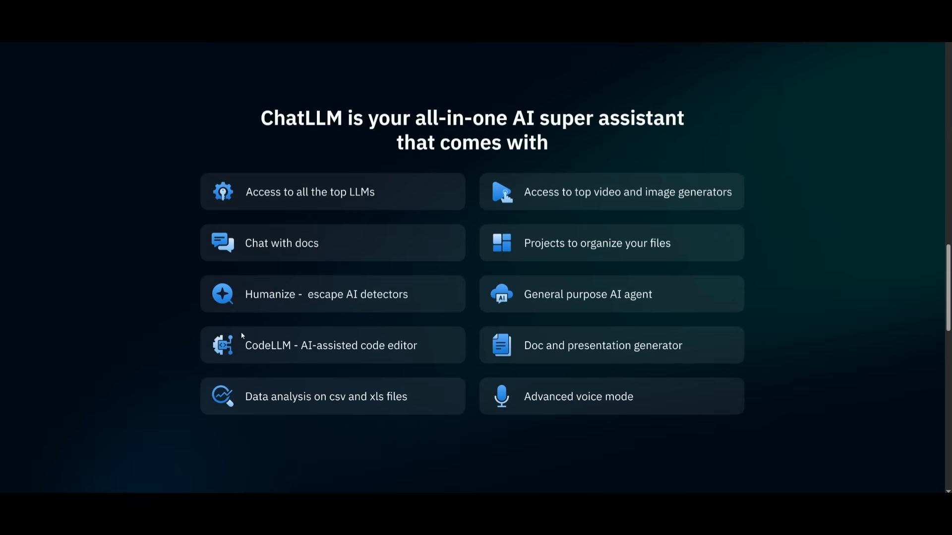
mouse_move(297, 320)
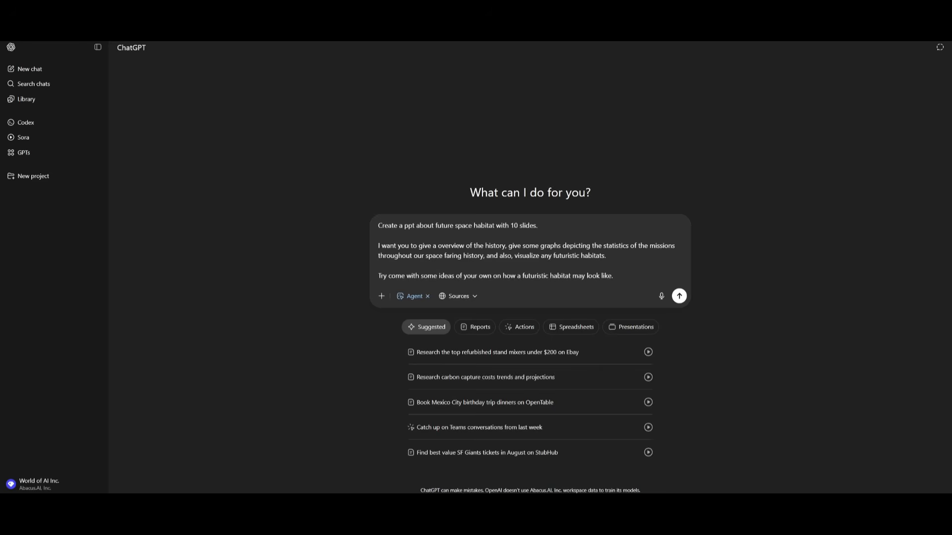
mouse_move(408, 76)
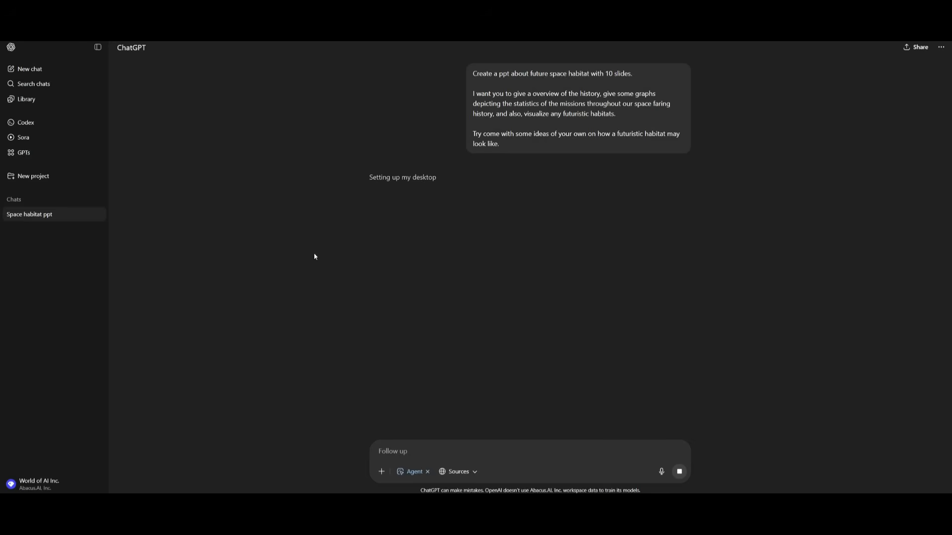
mouse_move(448, 297)
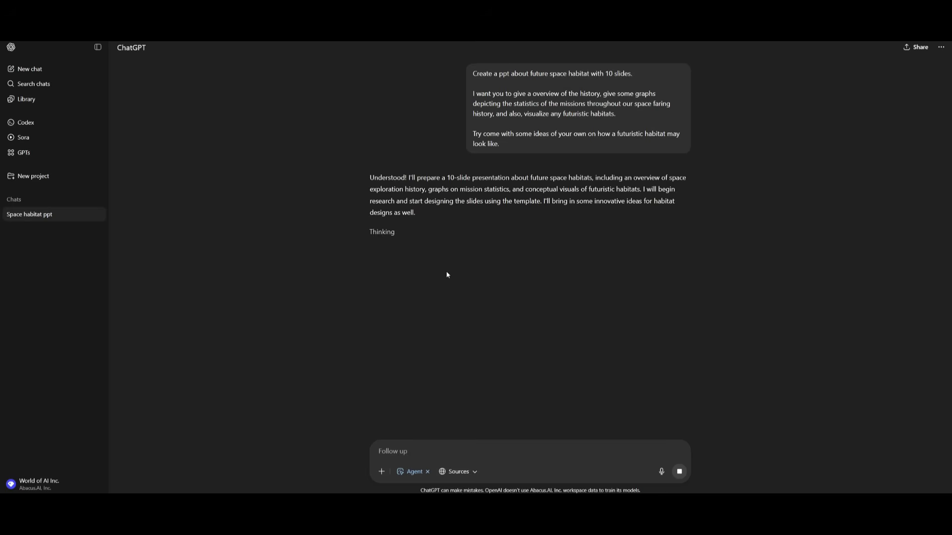
mouse_move(527, 82)
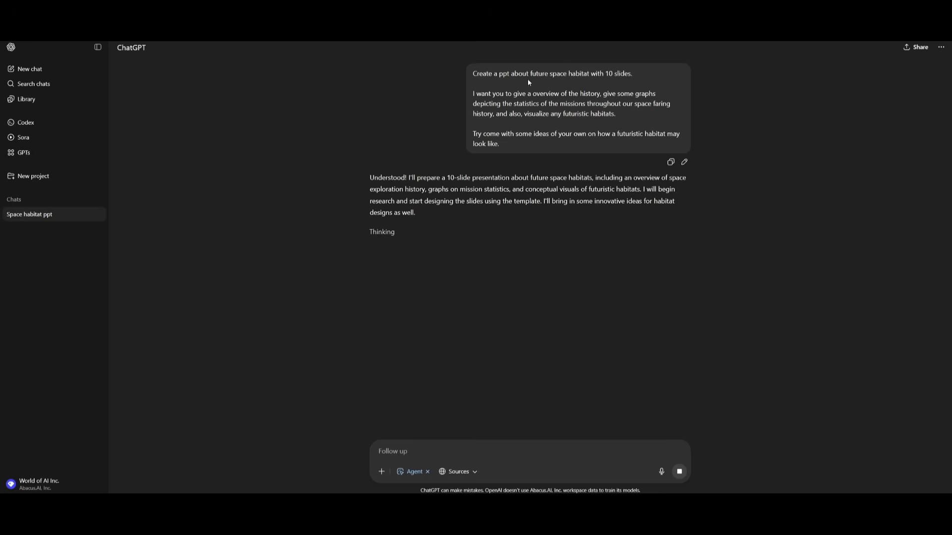
mouse_move(594, 70)
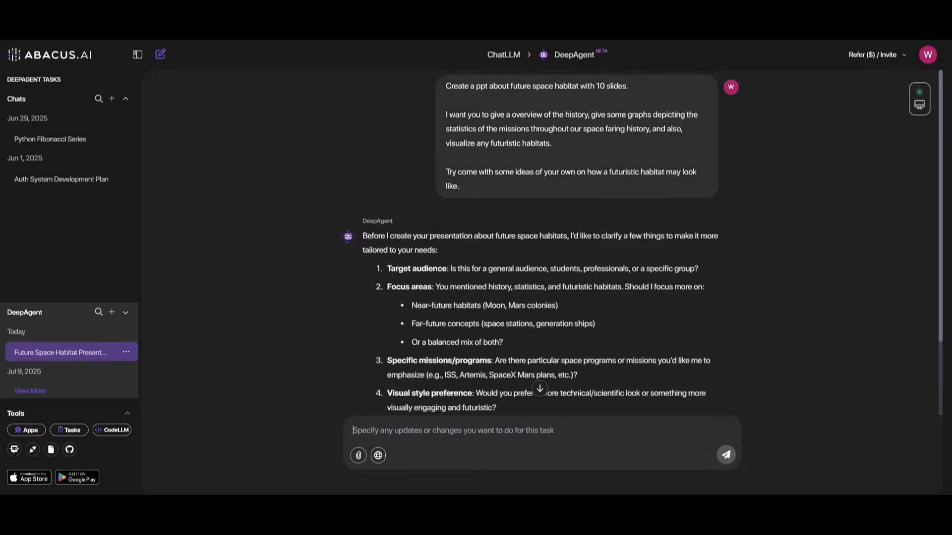
Step: Scroll to DeepAgent's clarifying questions for the space habitats presentation request
scroll("down", 3)
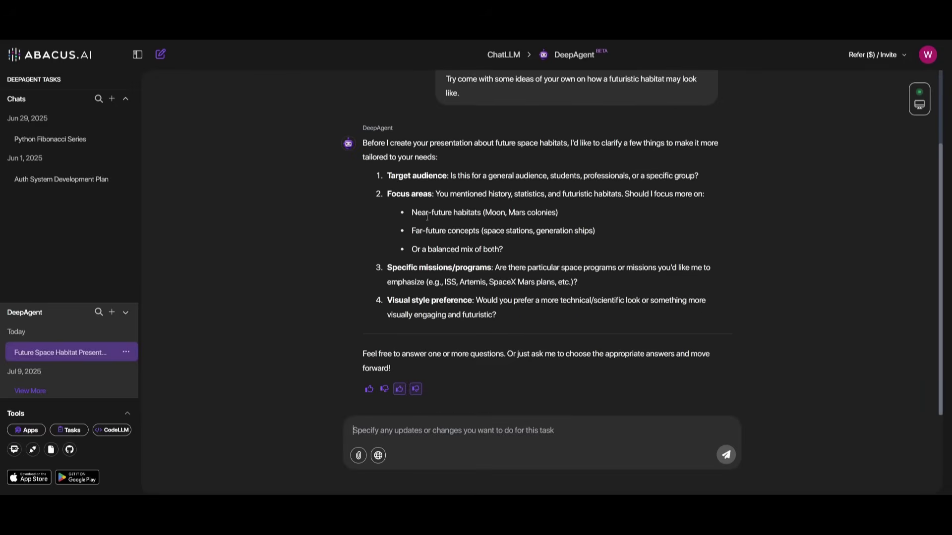
mouse_move(457, 229)
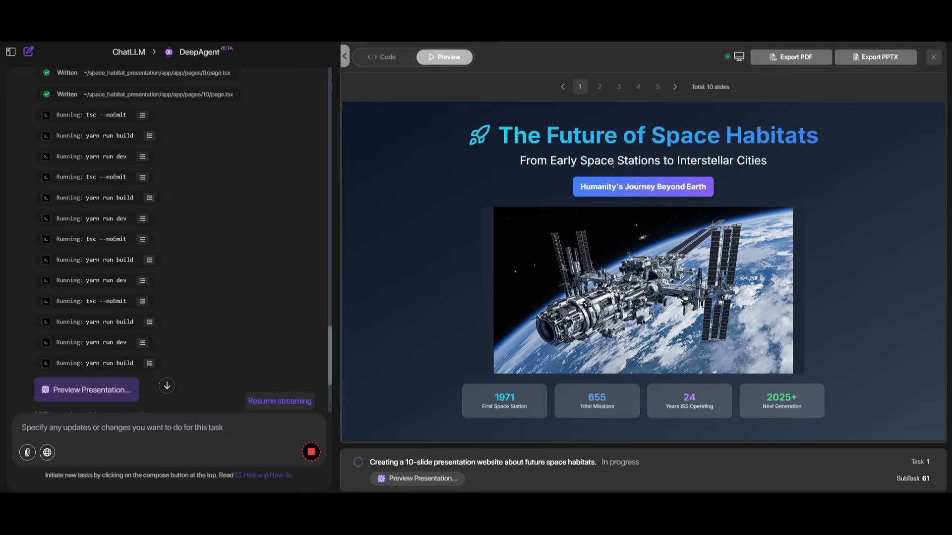
mouse_move(497, 294)
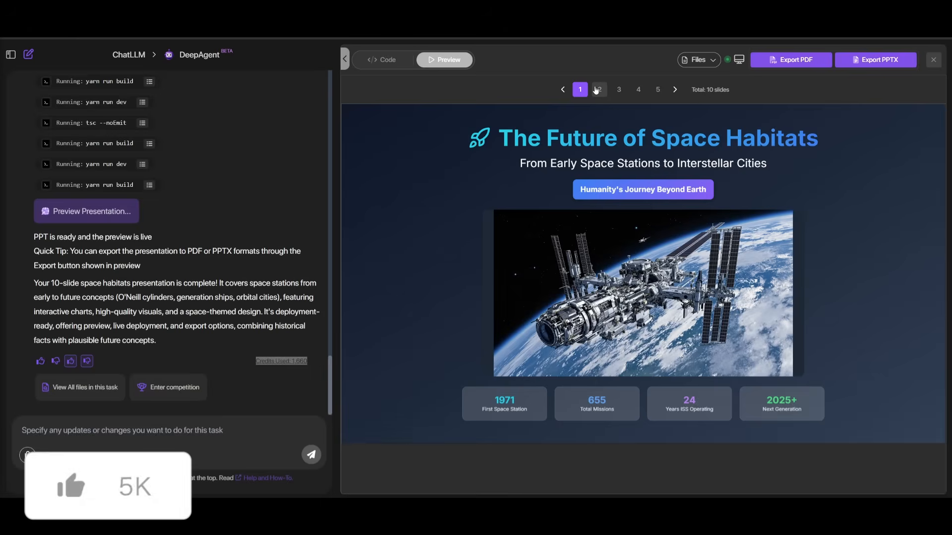
Step: Step through Early Space Stations and Generation Ships to the final slide, The Future Awaits
left_click(599, 89)
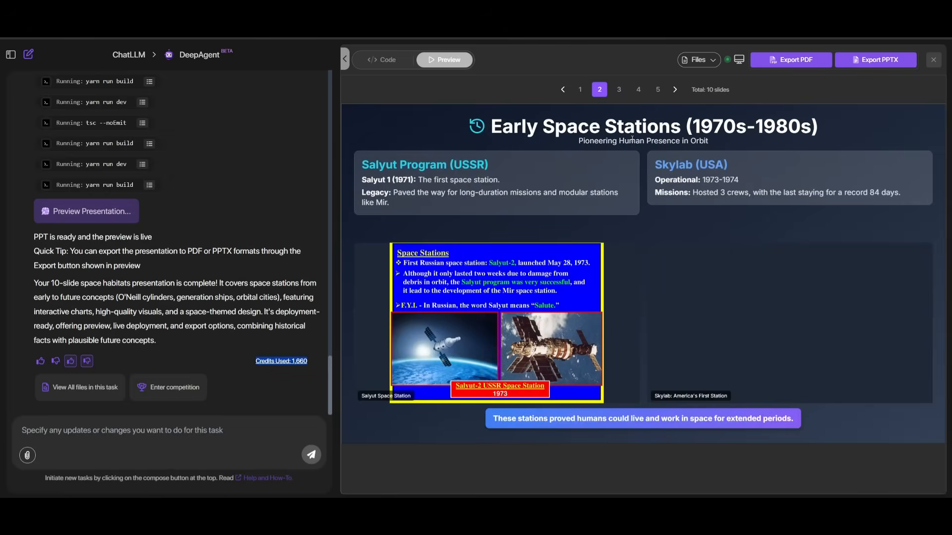
mouse_move(544, 153)
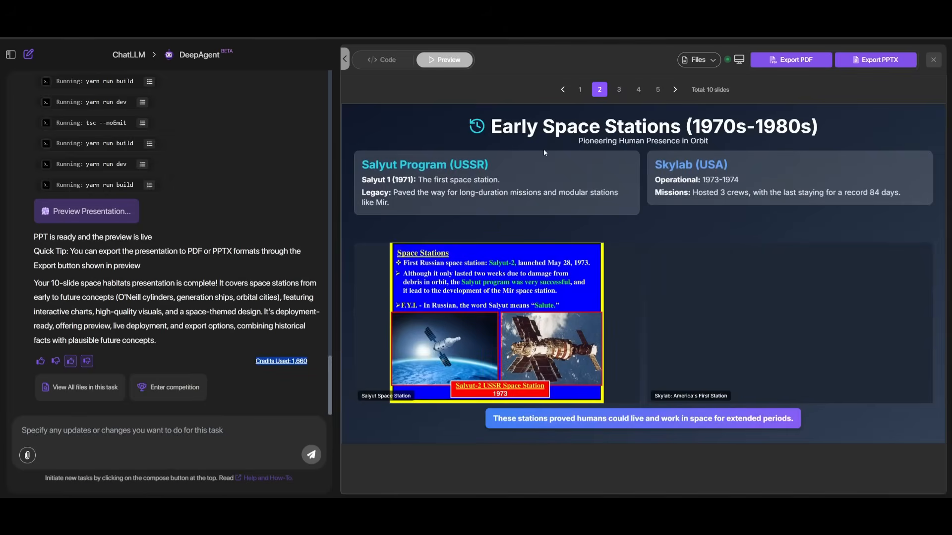
mouse_move(582, 185)
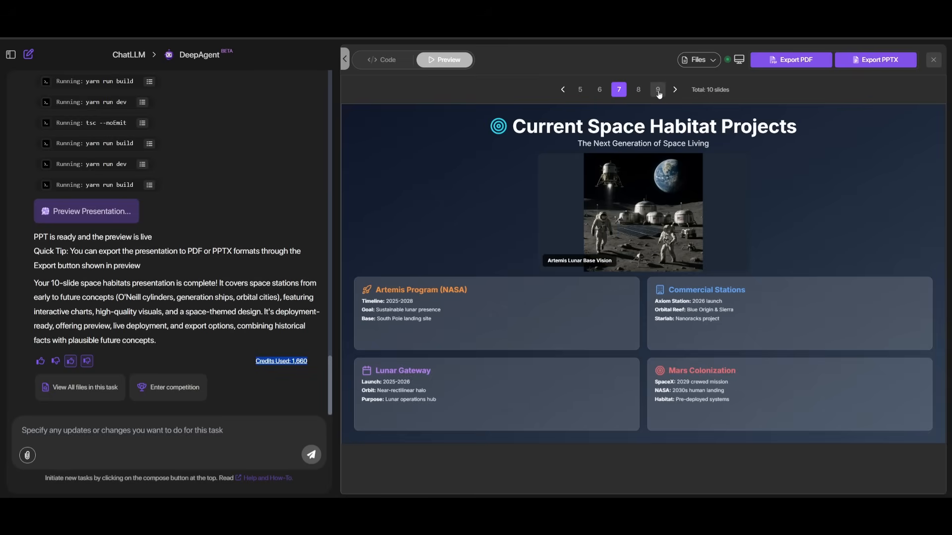
left_click(674, 90)
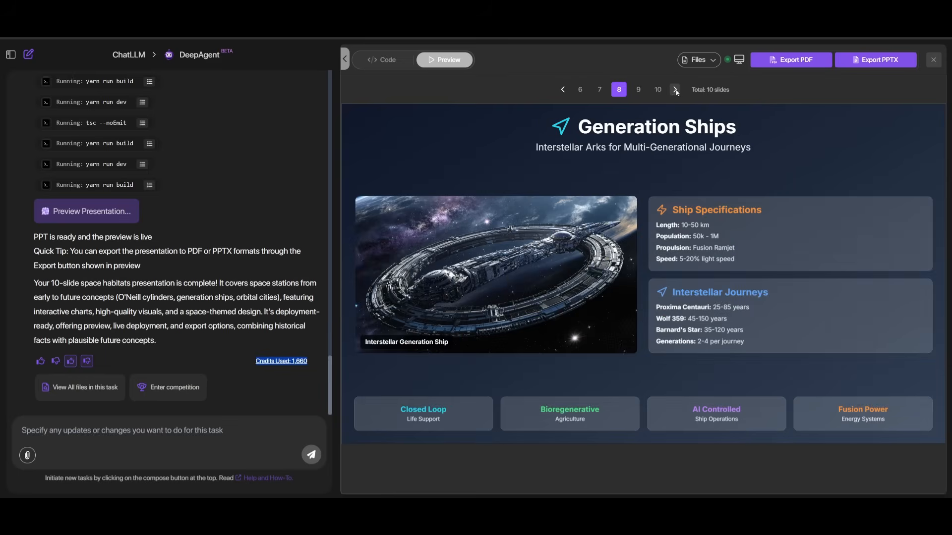
left_click(674, 89)
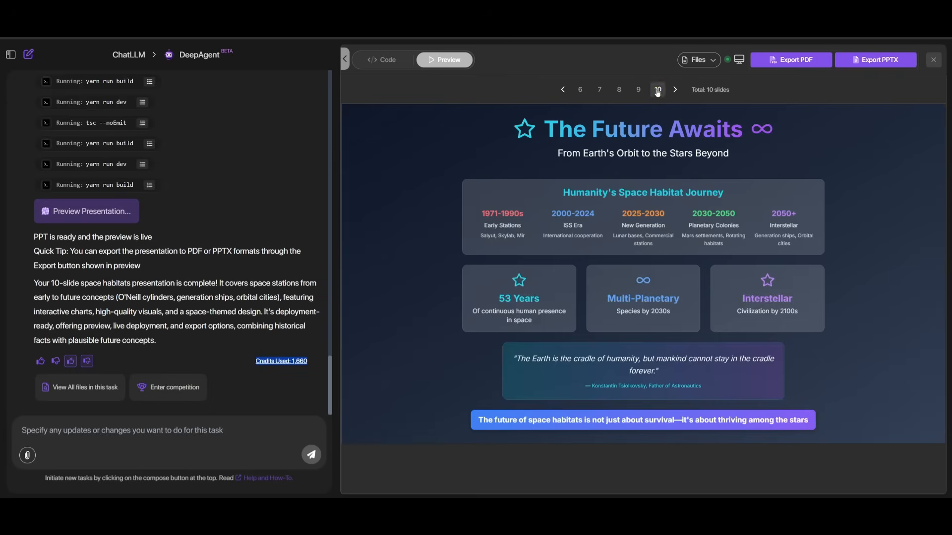
left_click(658, 89)
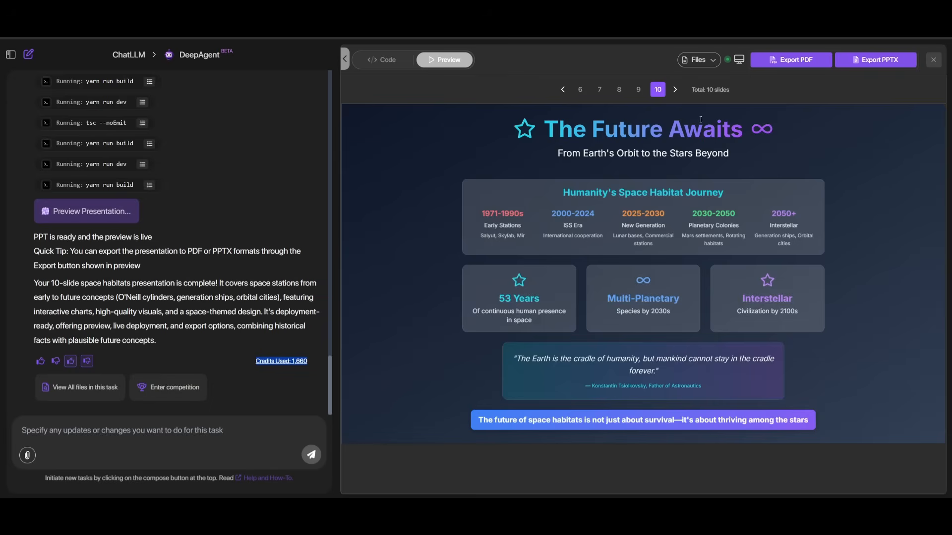
mouse_move(836, 56)
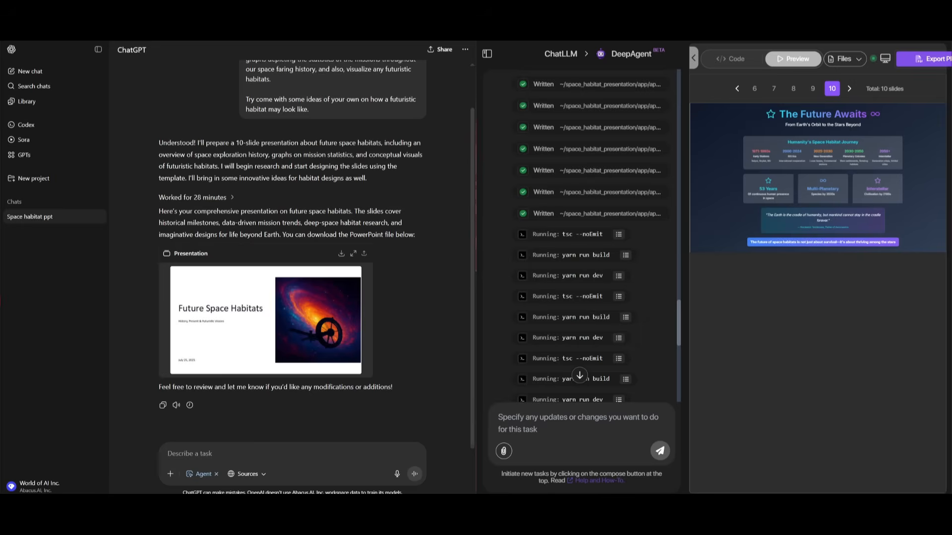
mouse_move(810, 205)
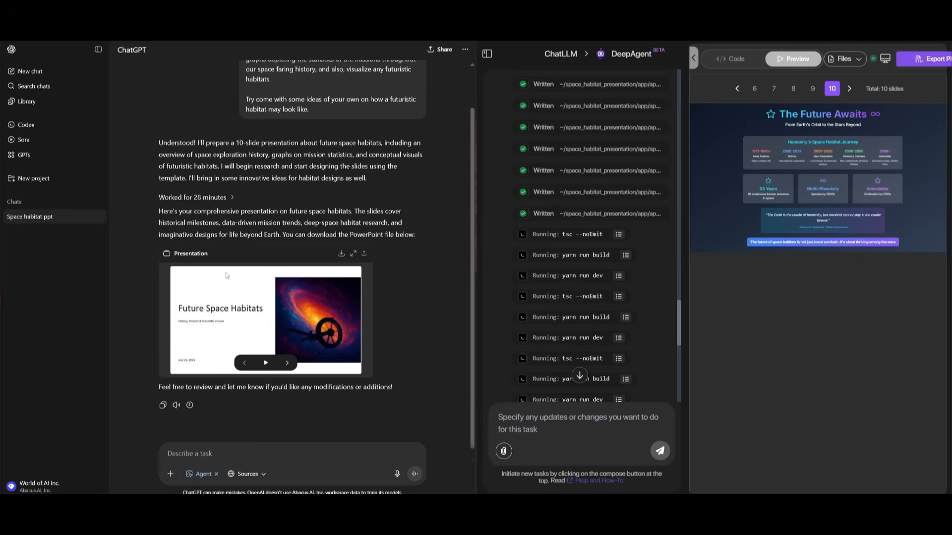
mouse_move(216, 289)
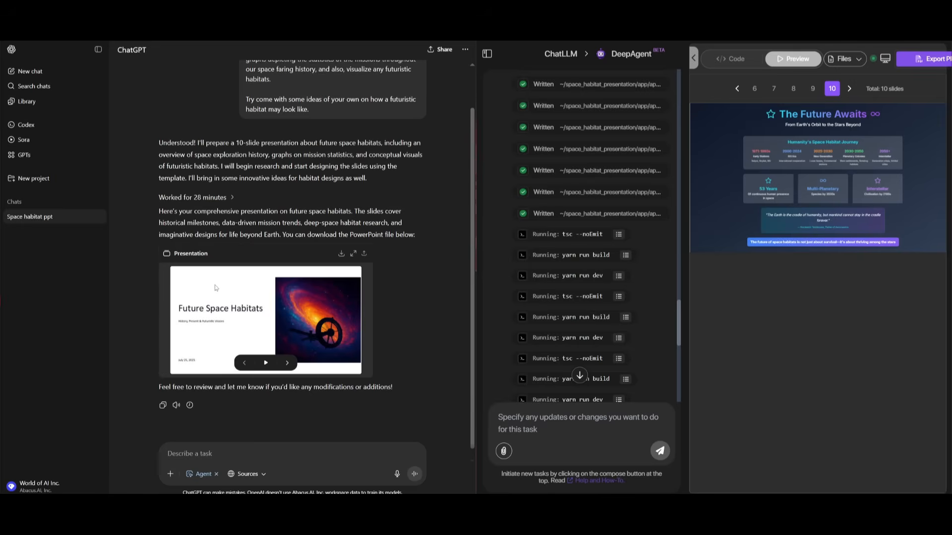
mouse_move(151, 194)
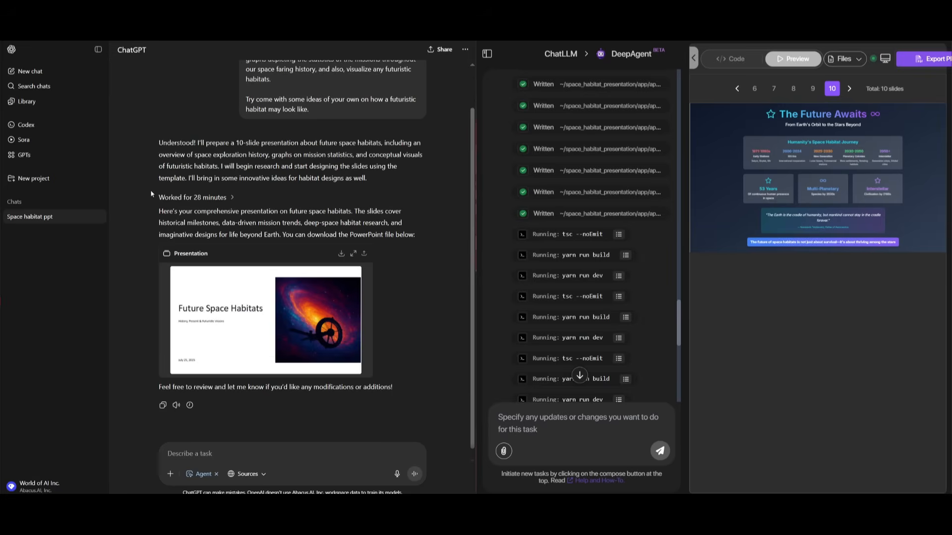
mouse_move(193, 197)
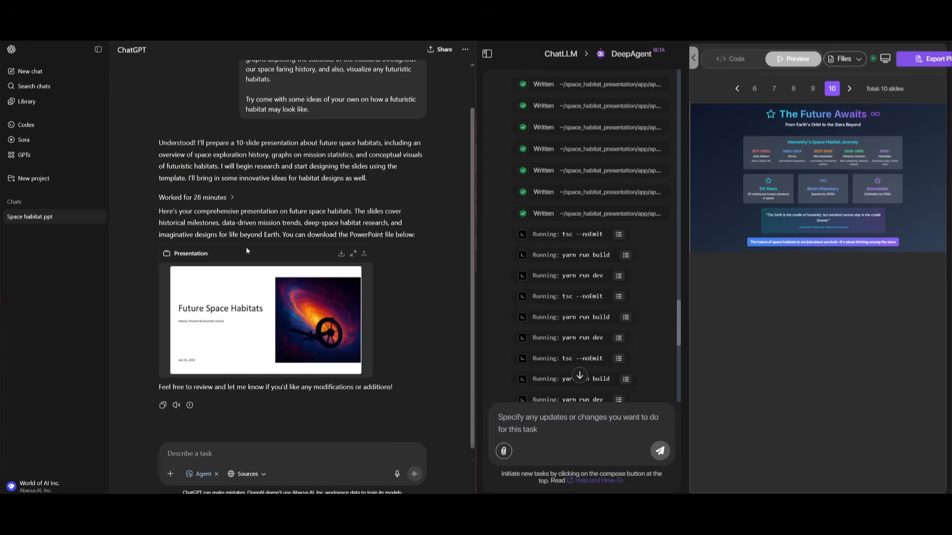
Step: Open ChatGPT's Future Space Habitats presentation card in the full slide preview
left_click(354, 253)
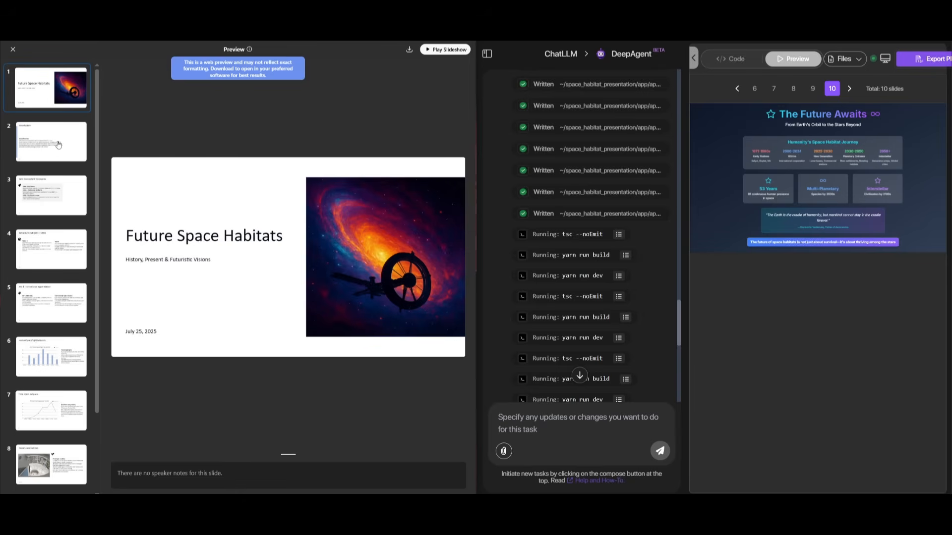
Step: View the Mir & ISS, Time Spent in Space, Deep Space Habitats, Future Concepts and Conclusion slides
left_click(50, 142)
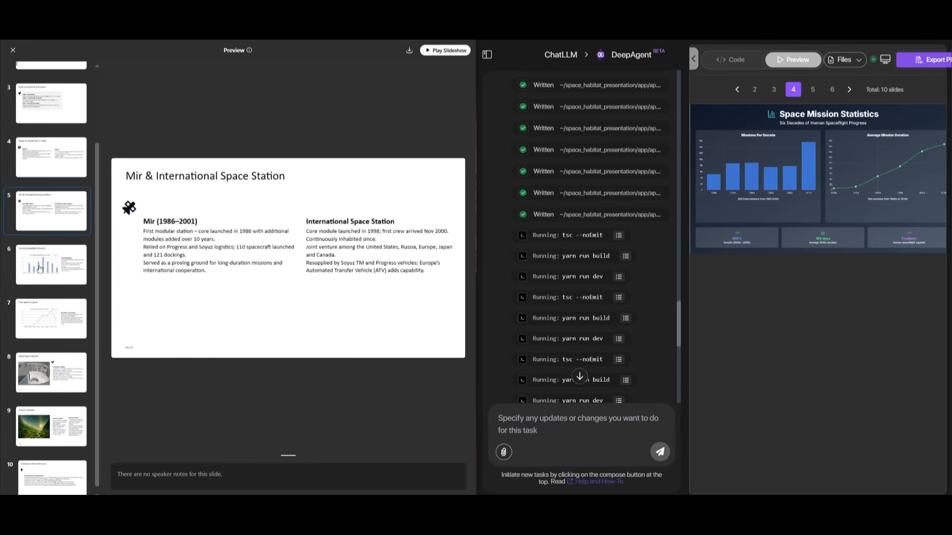
left_click(51, 319)
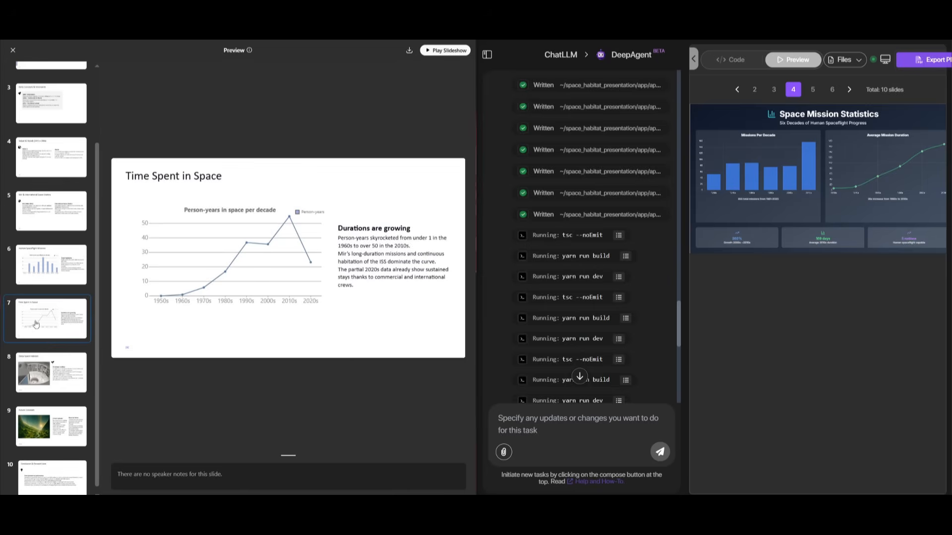
mouse_move(68, 369)
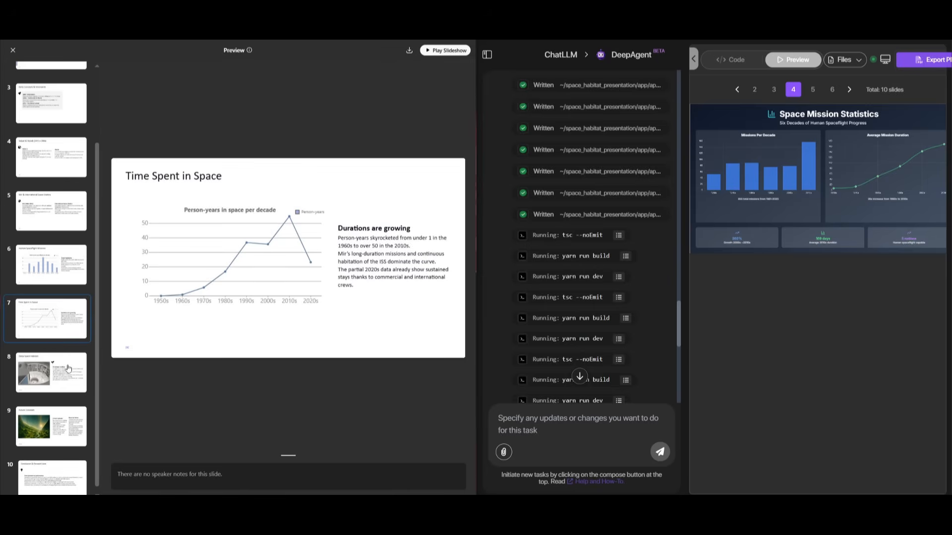
left_click(50, 372)
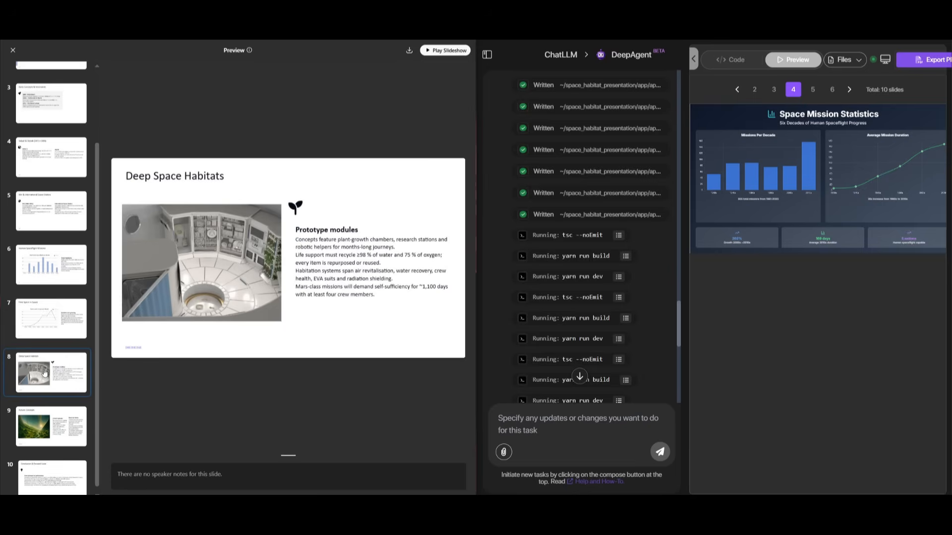
left_click(50, 425)
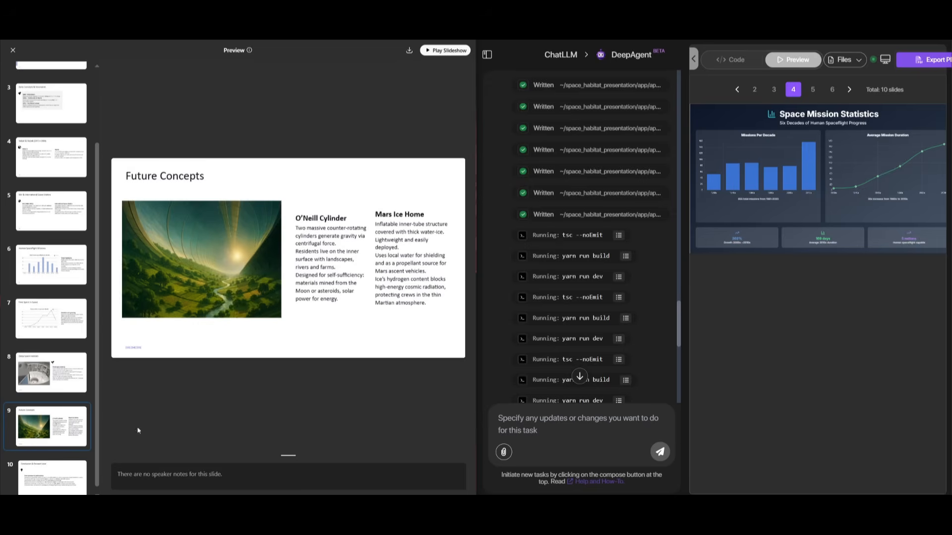
left_click(51, 476)
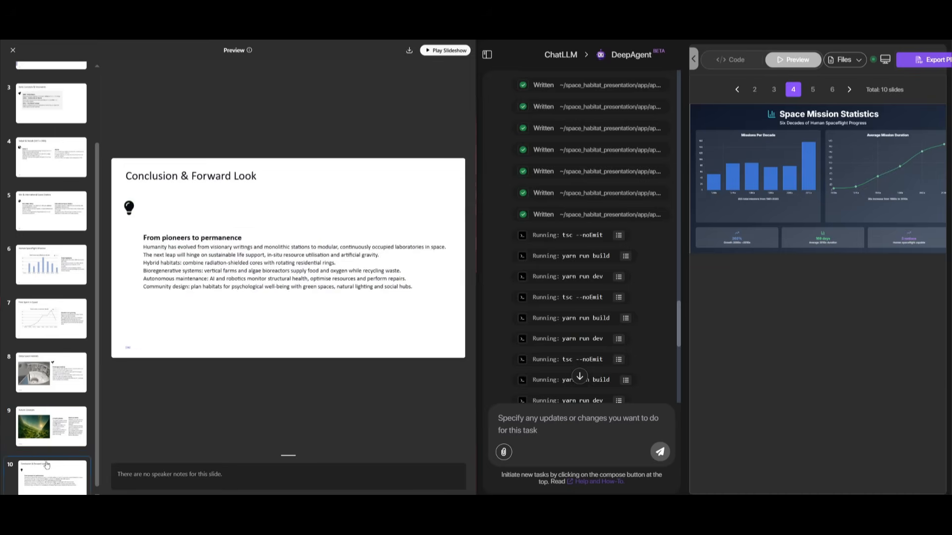
Step: Return to Future Concepts, Early Concepts & Visionaries and the Introduction, and page DeepAgent's deck back
left_click(51, 426)
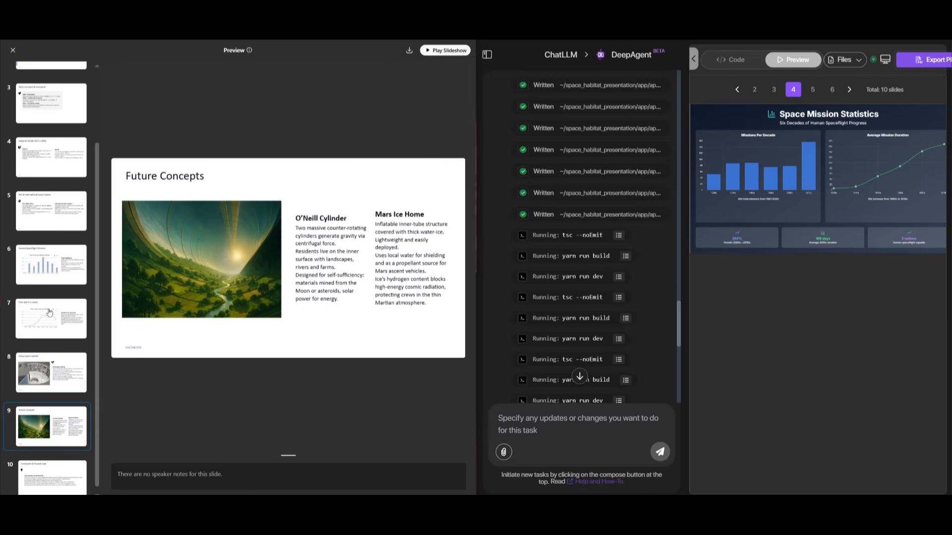
left_click(51, 211)
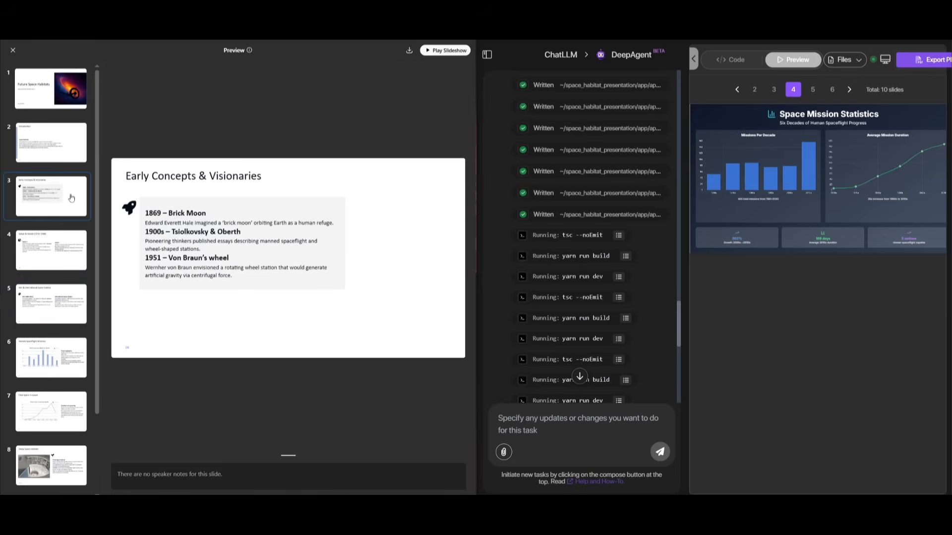
left_click(51, 141)
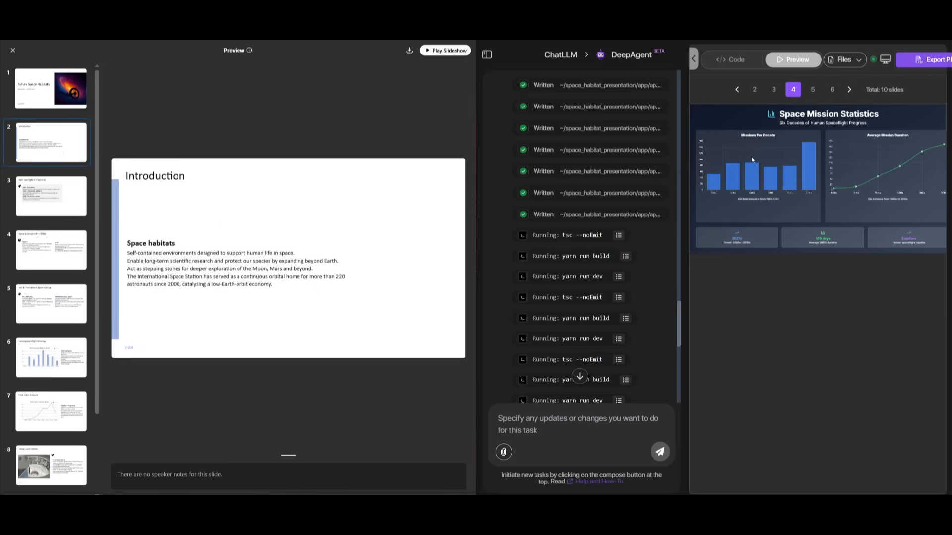
left_click(736, 90)
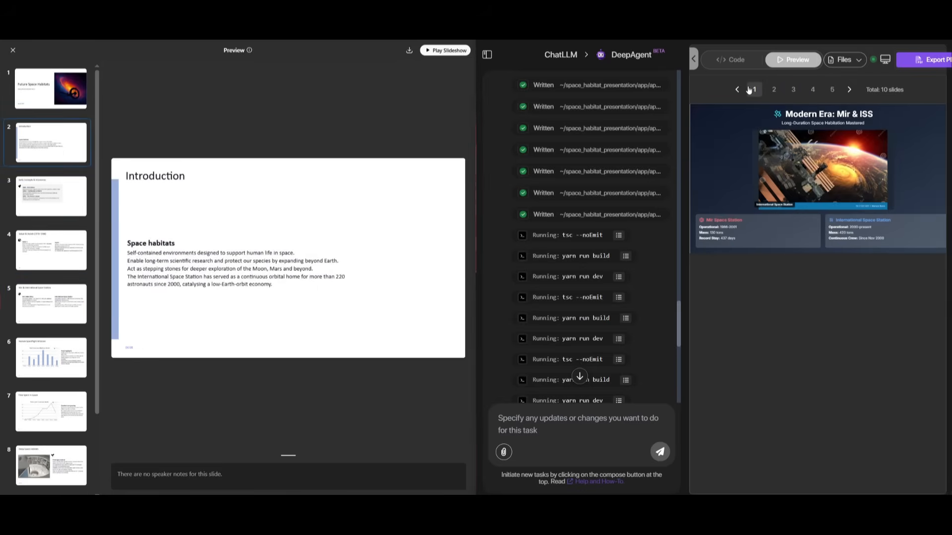
left_click(736, 89)
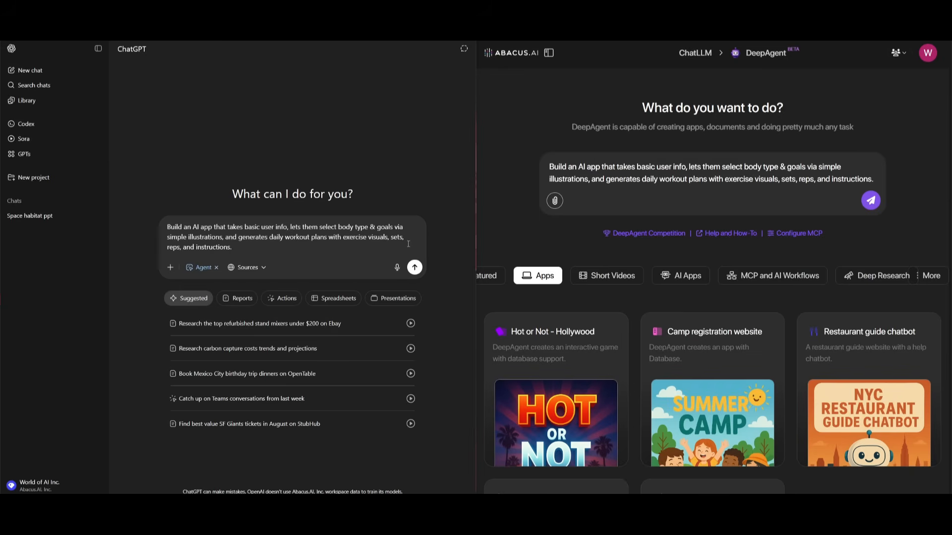
Step: Send the daily workout-plan app request to both ChatGPT and DeepAgent
left_click(415, 266)
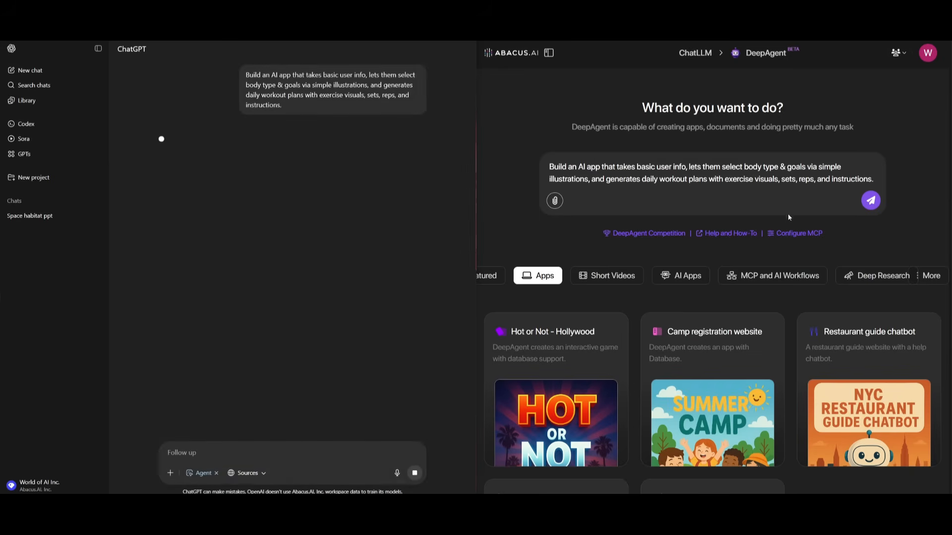
left_click(870, 201)
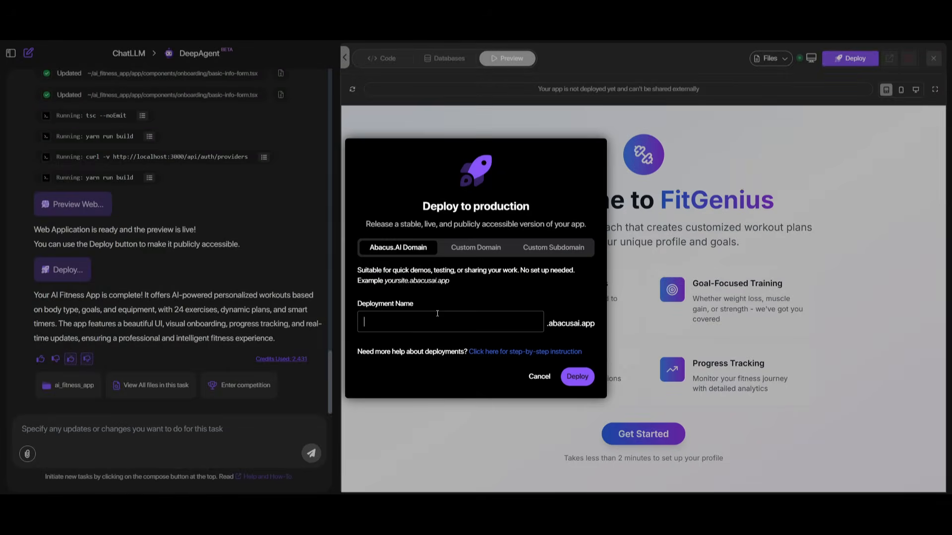
Step: Deploy FitGenius to production with the deployment name fitnessappzz
type("fitnessappzz")
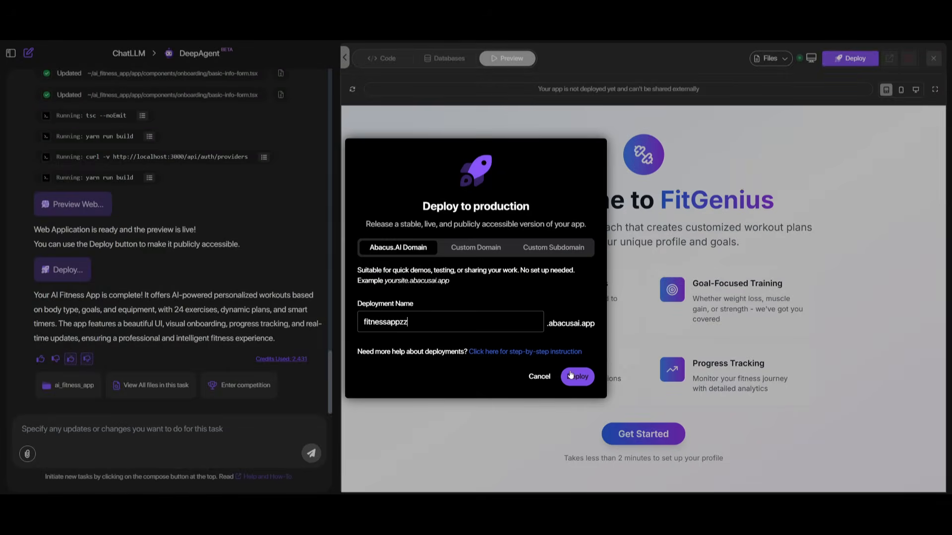
left_click(576, 376)
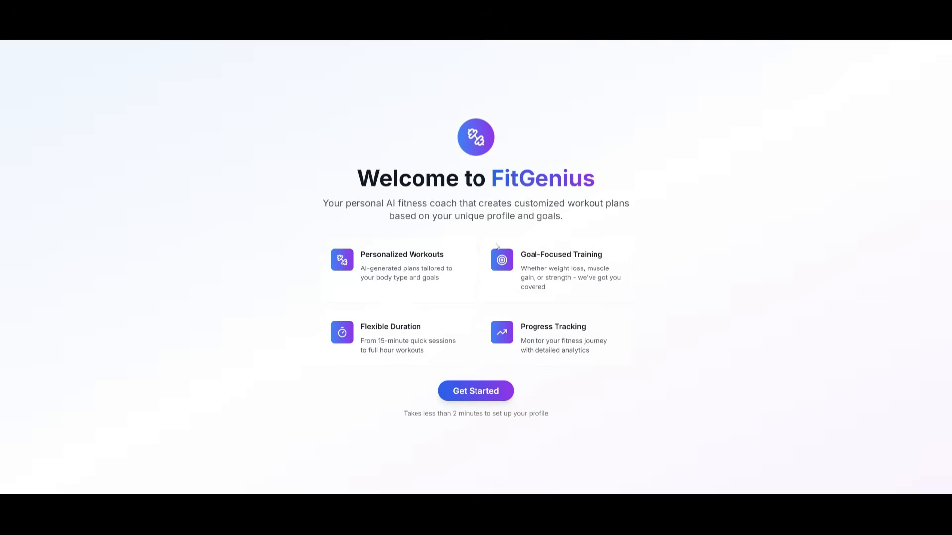
mouse_move(475, 391)
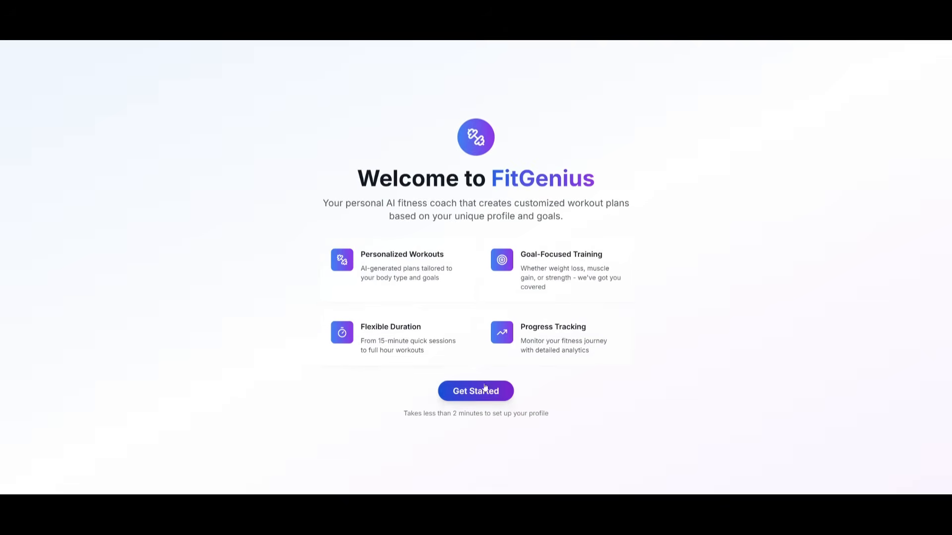
Step: Start the FitGenius profile setup and keep home equipment as the equipment choice
left_click(475, 390)
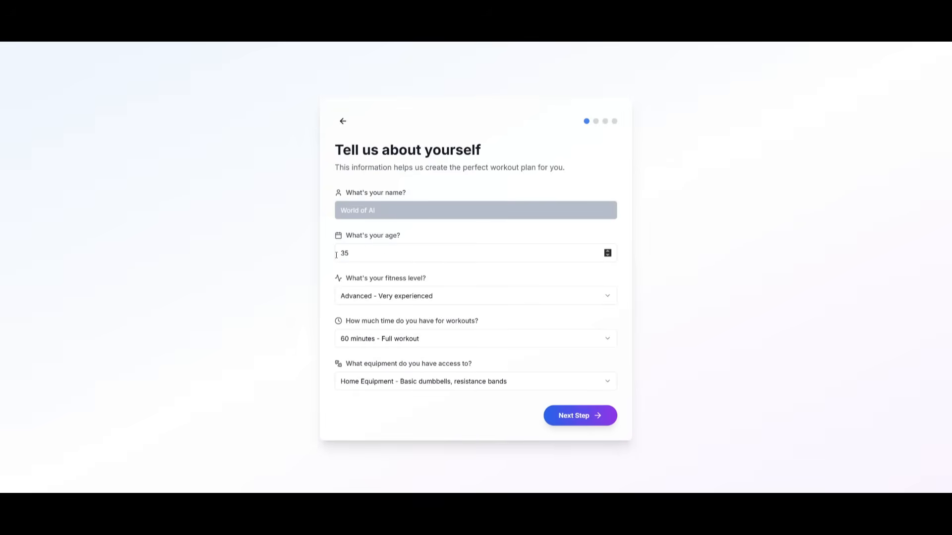
mouse_move(374, 336)
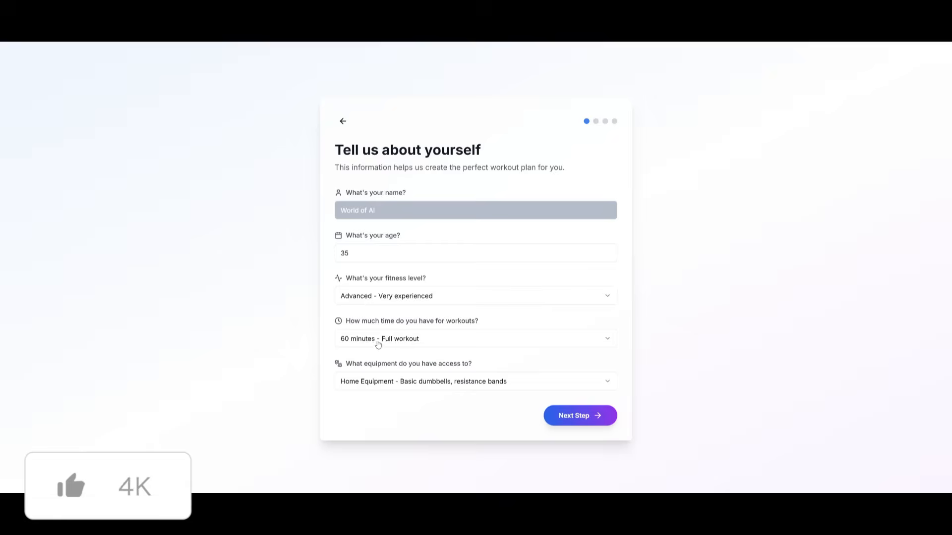
left_click(475, 381)
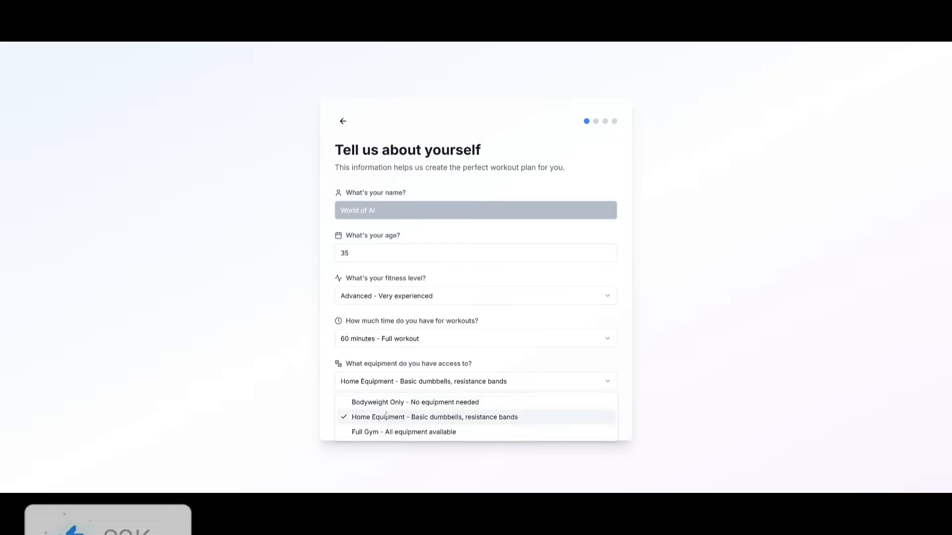
left_click(434, 417)
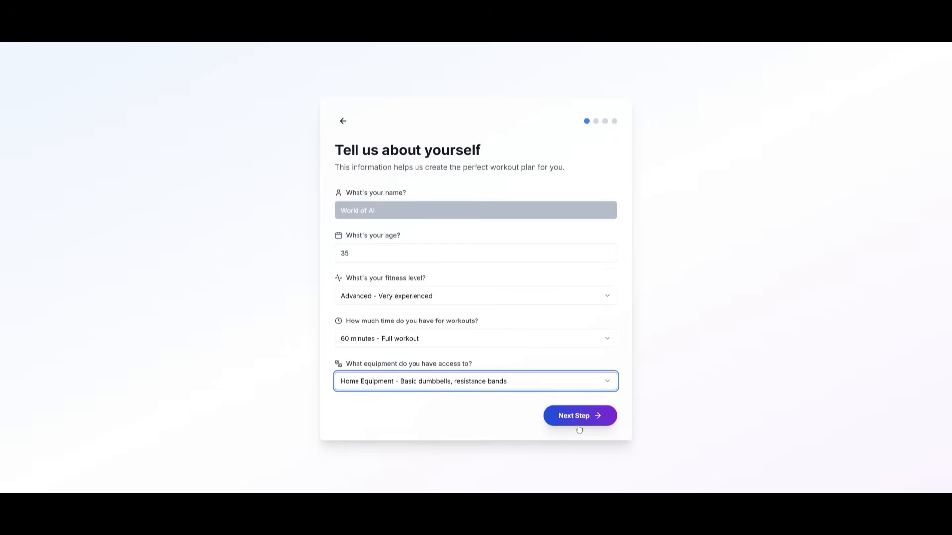
left_click(578, 416)
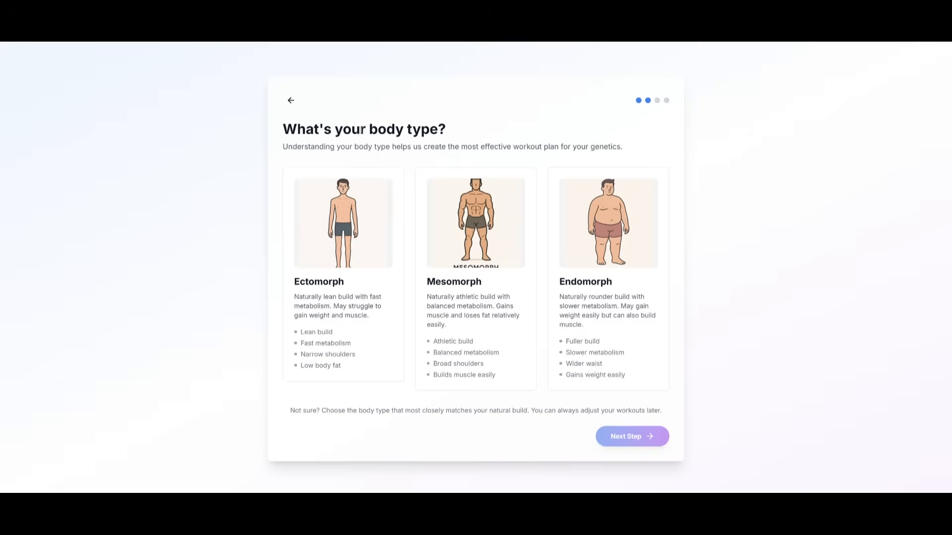
Step: Choose Mesomorph body type and Muscle Gain goal, then create the personalized workout plan
left_click(475, 277)
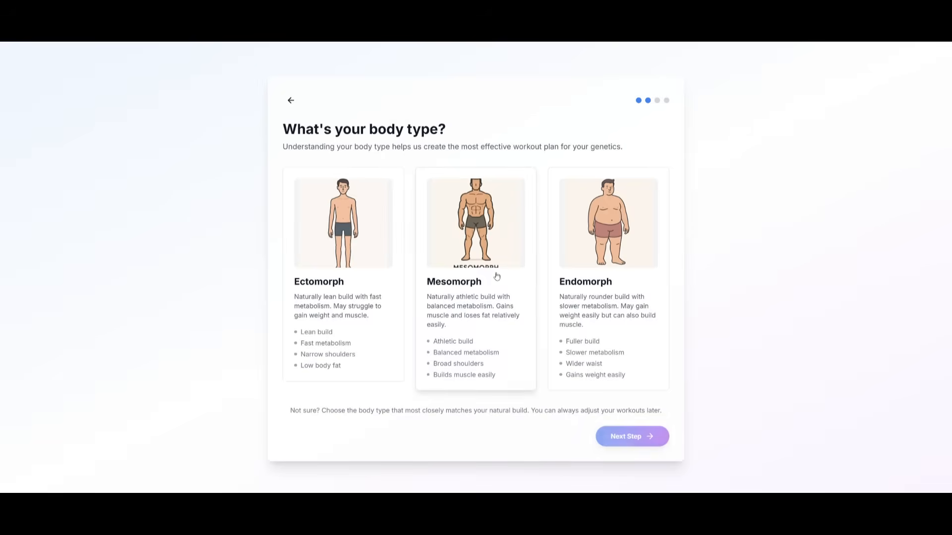
left_click(631, 436)
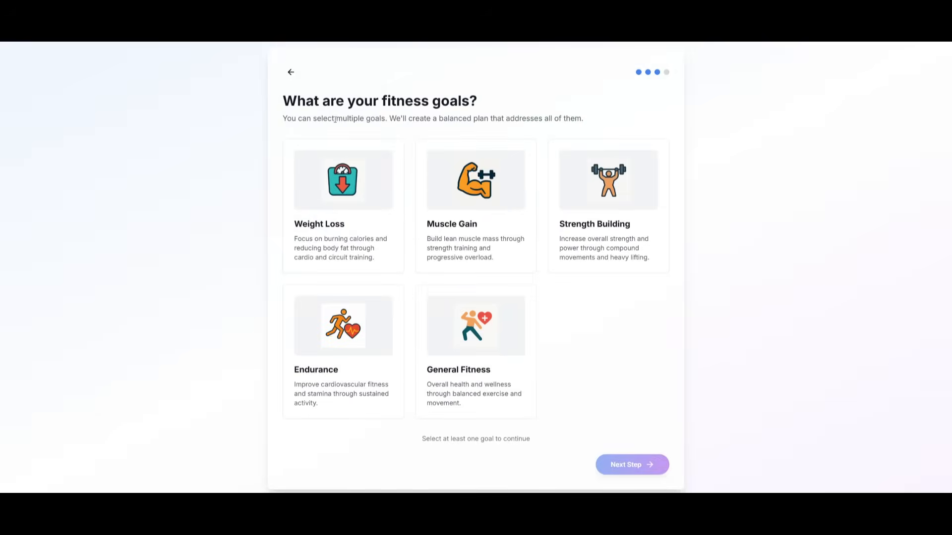
left_click(475, 205)
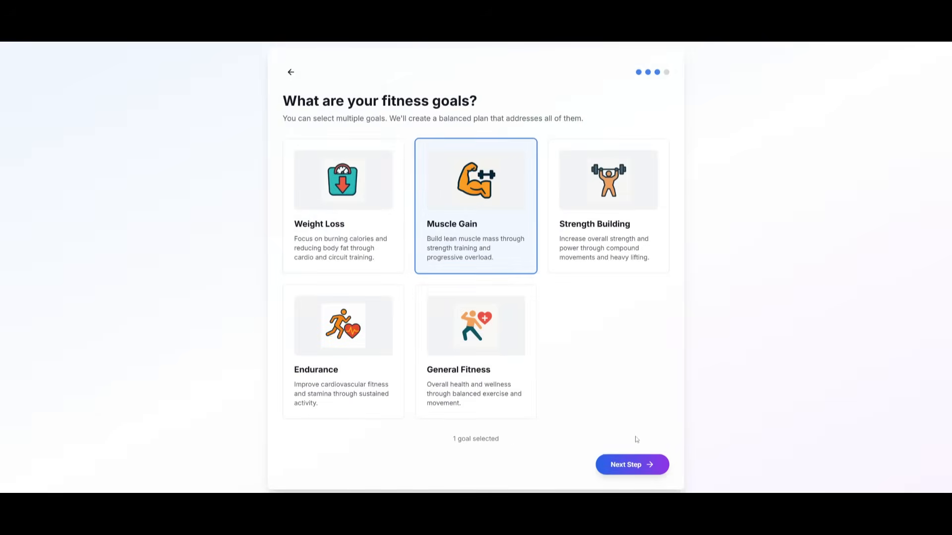
left_click(631, 464)
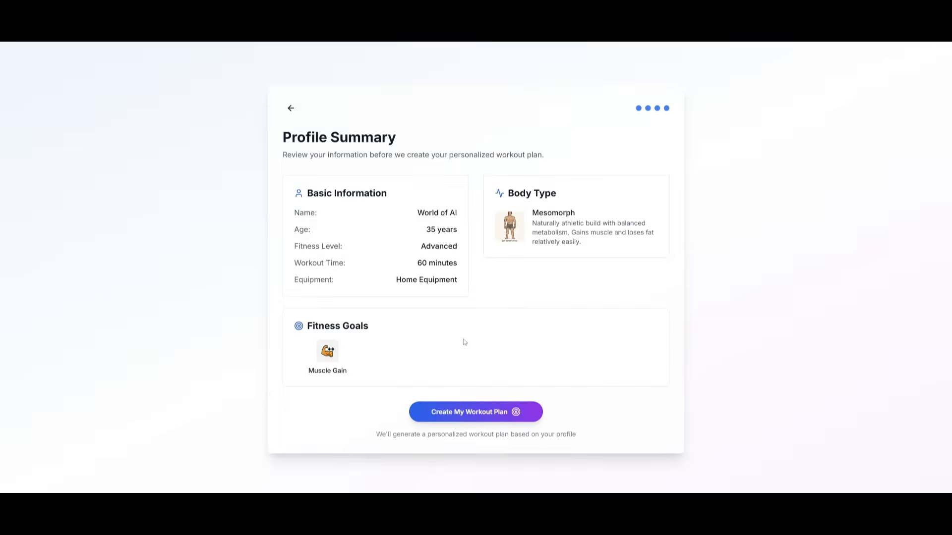
mouse_move(372, 172)
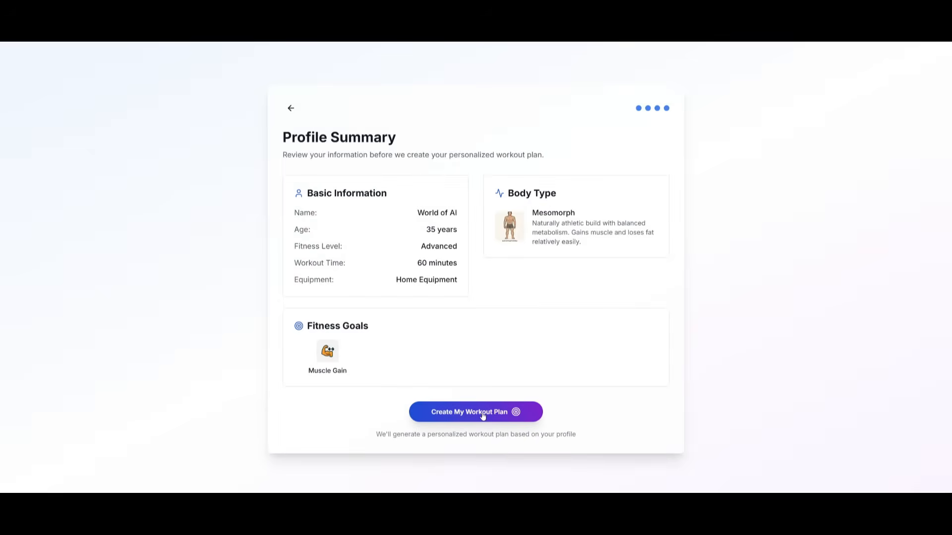
left_click(475, 411)
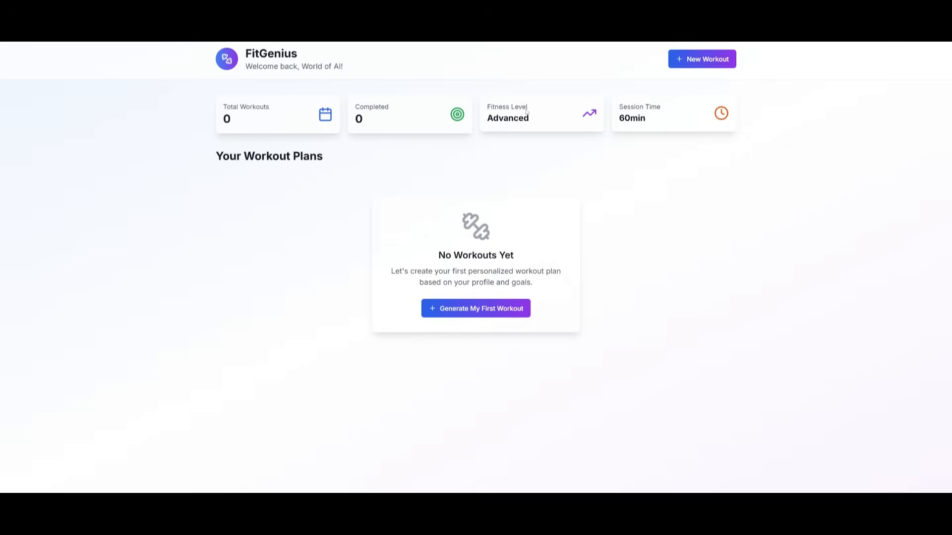
mouse_move(410, 178)
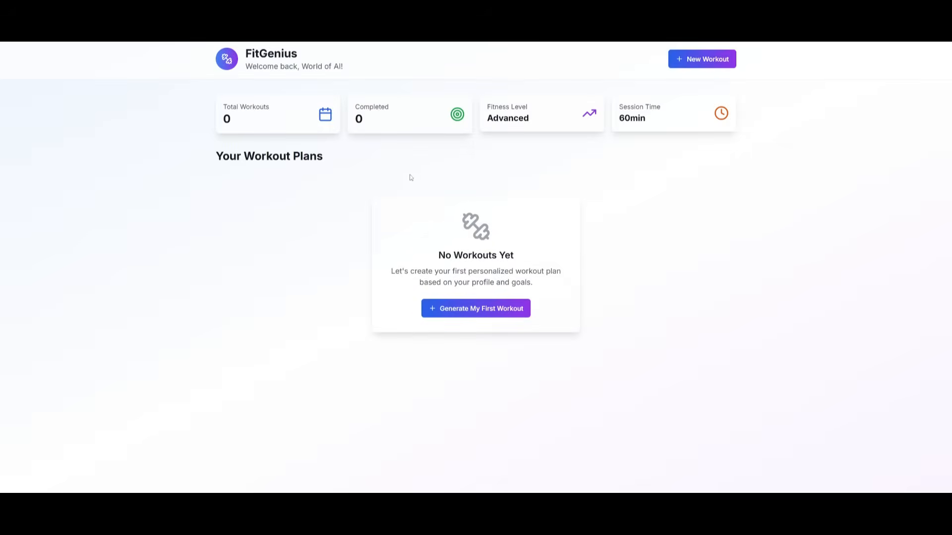
Step: Generate the first workout plan and start the 60-Minute Muscle Building Session
left_click(475, 308)
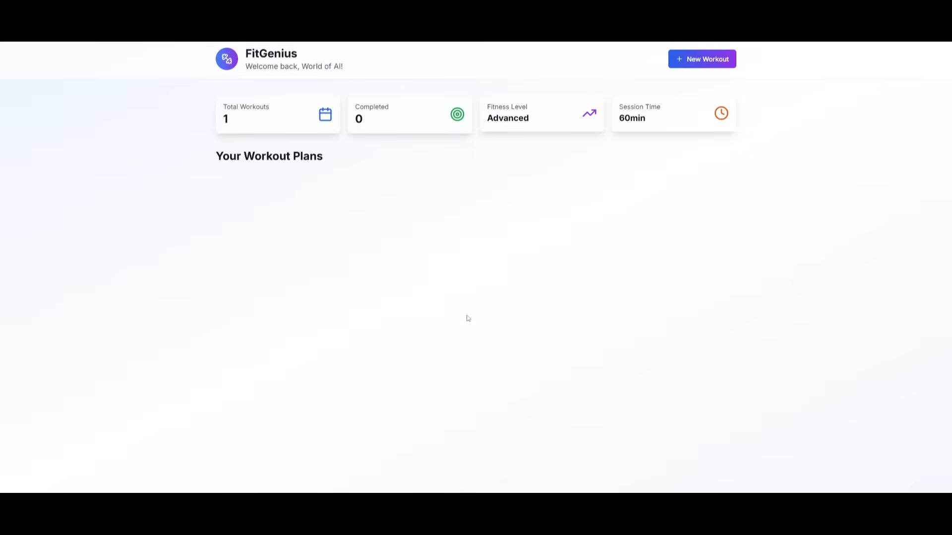
left_click(701, 58)
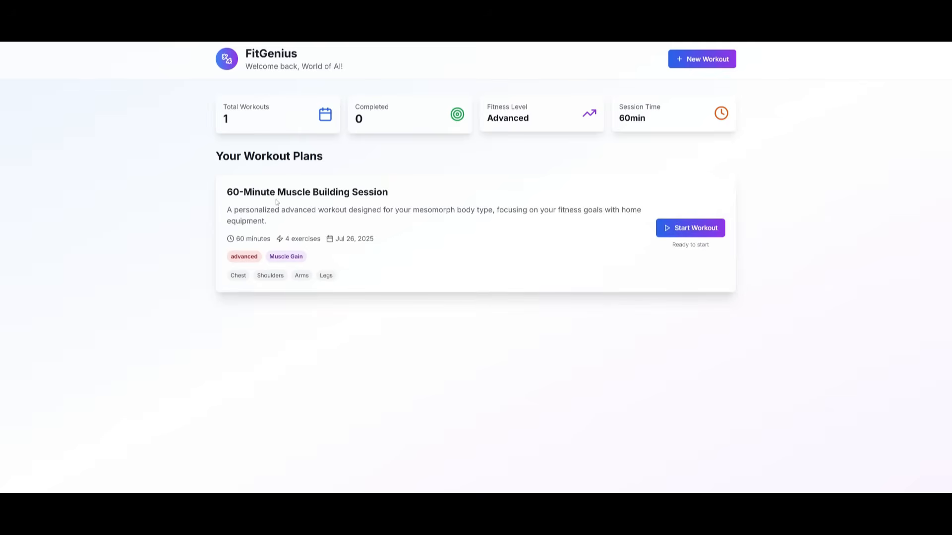
mouse_move(432, 207)
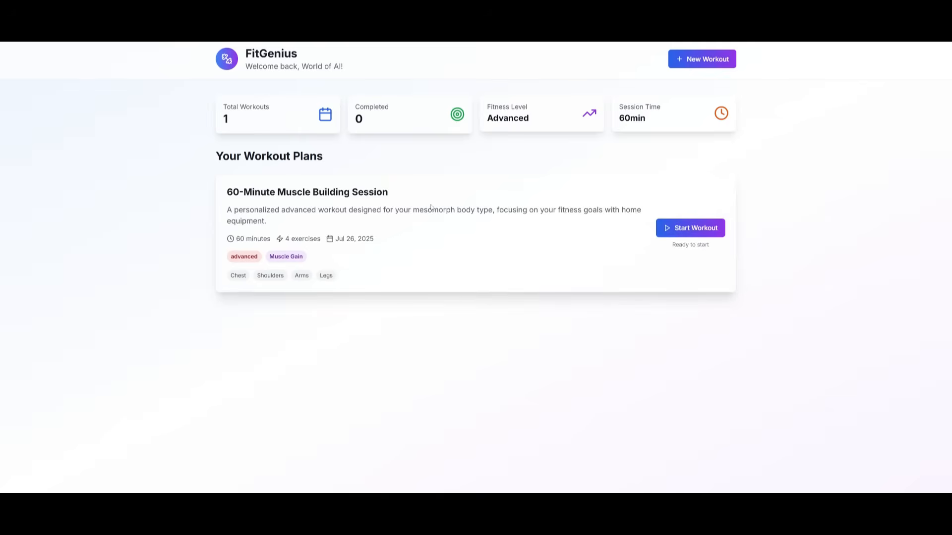
left_click(690, 228)
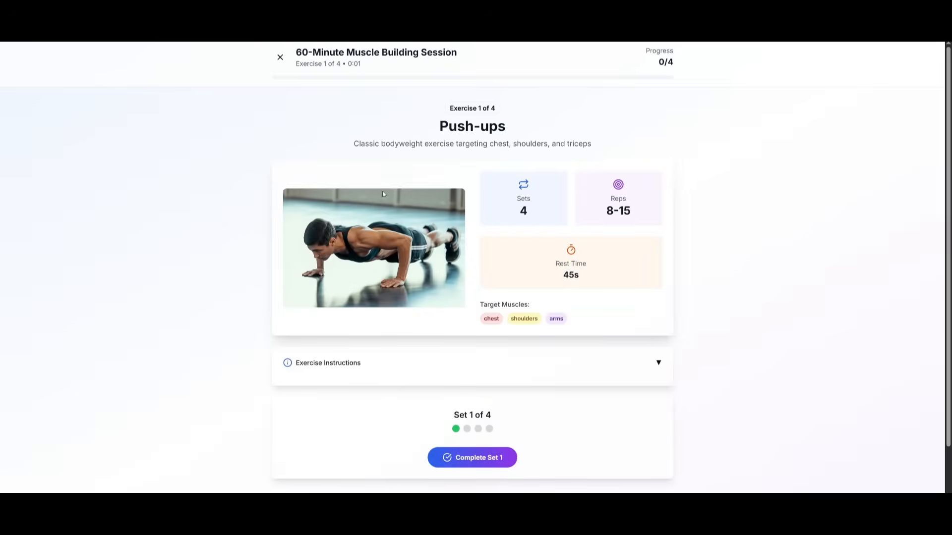
mouse_move(558, 184)
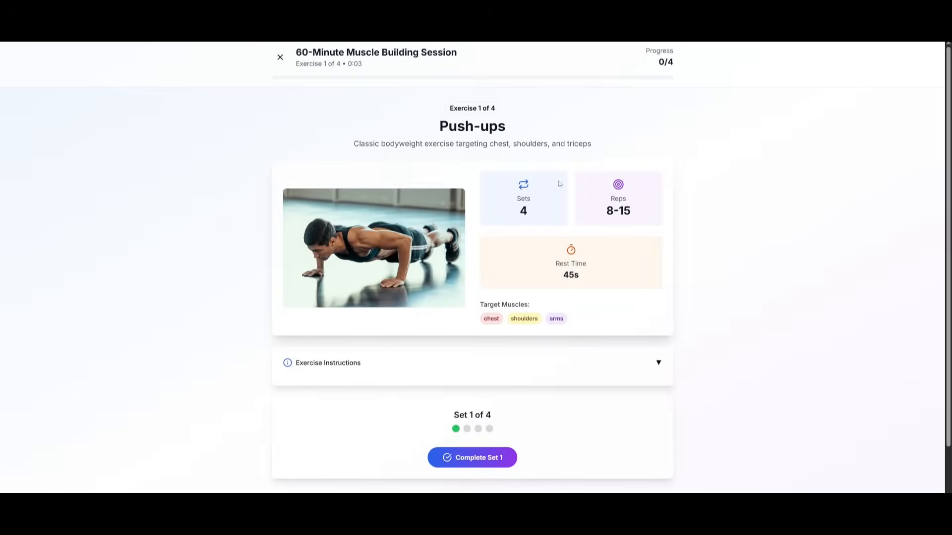
mouse_move(472, 458)
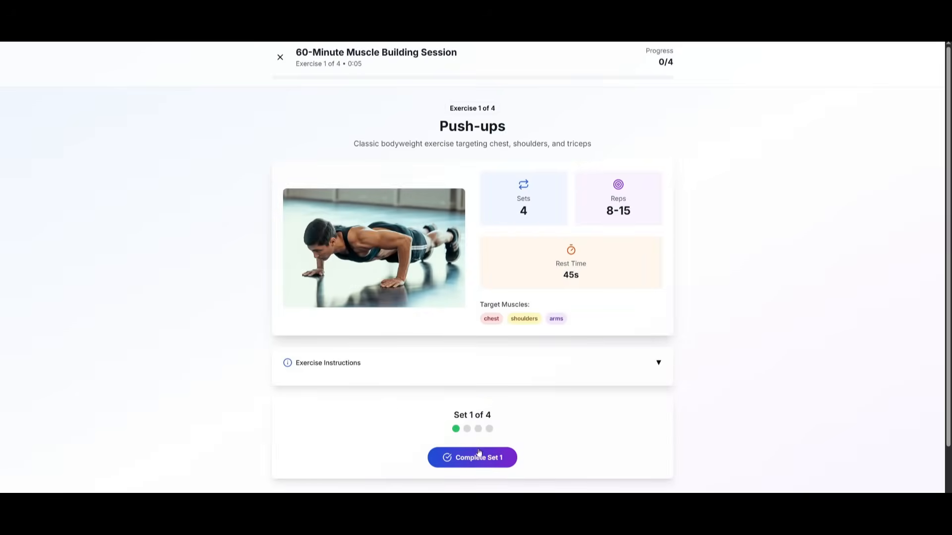
Step: Complete the push-up sets, skip rest to Diamond Push-ups, then return to the plans overview
left_click(472, 457)
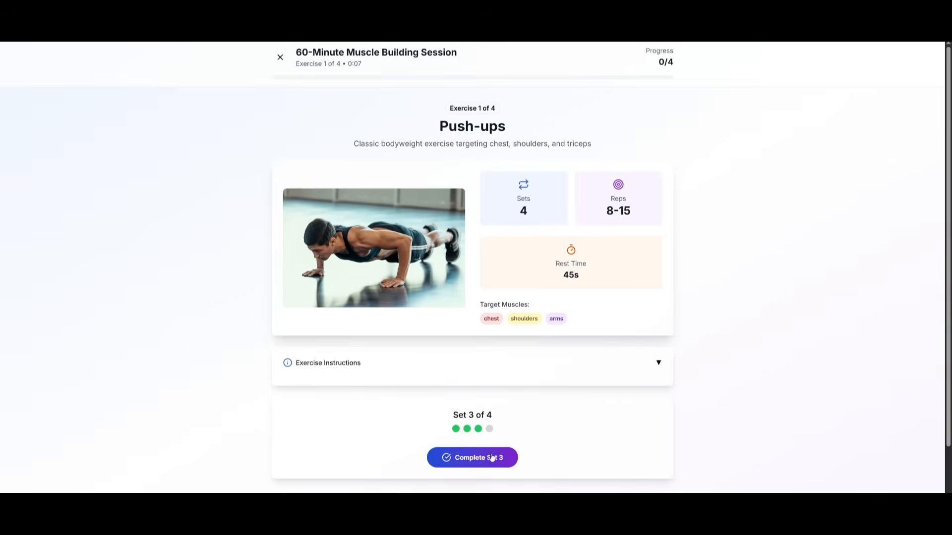
left_click(472, 458)
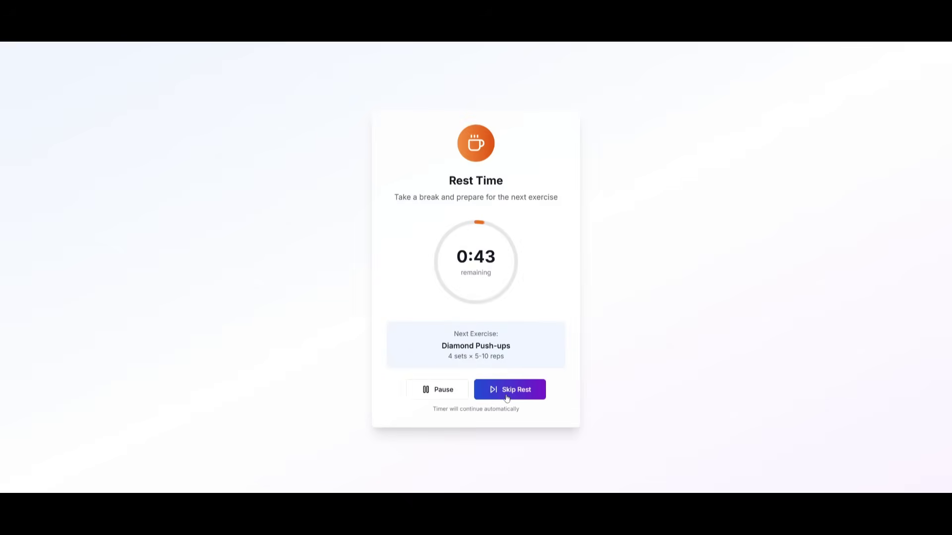
left_click(509, 389)
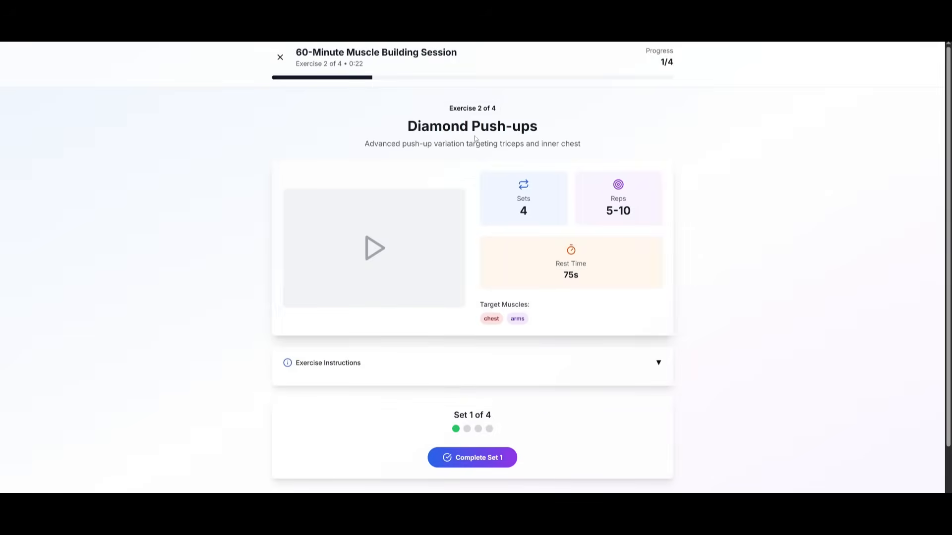
left_click(280, 58)
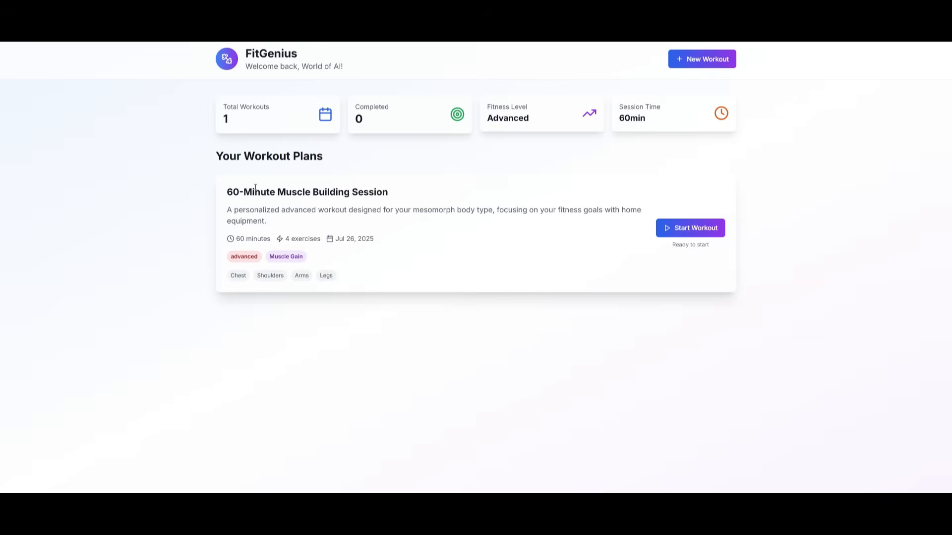
mouse_move(257, 172)
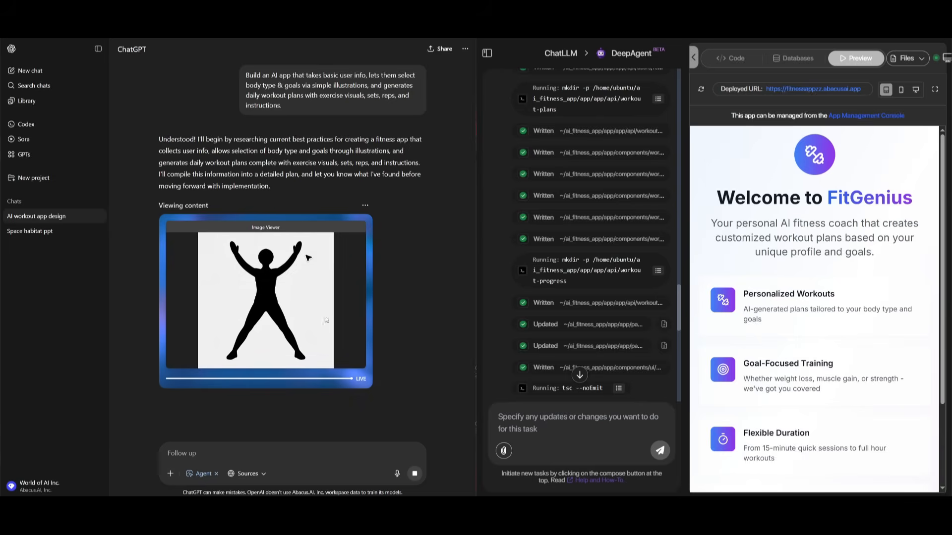
mouse_move(308, 296)
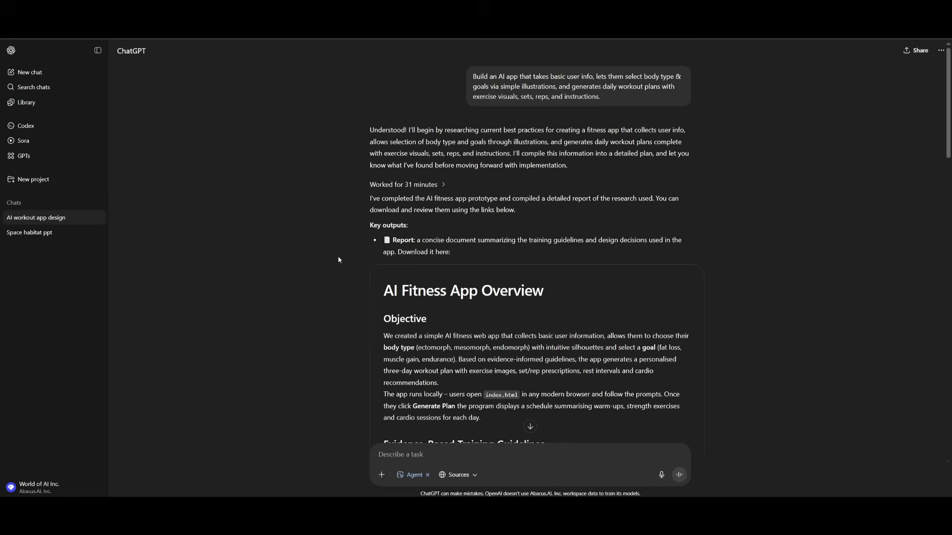
mouse_move(564, 224)
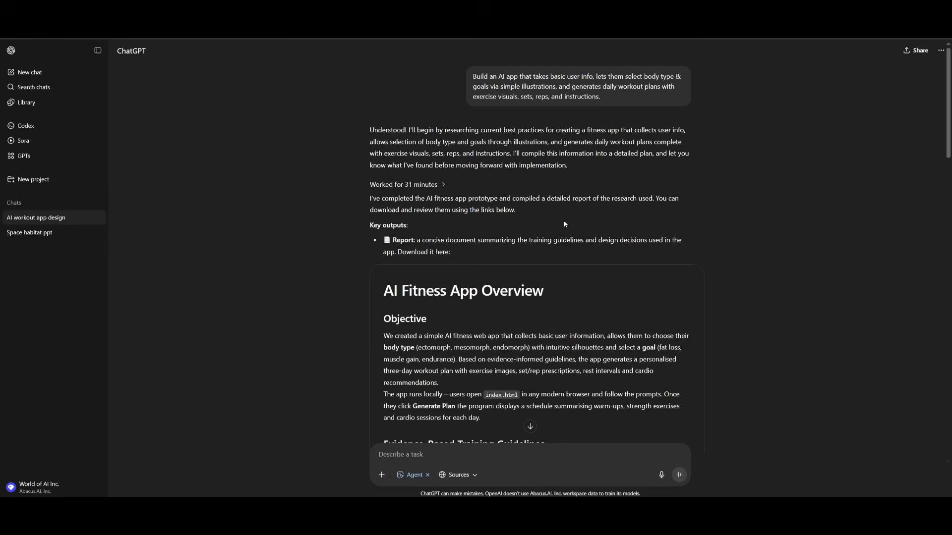
Step: Read the AI Fitness App Overview report to the end and download the workout_app.zip bundle
scroll("down", 3)
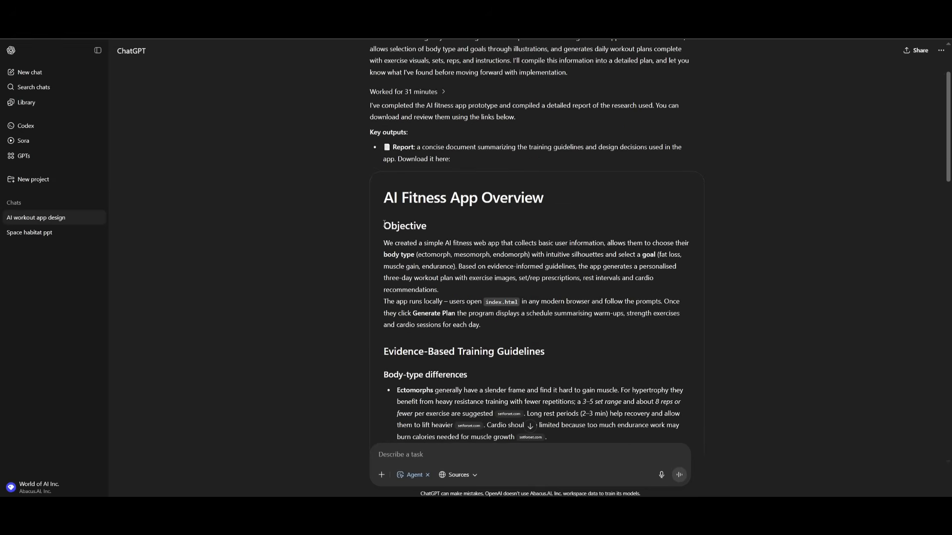
scroll("down", 3)
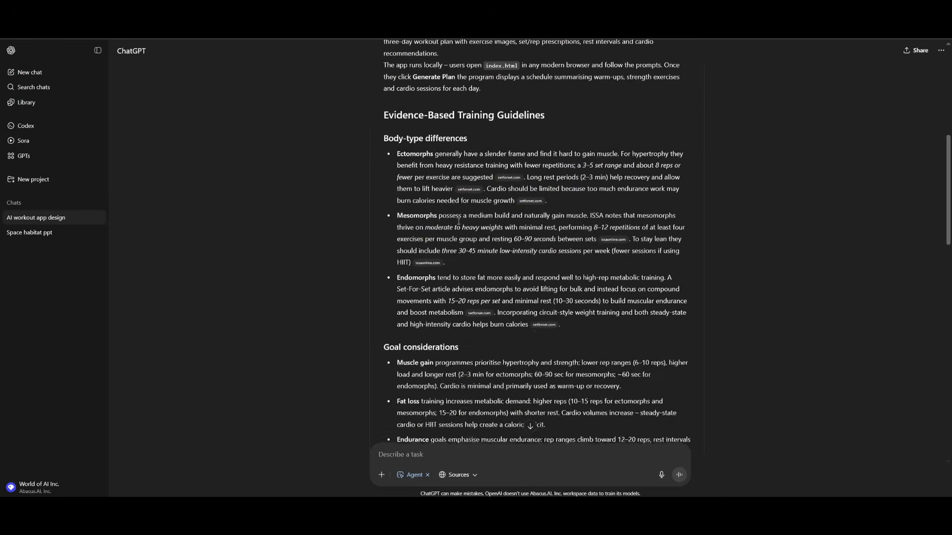
scroll("down", 3)
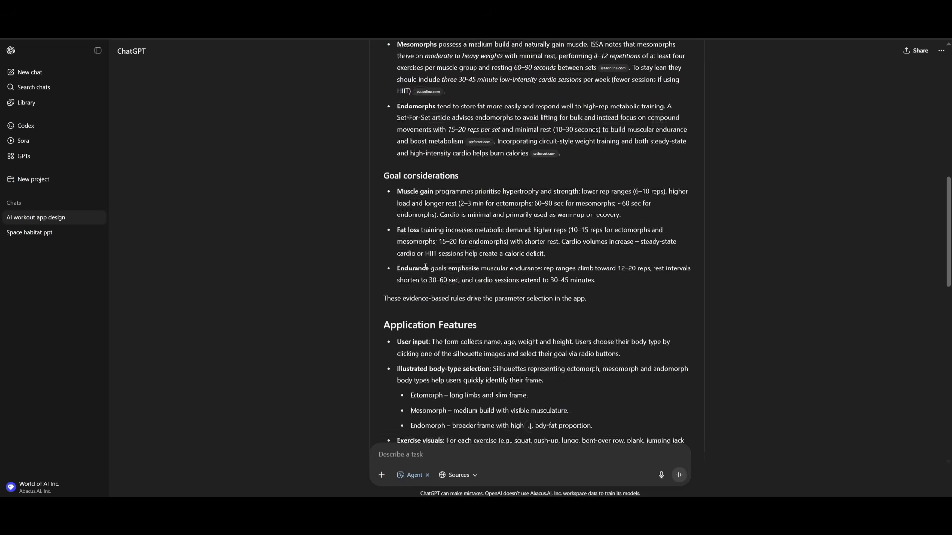
scroll("down", 3)
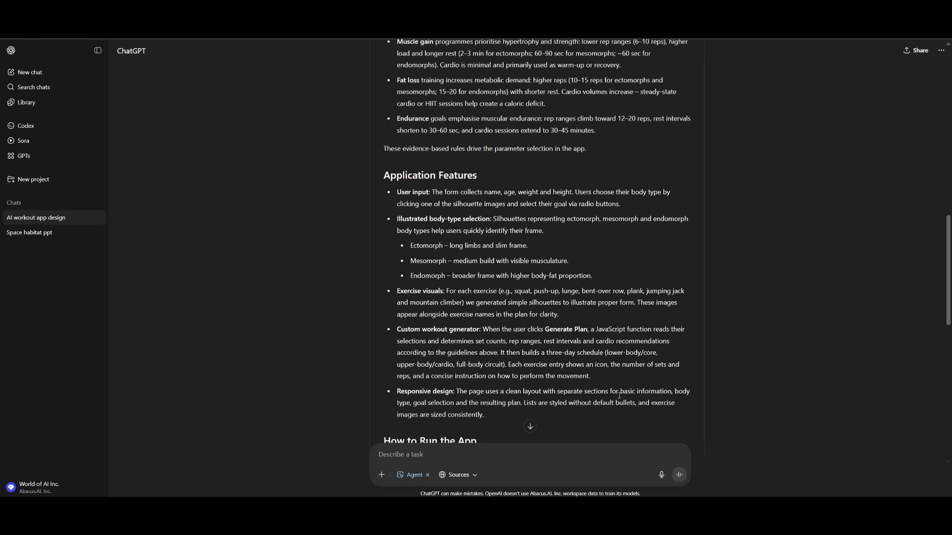
scroll("down", 3)
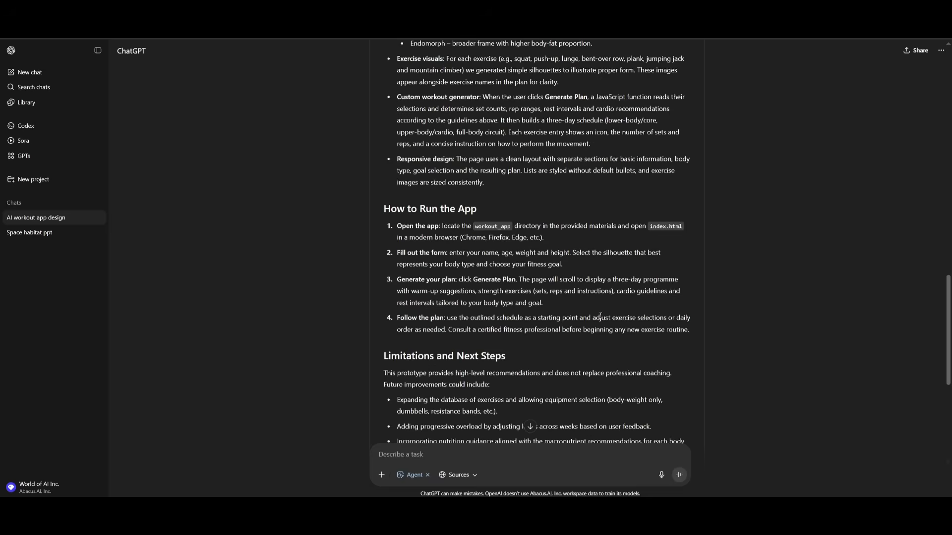
scroll("down", 3)
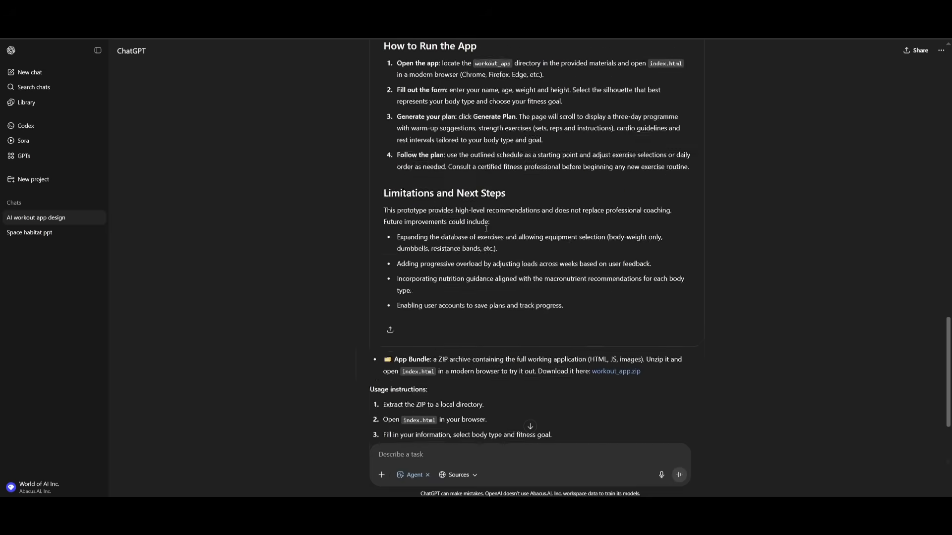
scroll("down", 3)
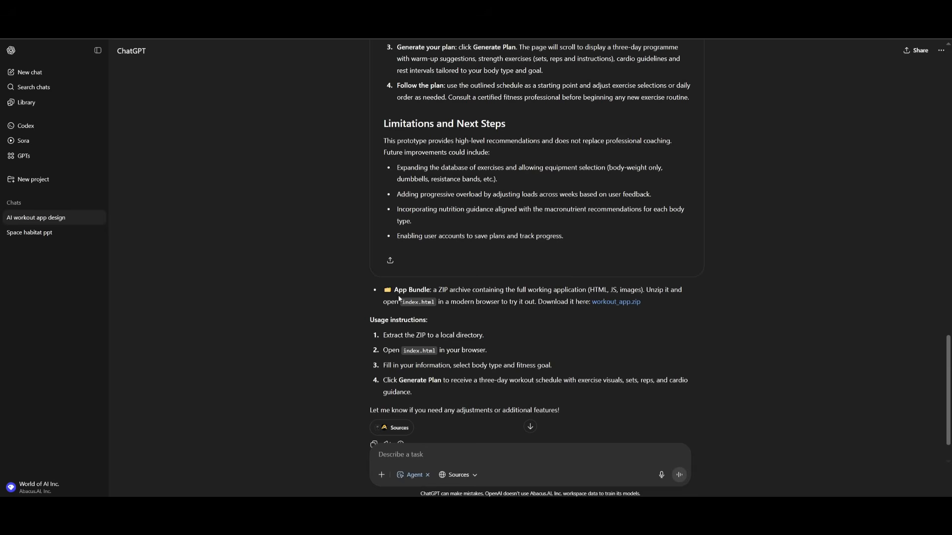
mouse_move(615, 301)
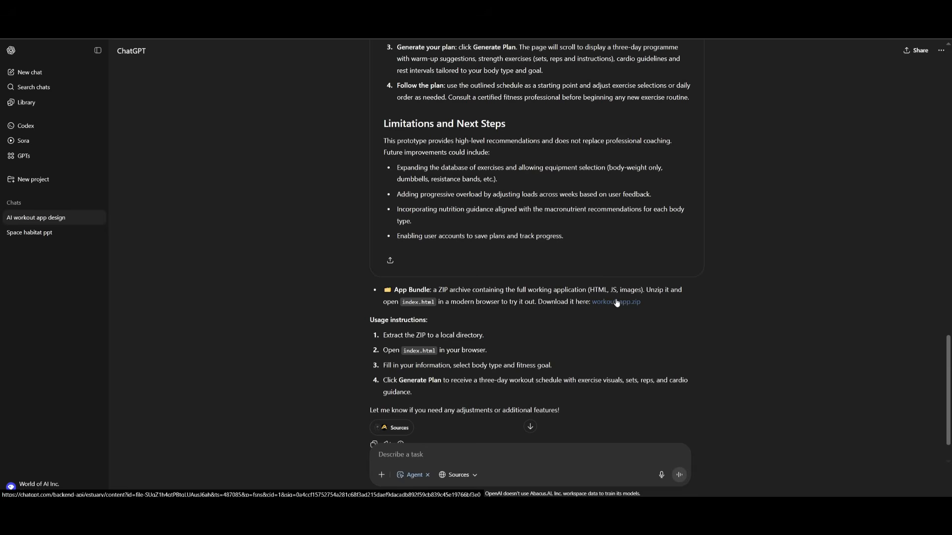
left_click(614, 301)
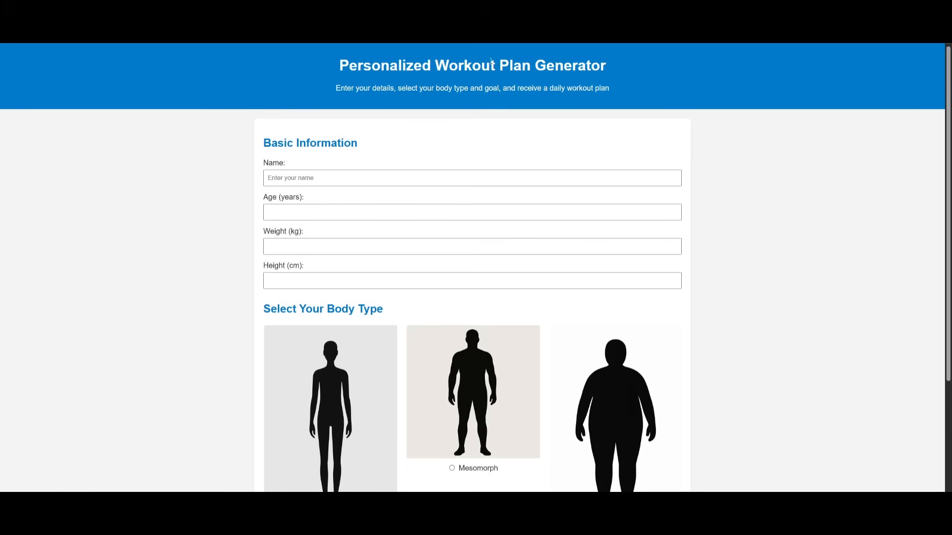
Step: Fill the form with name 'World of AI', Mesomorph, Muscle Gain, and generate the plan
scroll("down", 3)
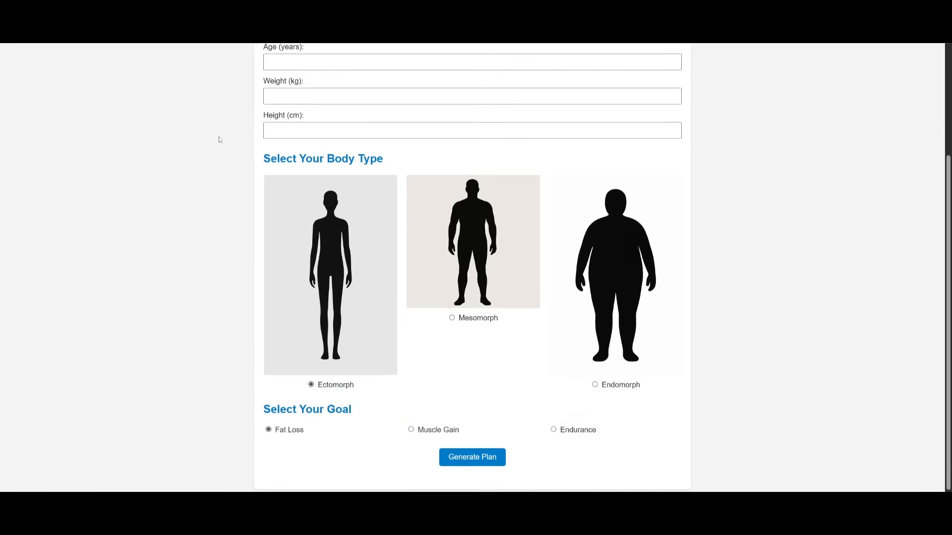
scroll("up", 3)
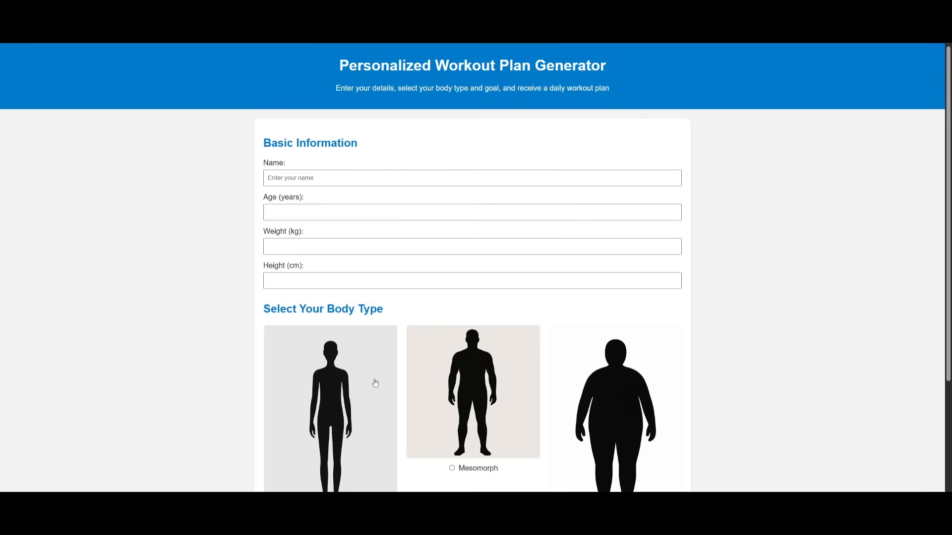
mouse_move(156, 297)
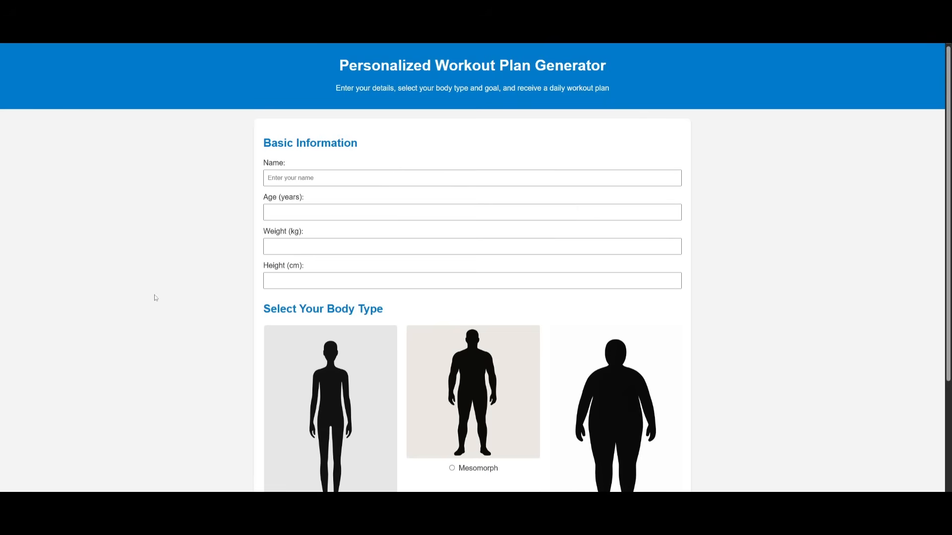
mouse_move(179, 277)
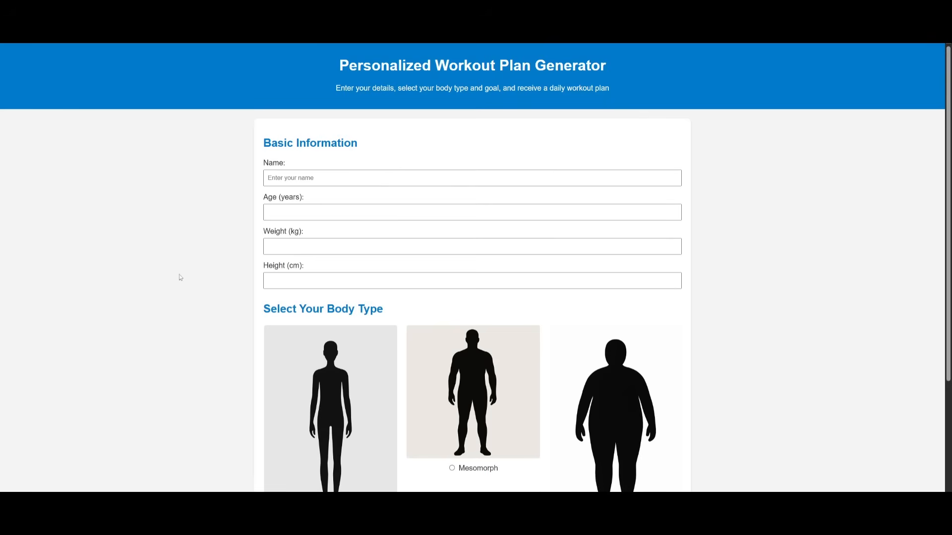
type("World of AI")
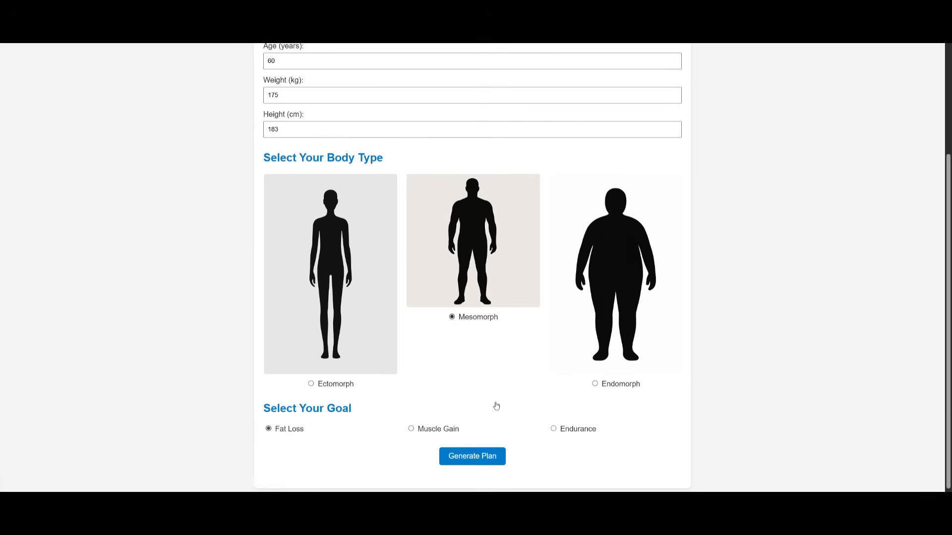
left_click(410, 429)
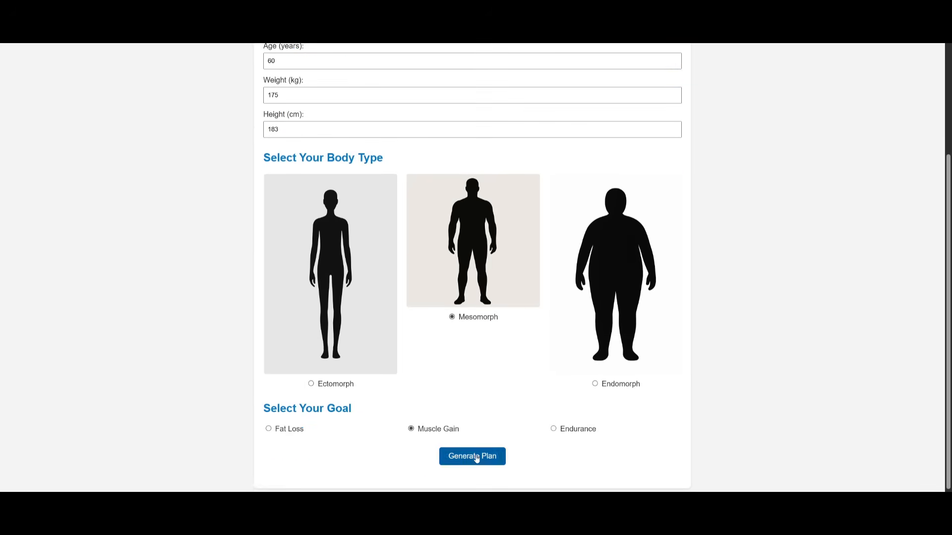
left_click(472, 456)
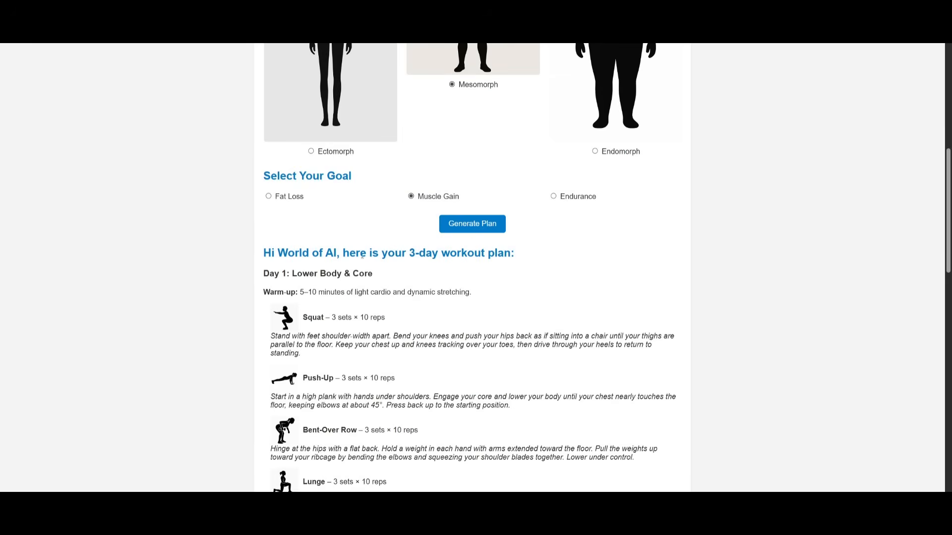
Step: Review the generated 3-day personalized workout plan
scroll("down", 3)
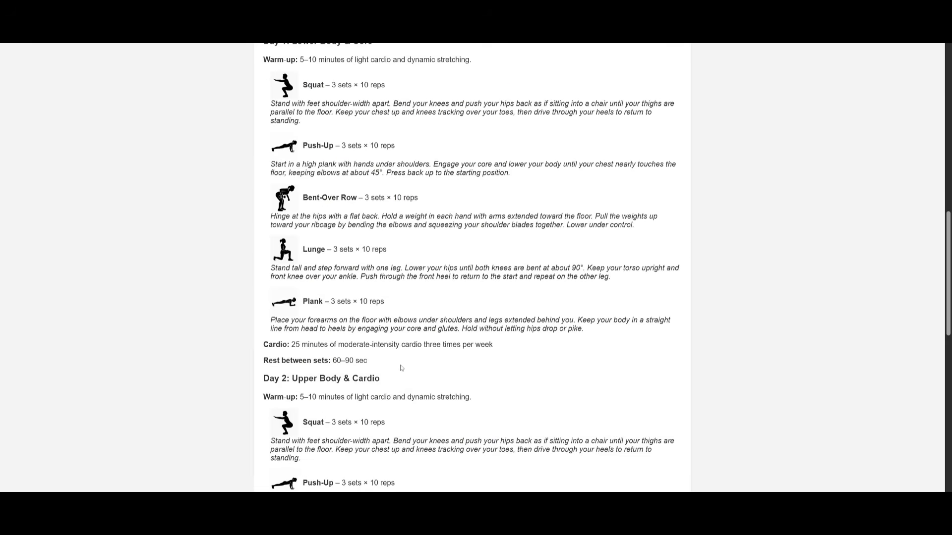
scroll("down", 3)
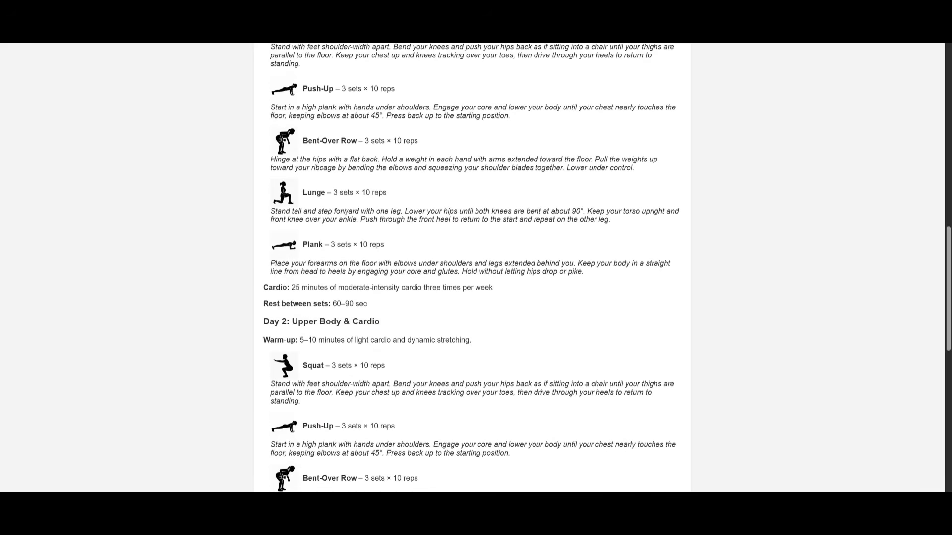
scroll("up", 3)
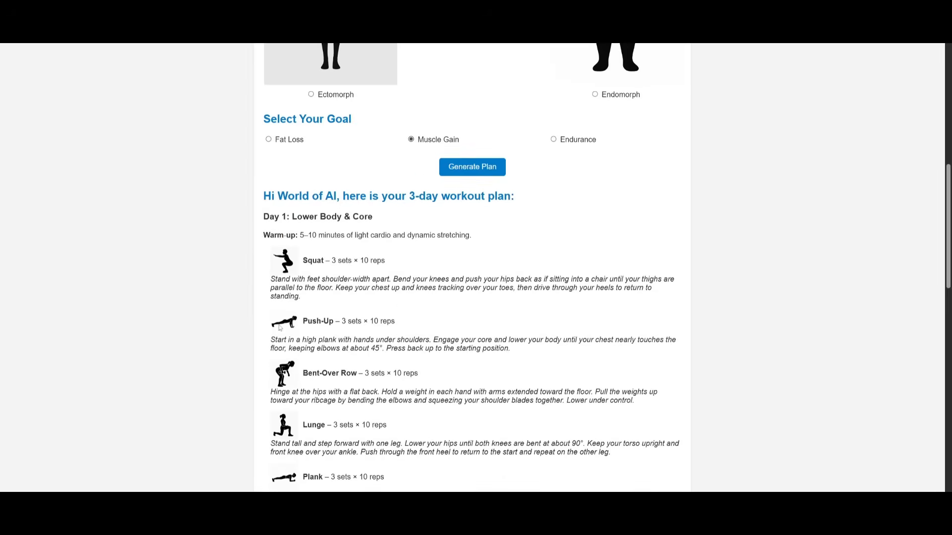
mouse_move(251, 302)
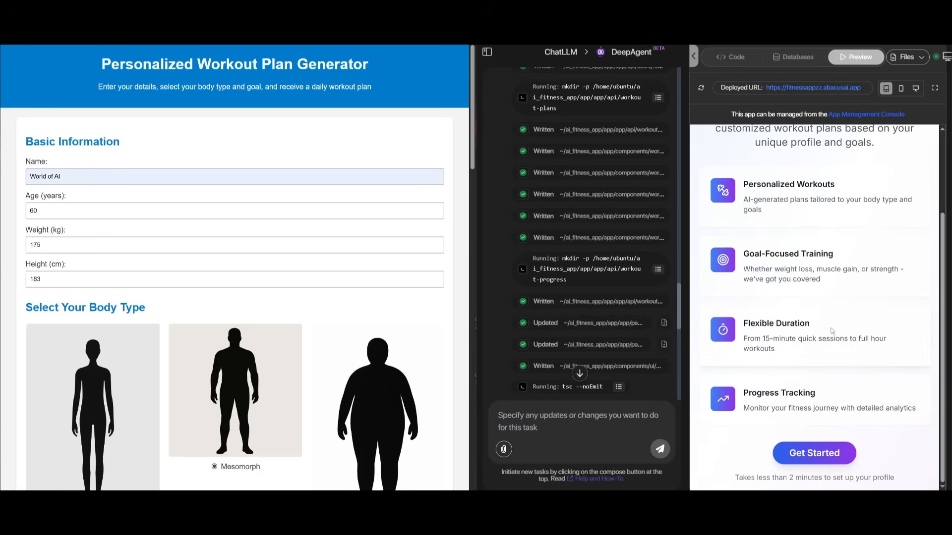
Step: Bring DeepAgent's crypto_weekly_recap.md into view beside ChatGPT's crypto market recap
scroll("up", 3)
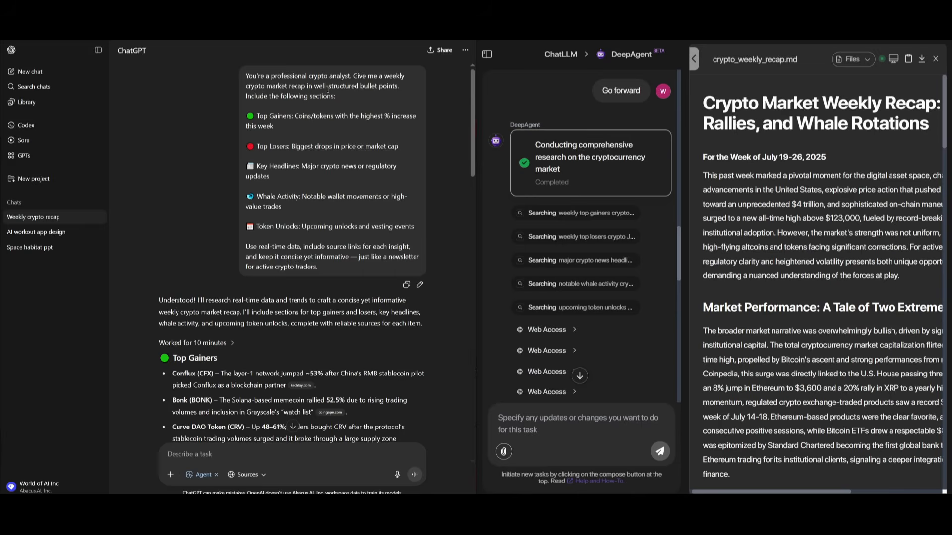
mouse_move(353, 98)
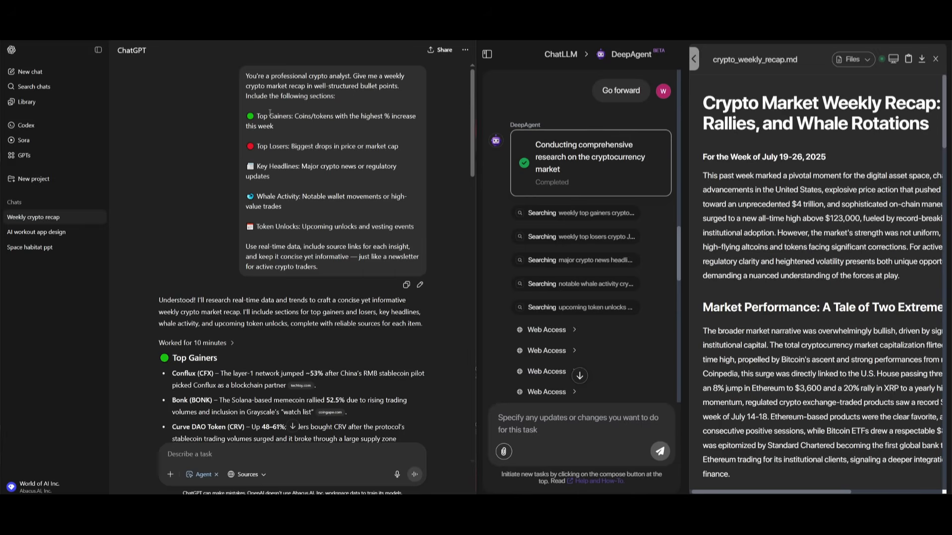
mouse_move(256, 237)
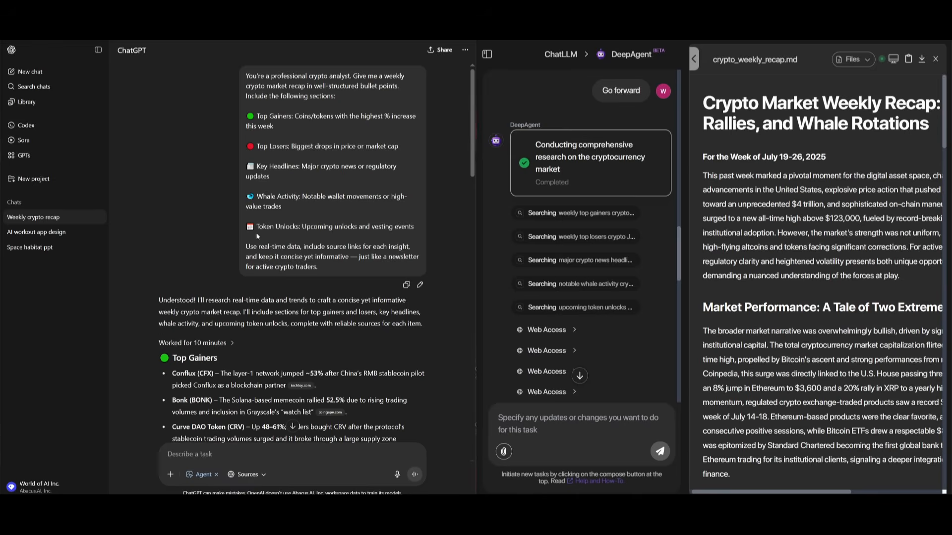
mouse_move(296, 253)
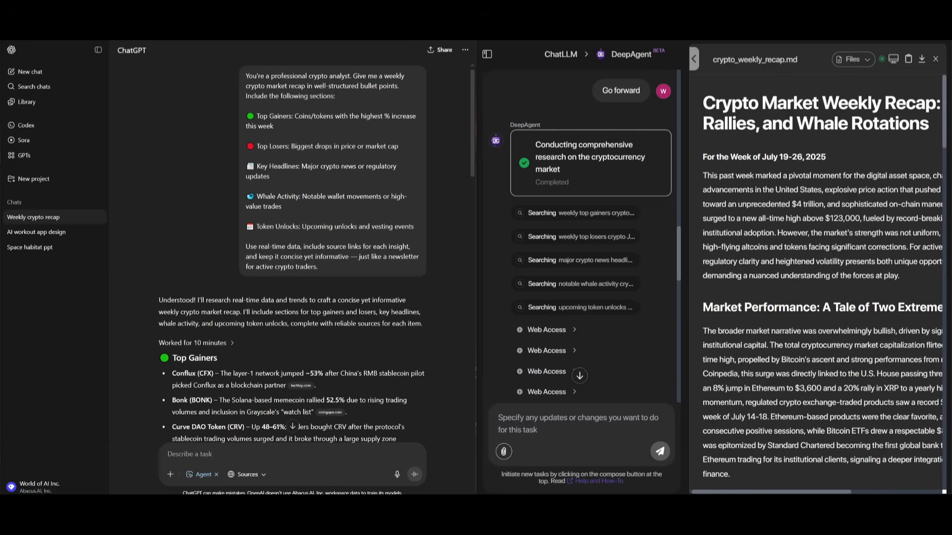
mouse_move(371, 396)
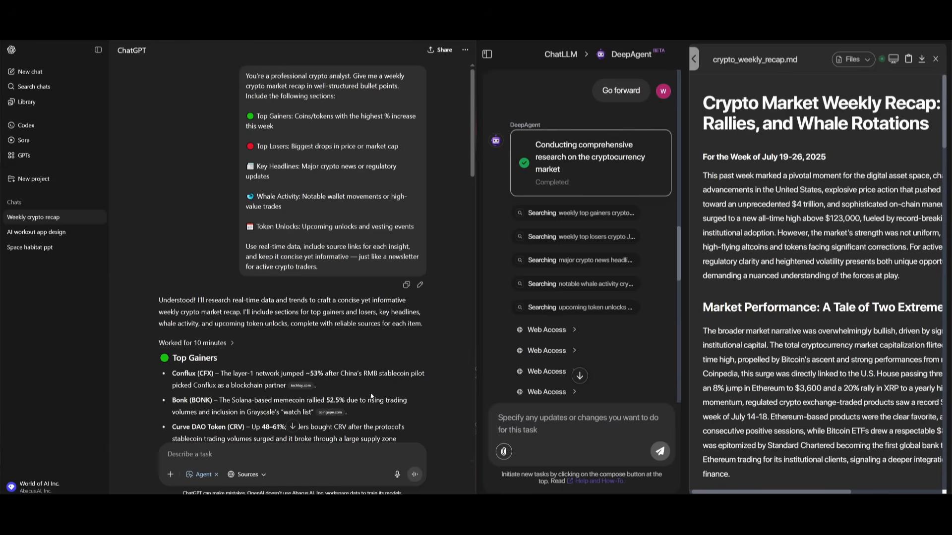
scroll("down", 3)
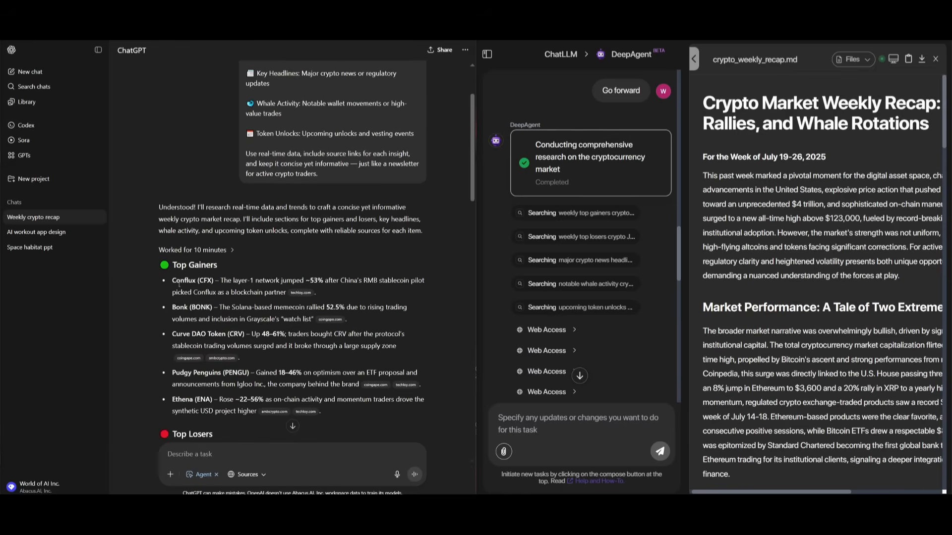
scroll("down", 3)
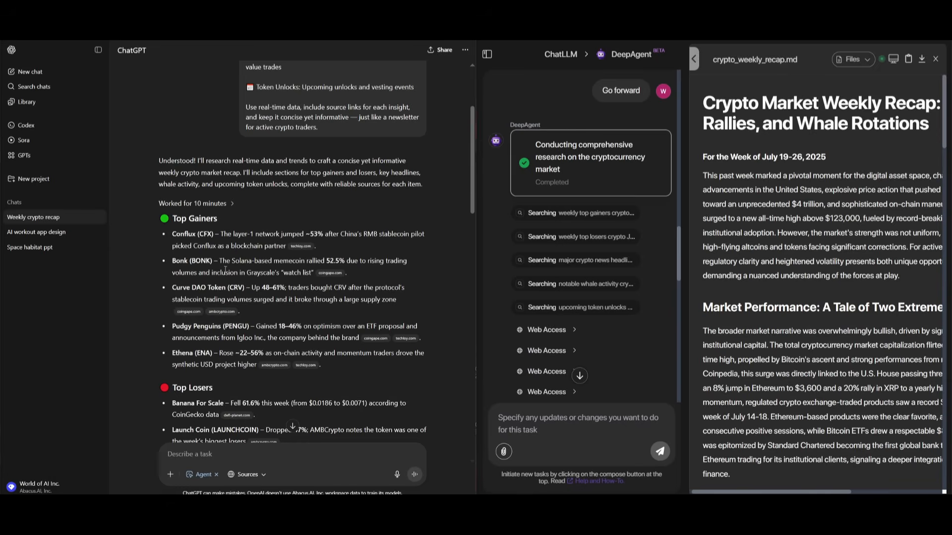
mouse_move(168, 301)
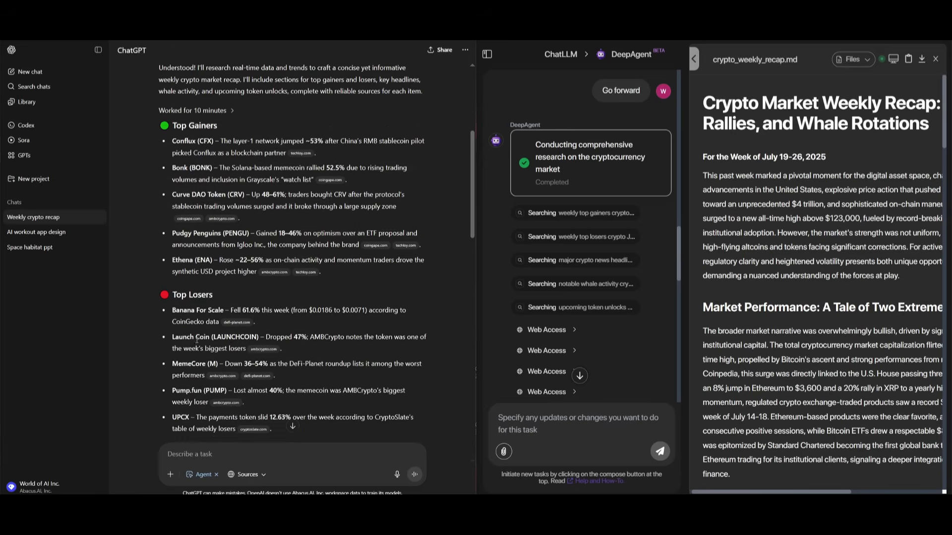
scroll("down", 3)
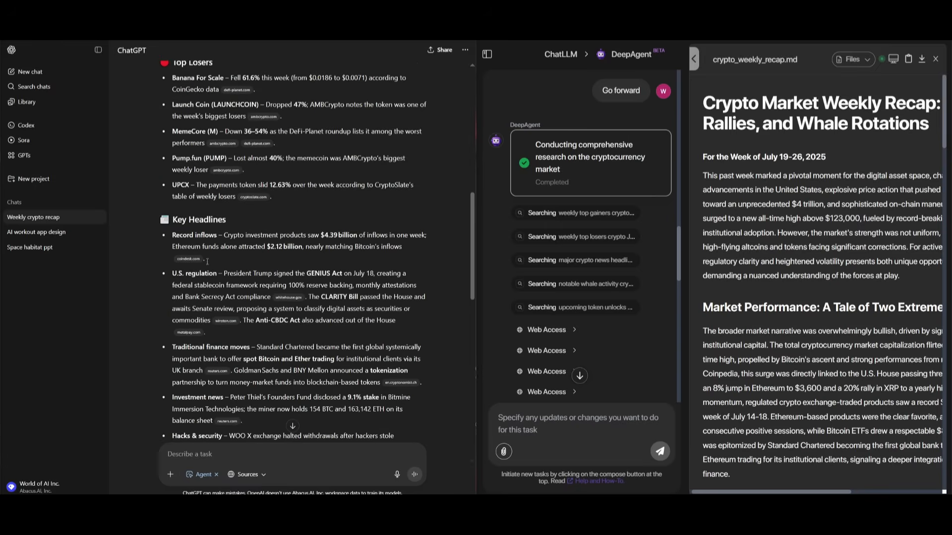
mouse_move(198, 284)
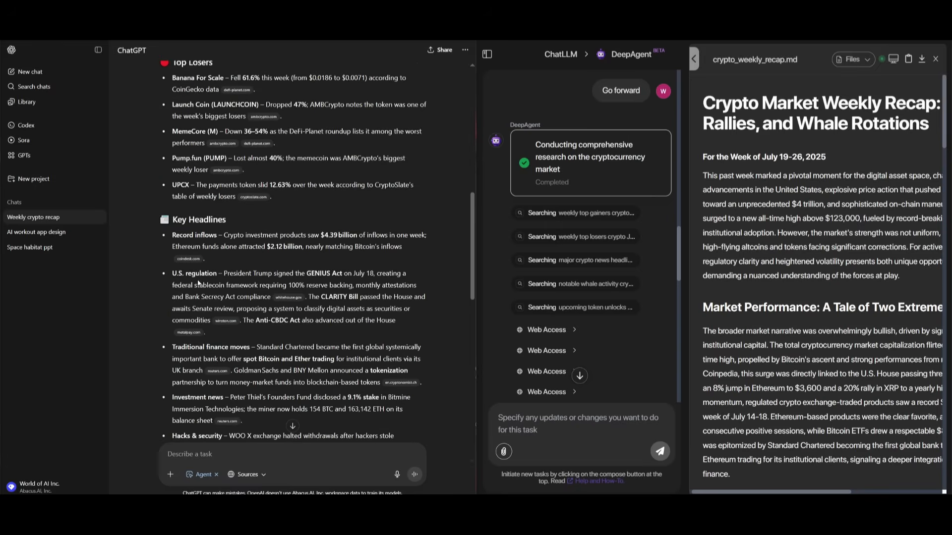
scroll("down", 3)
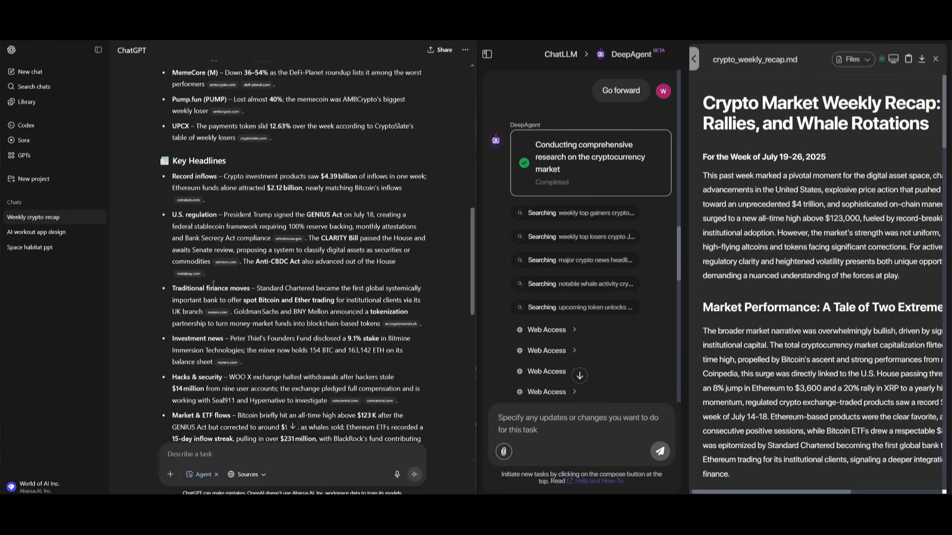
scroll("down", 3)
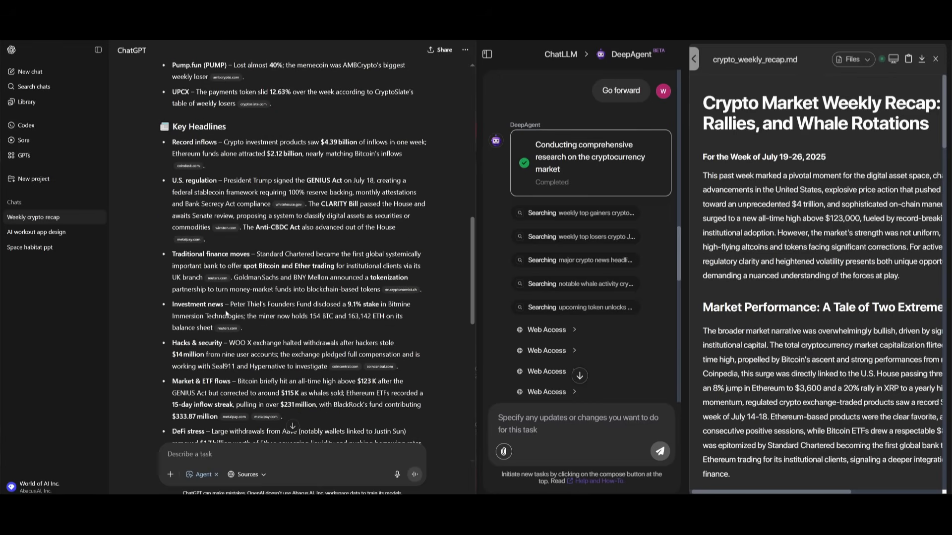
scroll("down", 3)
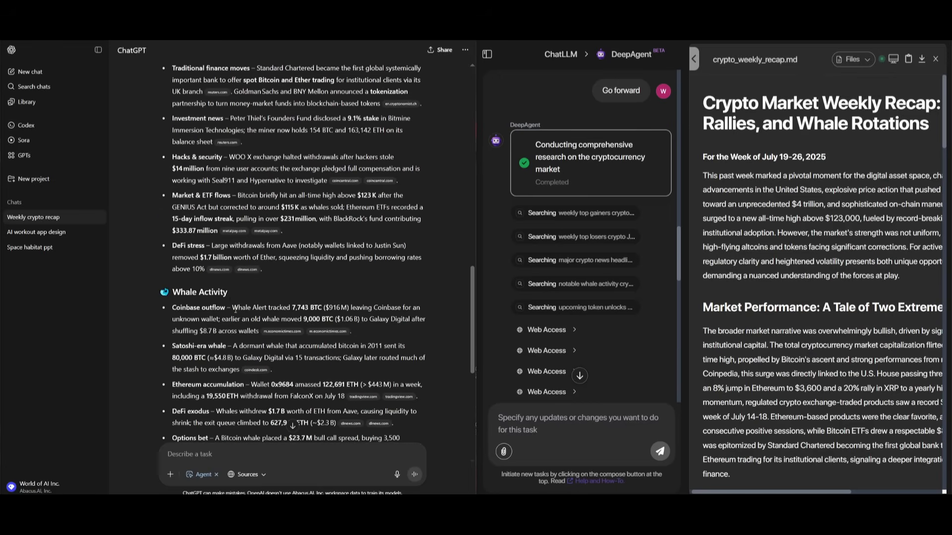
scroll("down", 3)
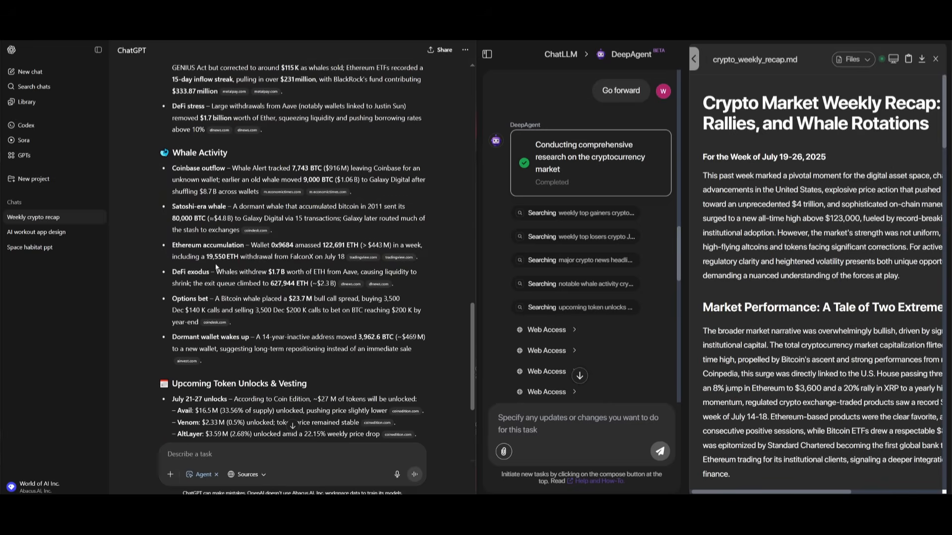
scroll("down", 3)
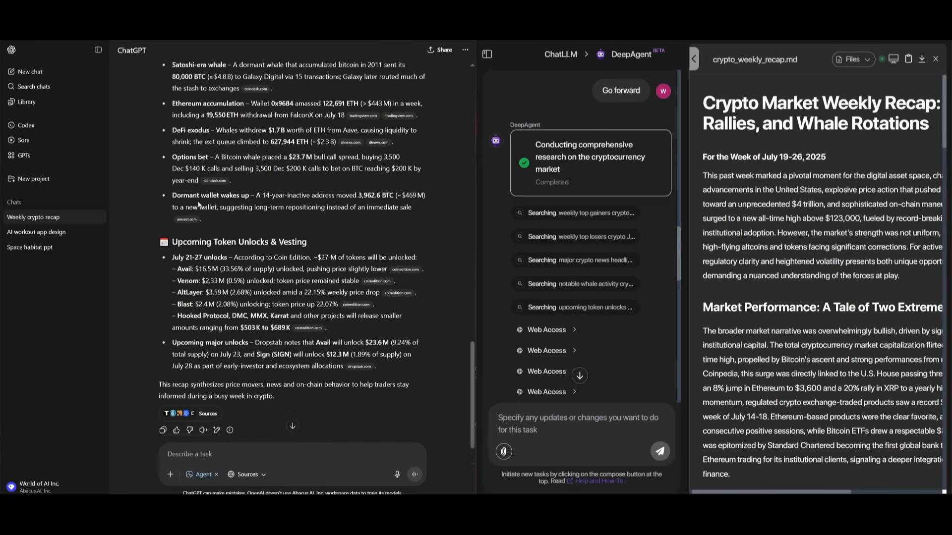
scroll("up", 3)
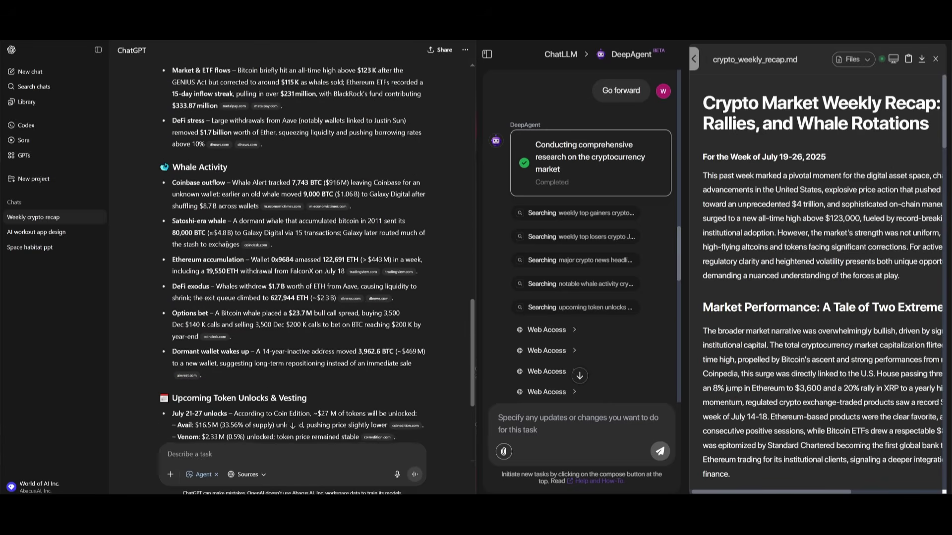
scroll("up", 3)
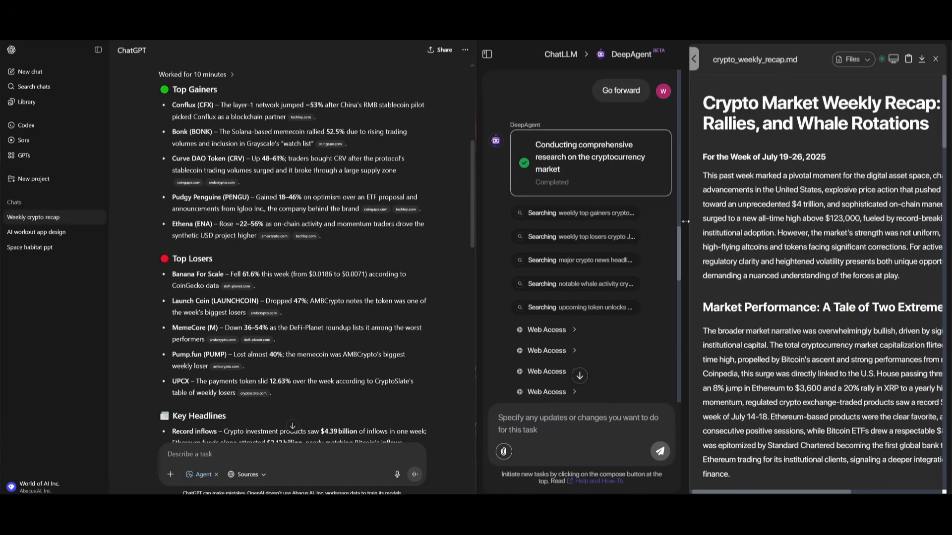
Step: Read additional_crypto_recap.md through top gainers, losers and headlines, glancing at the chat's clarifying questions
scroll("down", 3)
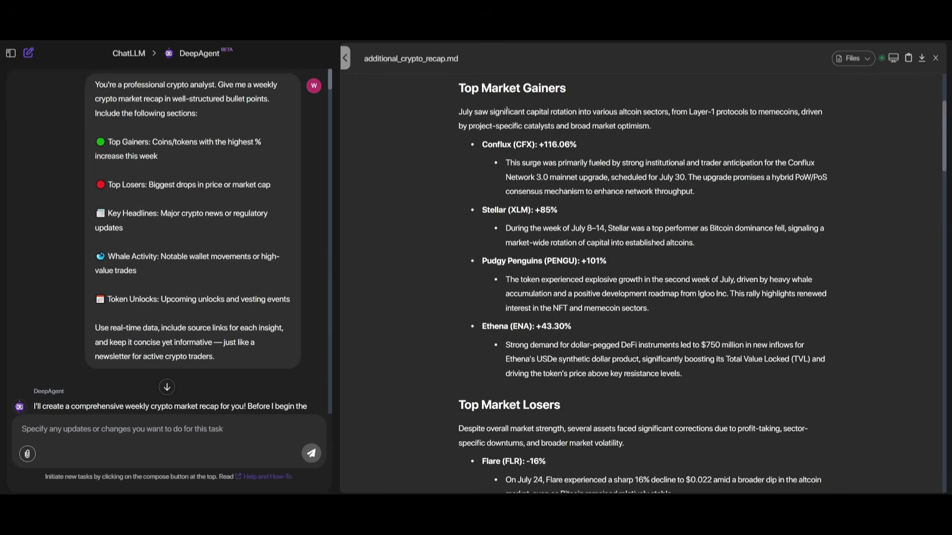
mouse_move(474, 281)
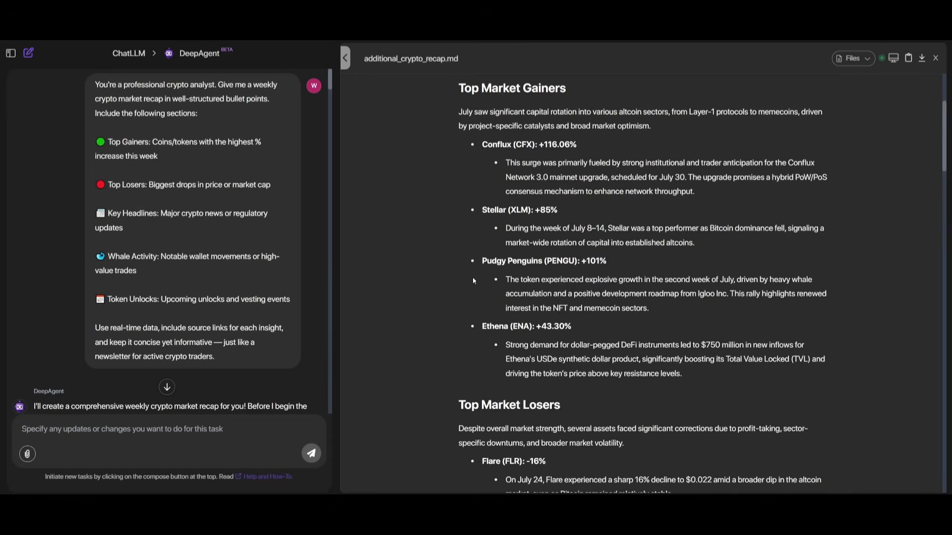
mouse_move(455, 172)
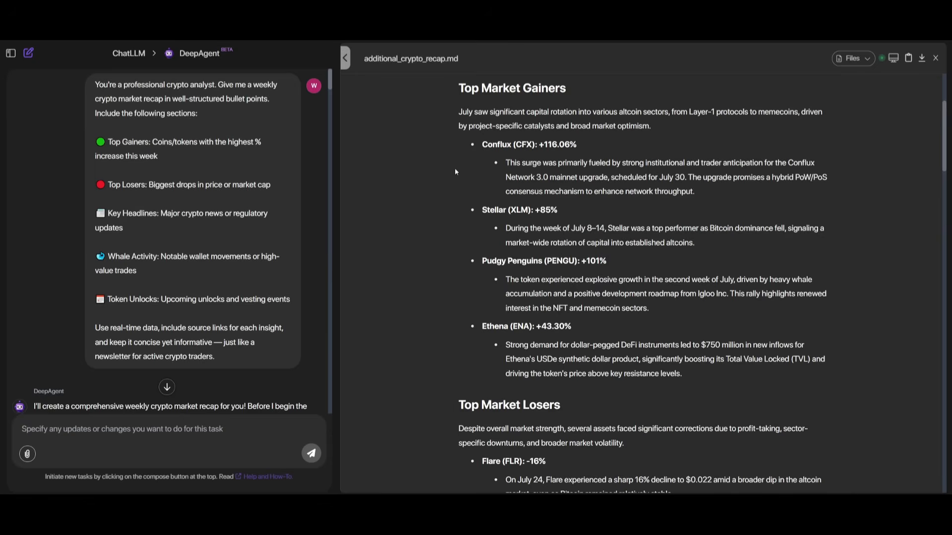
mouse_move(517, 159)
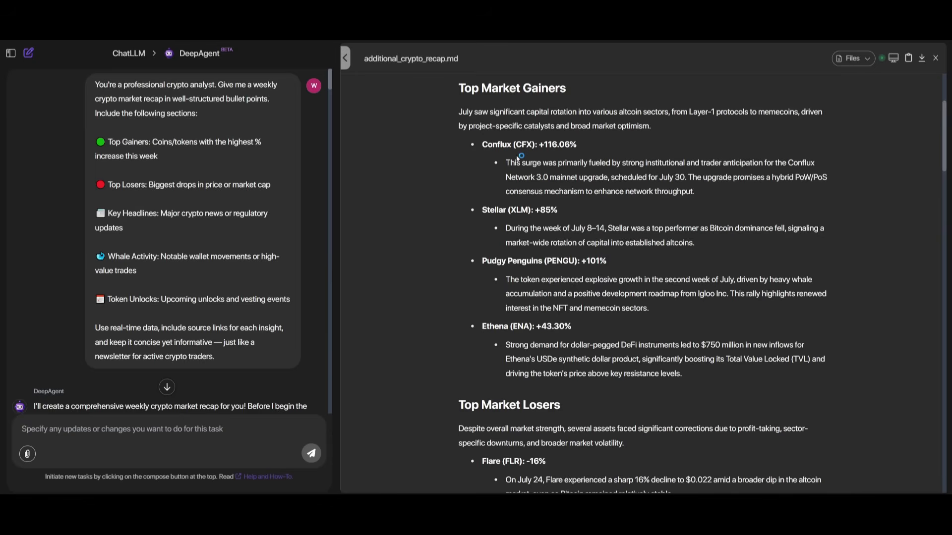
mouse_move(491, 229)
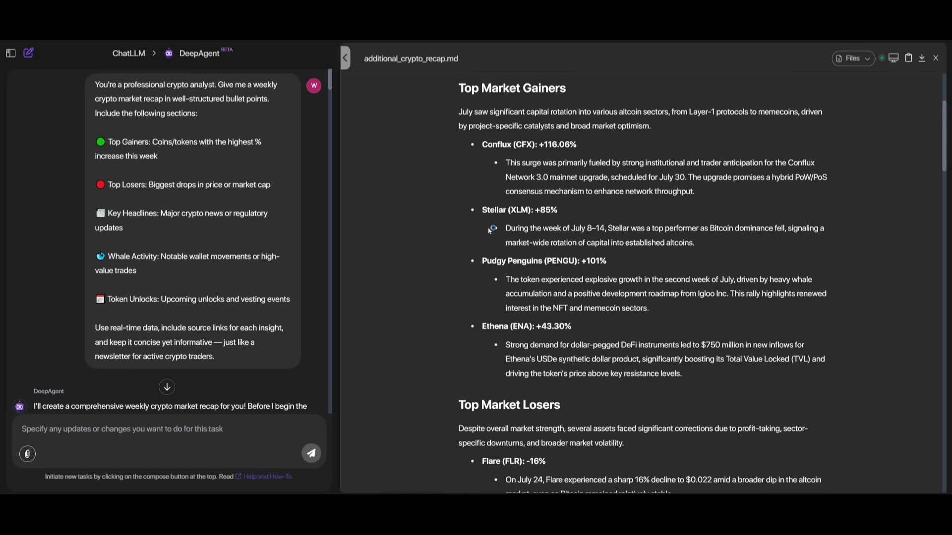
scroll("down", 3)
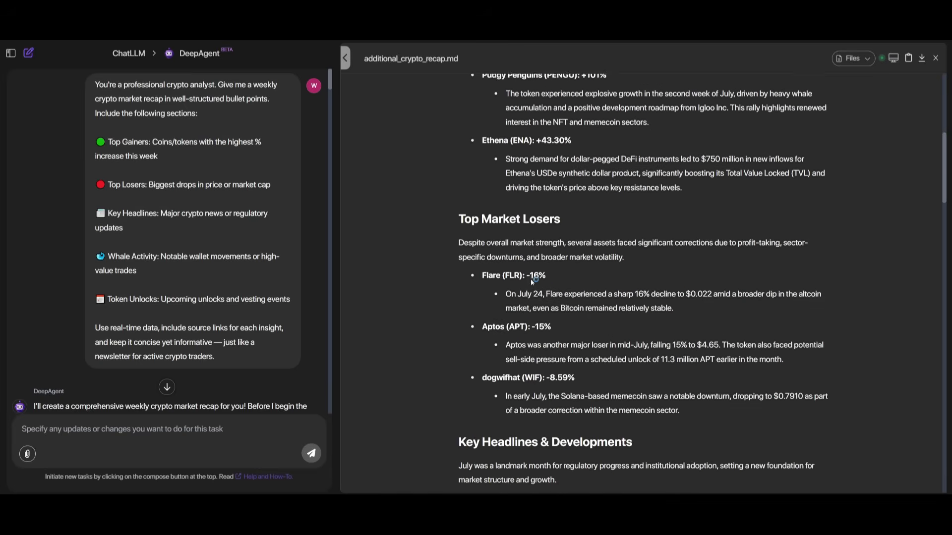
scroll("down", 3)
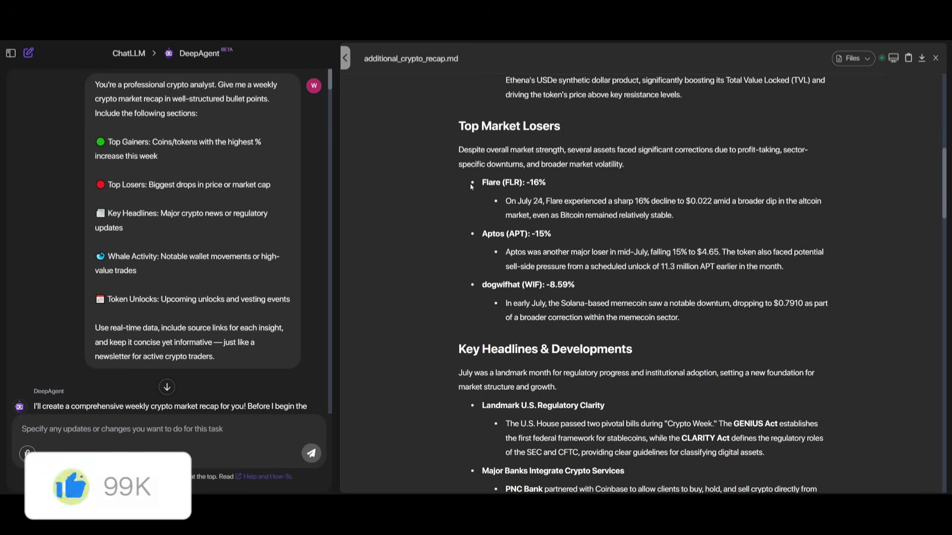
mouse_move(428, 373)
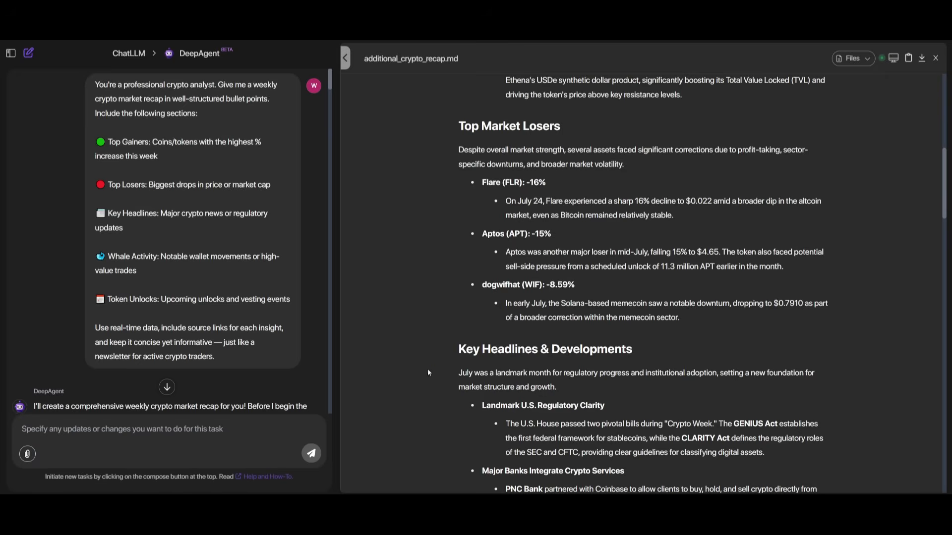
scroll("down", 3)
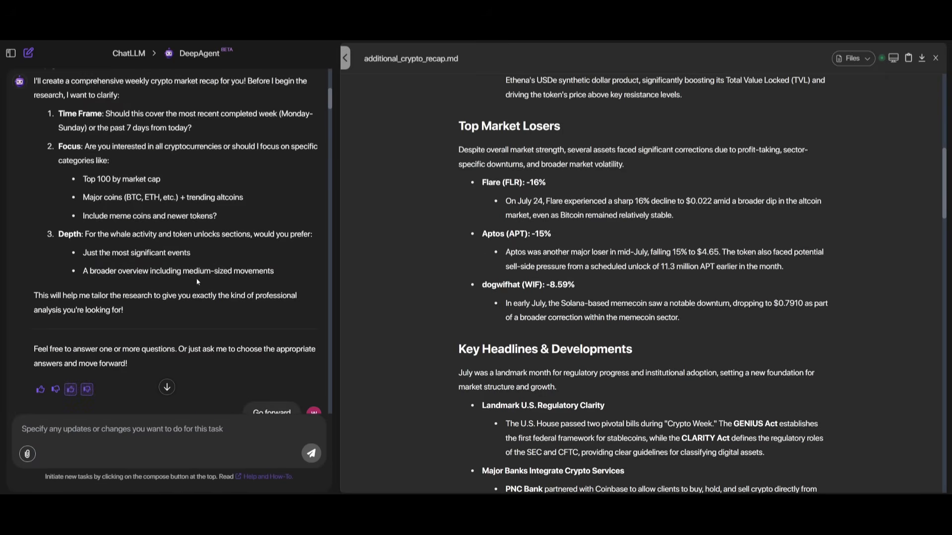
scroll("up", 3)
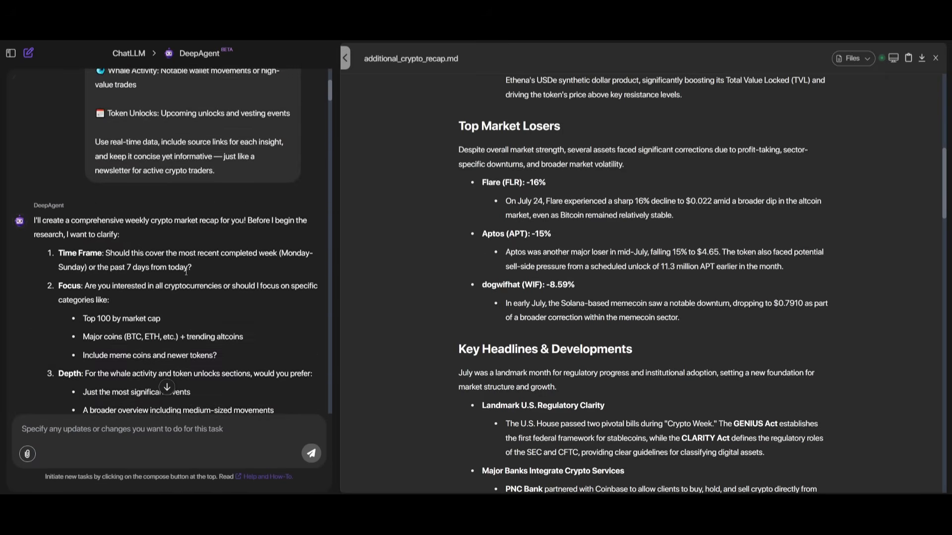
scroll("up", 3)
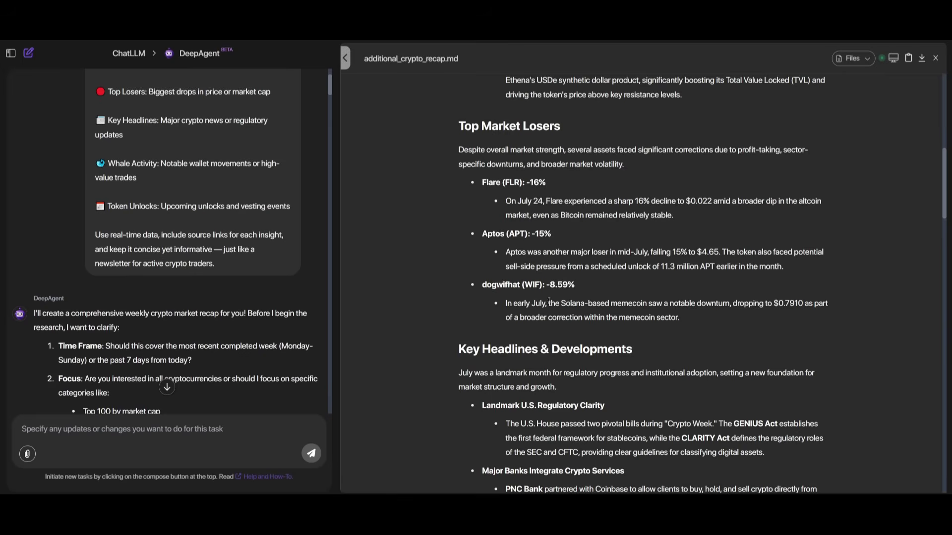
mouse_move(79, 253)
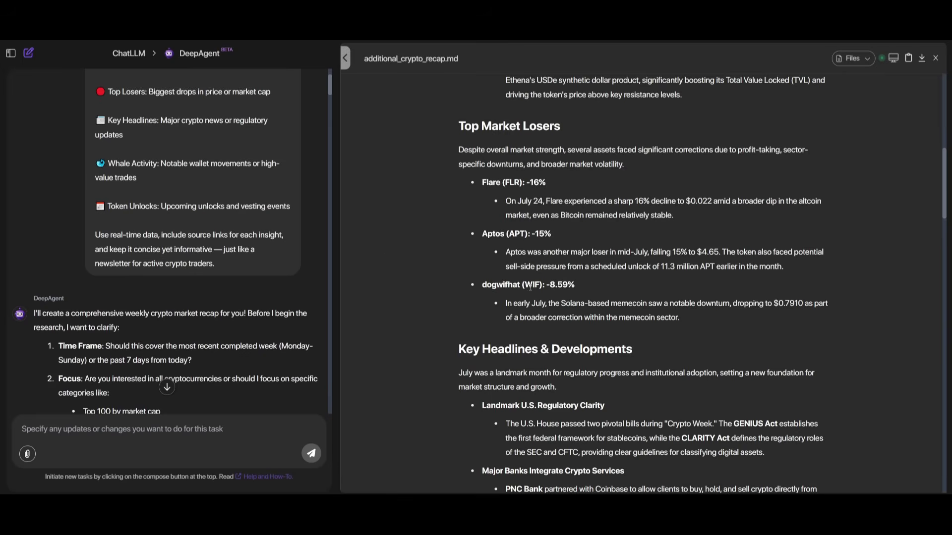
Step: Continue through whale activity down to the Sources list at the bottom
scroll("up", 3)
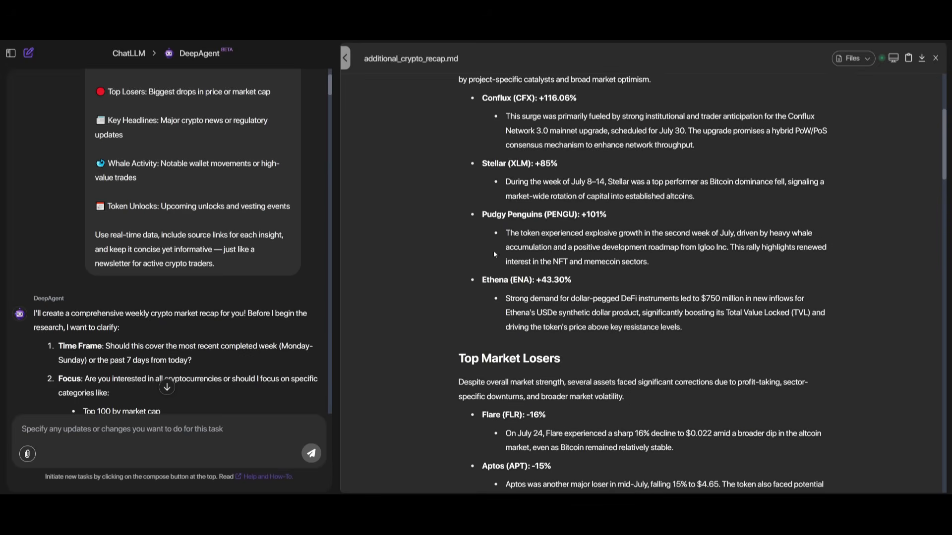
scroll("down", 3)
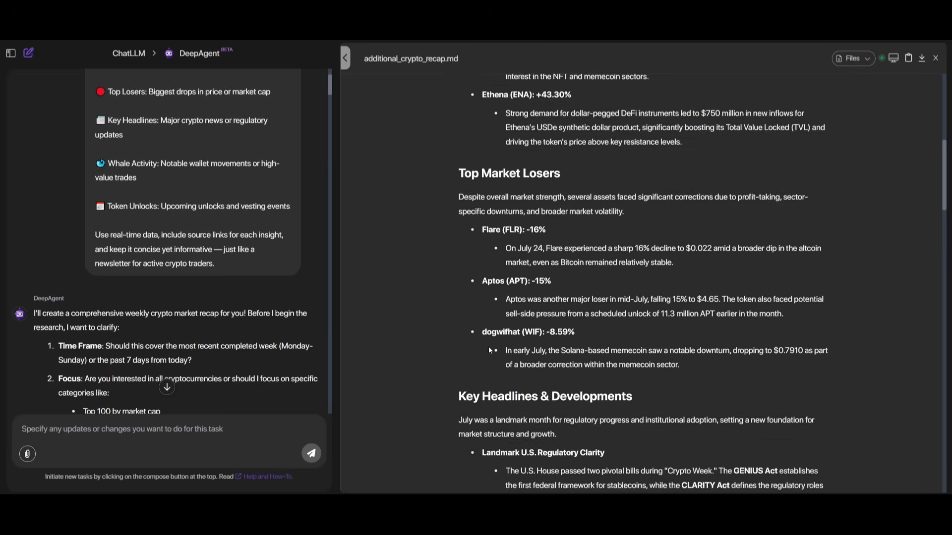
scroll("down", 3)
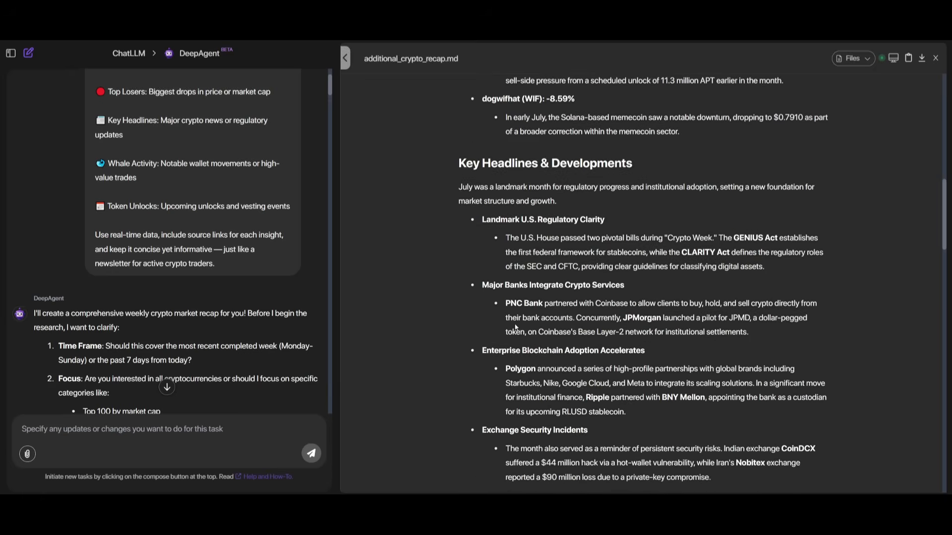
scroll("down", 3)
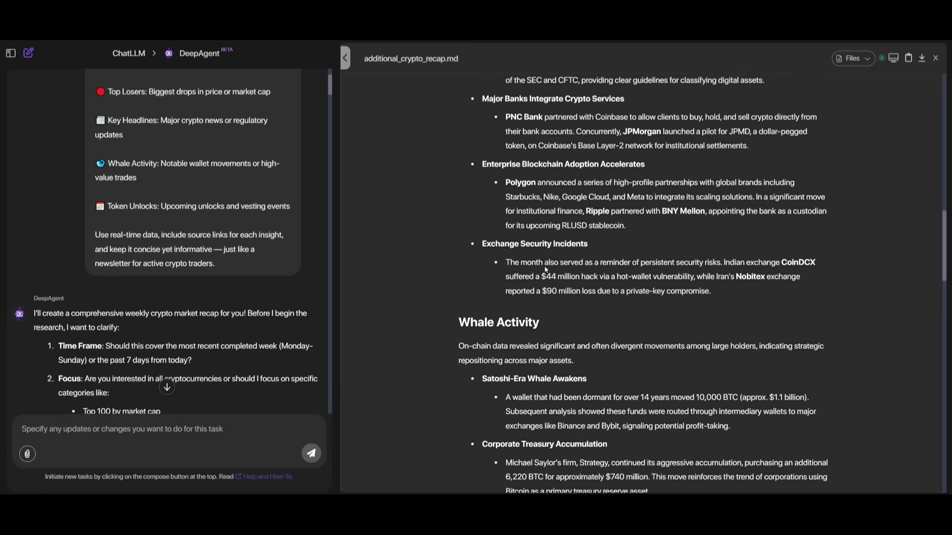
scroll("down", 3)
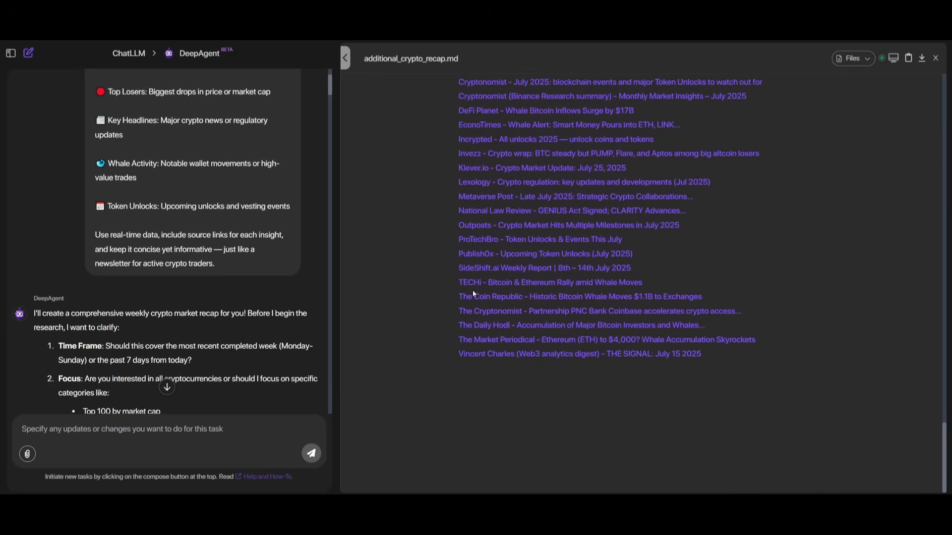
scroll("up", 3)
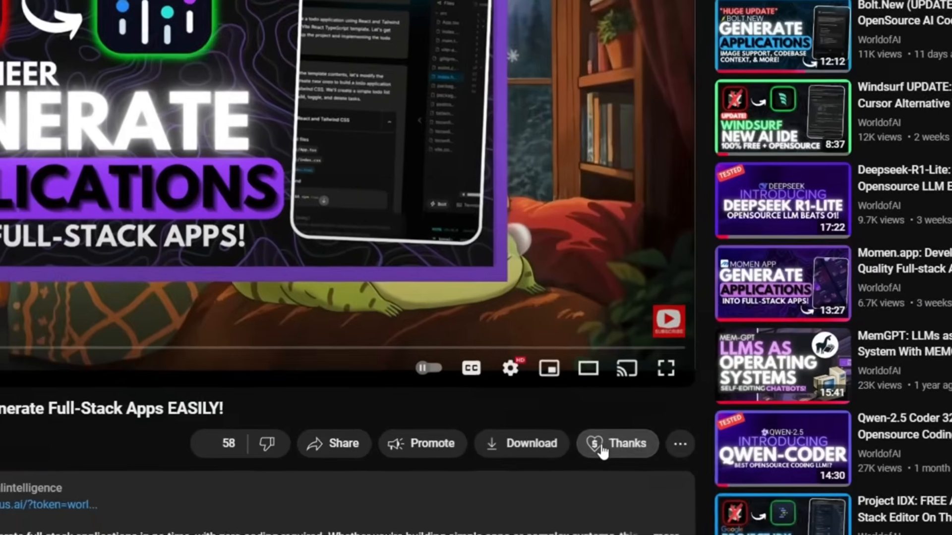
Step: View the Super Thanks offer, then bring up the WorldofAI channel's Join membership options
left_click(616, 443)
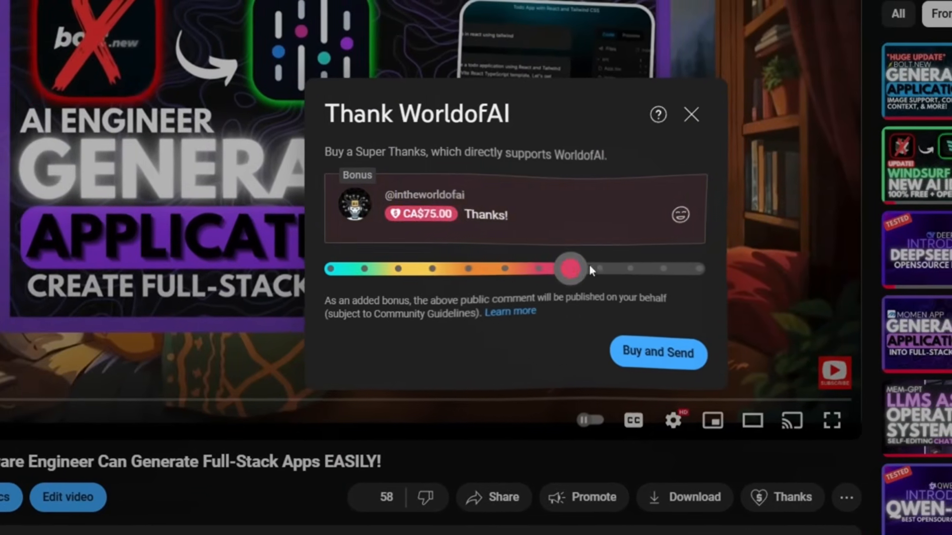
left_click(679, 215)
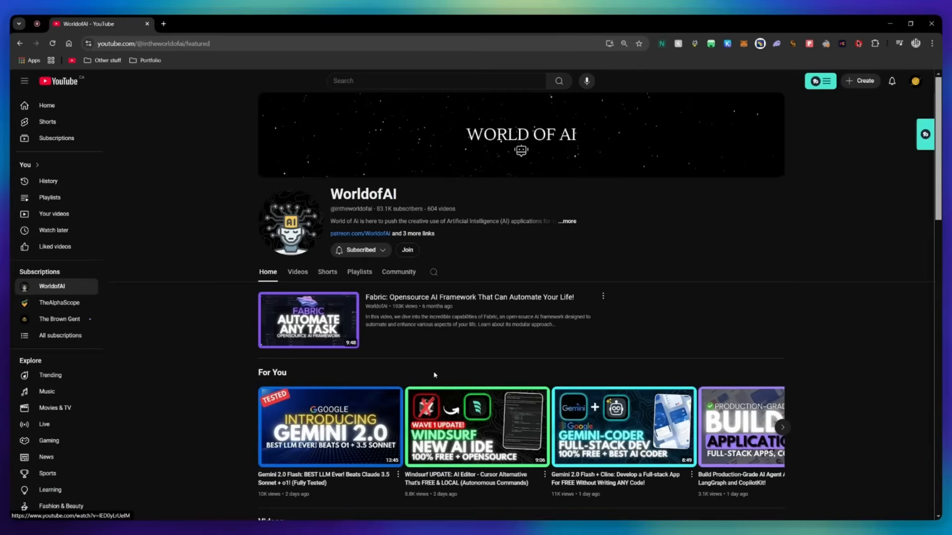
left_click(406, 249)
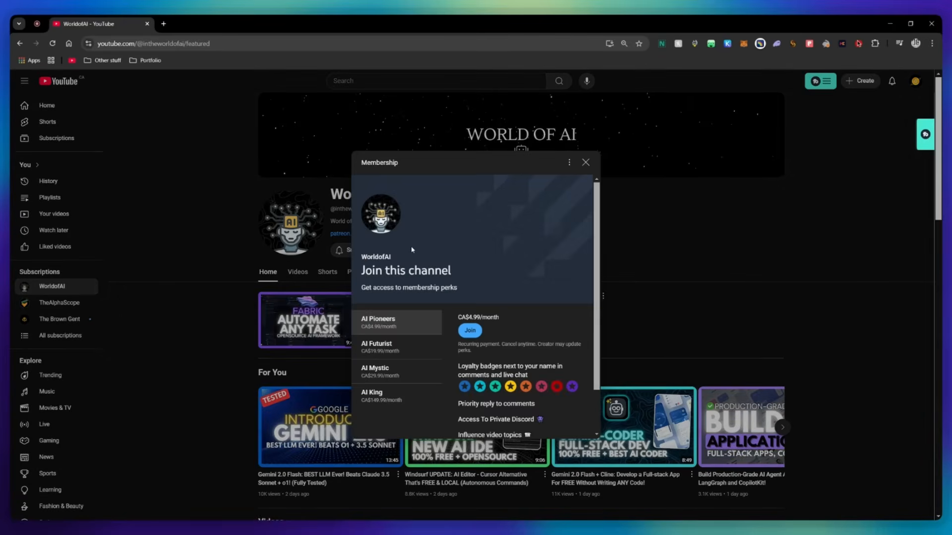
Step: Look over the AI Futurist and AI Mystic (CA$29.99 monthly) membership tier perks
scroll("down", 3)
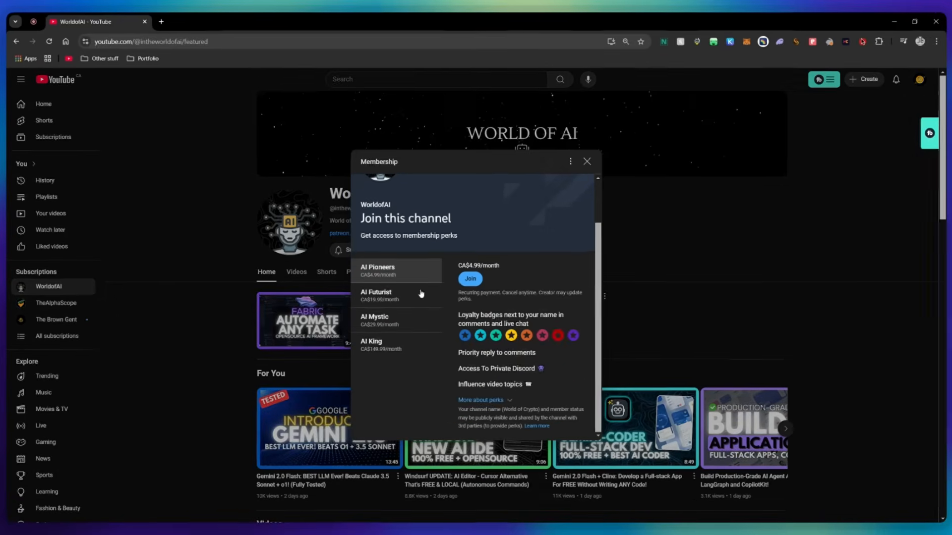
left_click(376, 296)
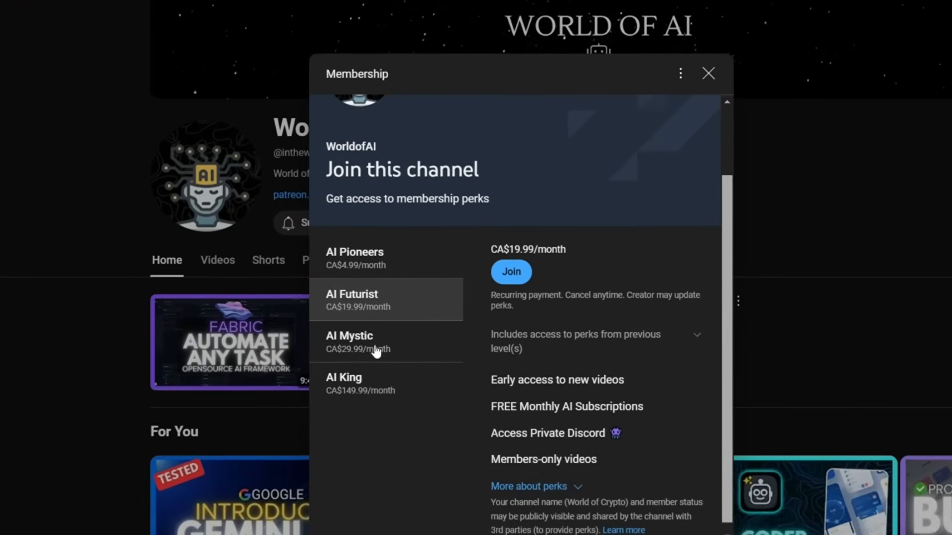
left_click(374, 341)
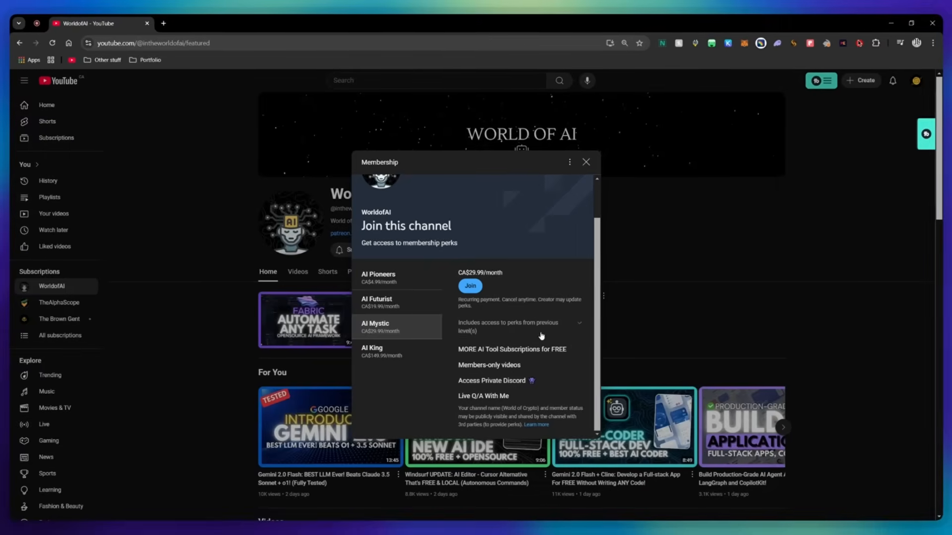
mouse_move(456, 278)
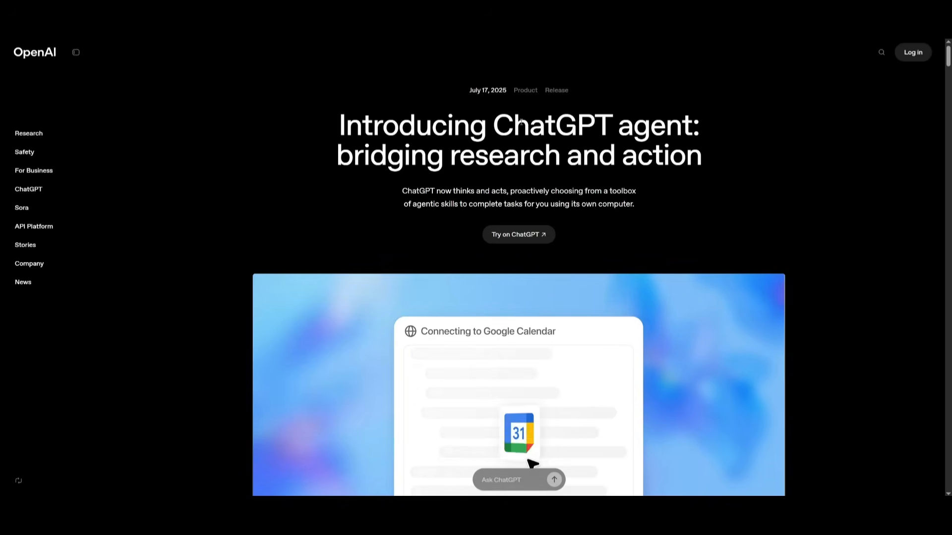
Step: Move down the 'Introducing ChatGPT agent' article to its Google Calendar demo video
scroll("down", 3)
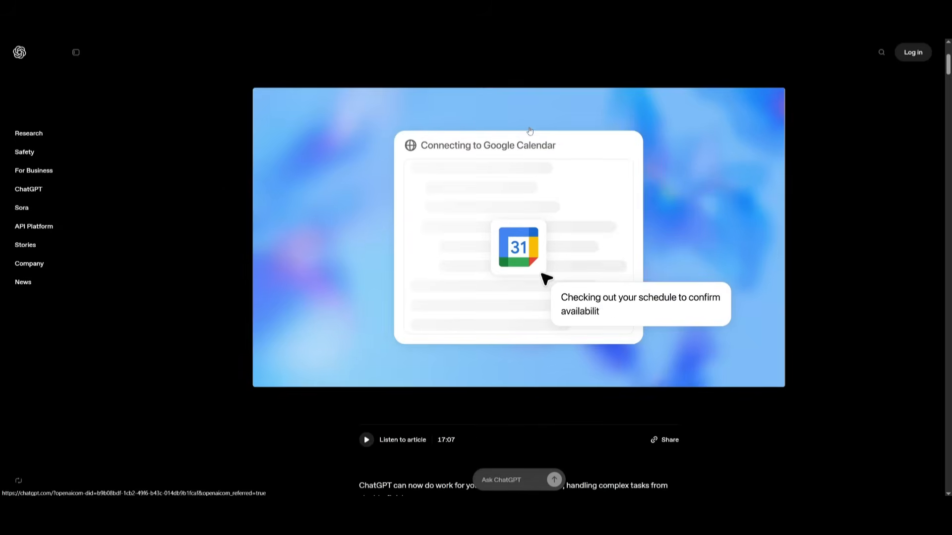
scroll("down", 3)
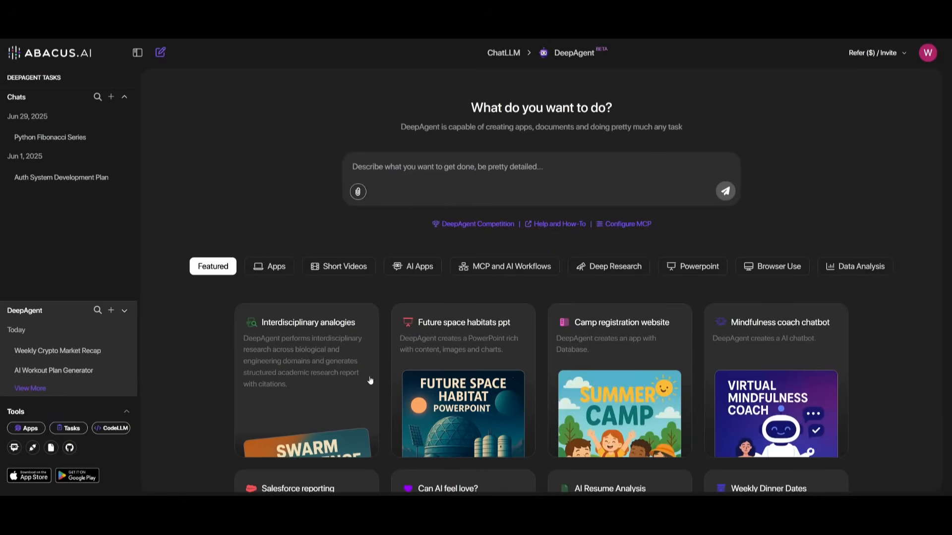
scroll("down", 3)
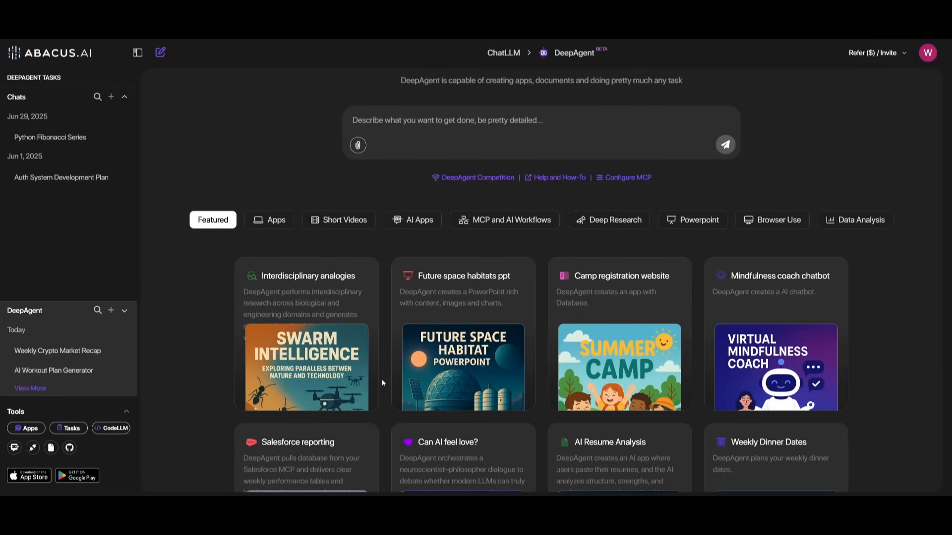
scroll("down", 3)
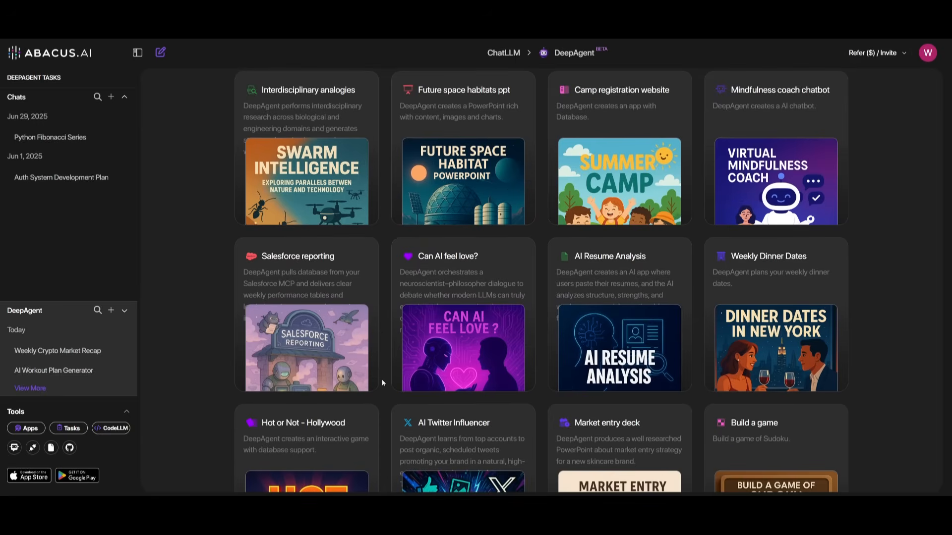
mouse_move(462, 315)
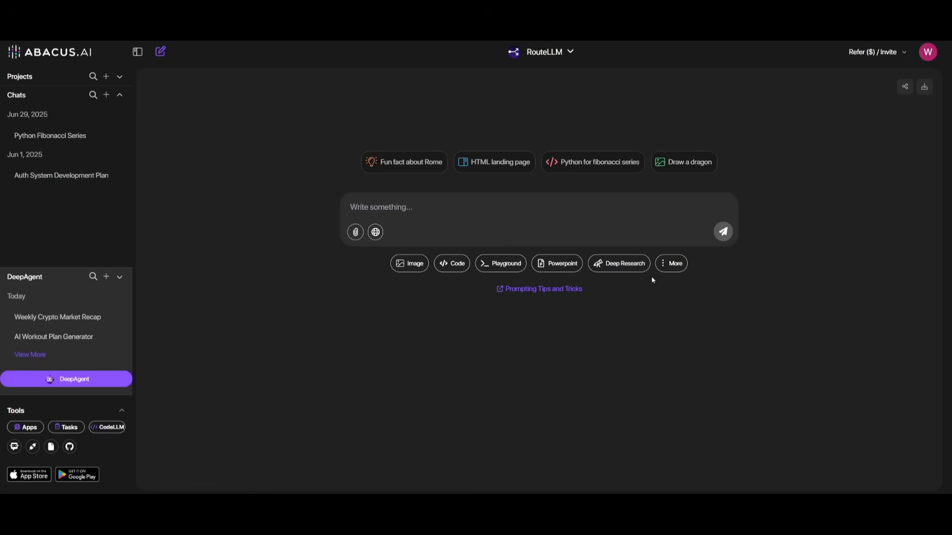
mouse_move(812, 259)
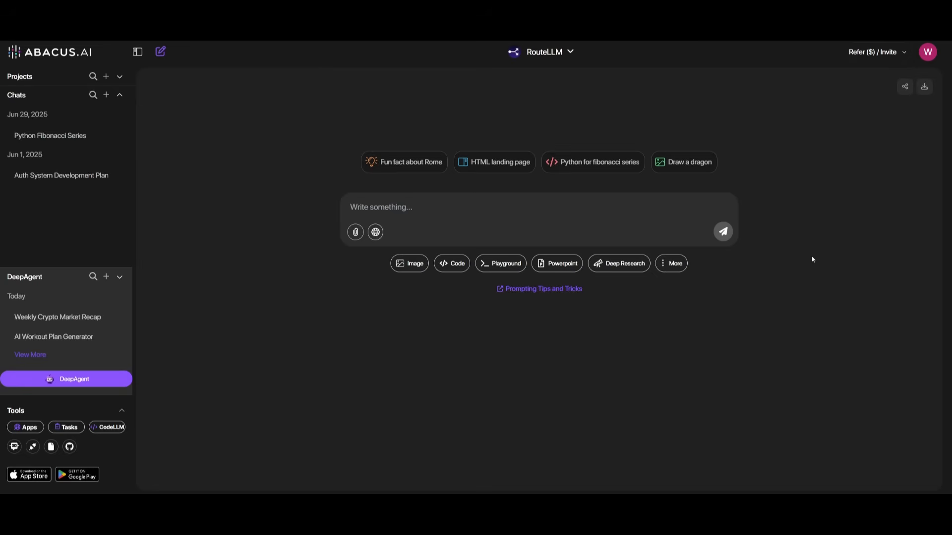
mouse_move(395, 181)
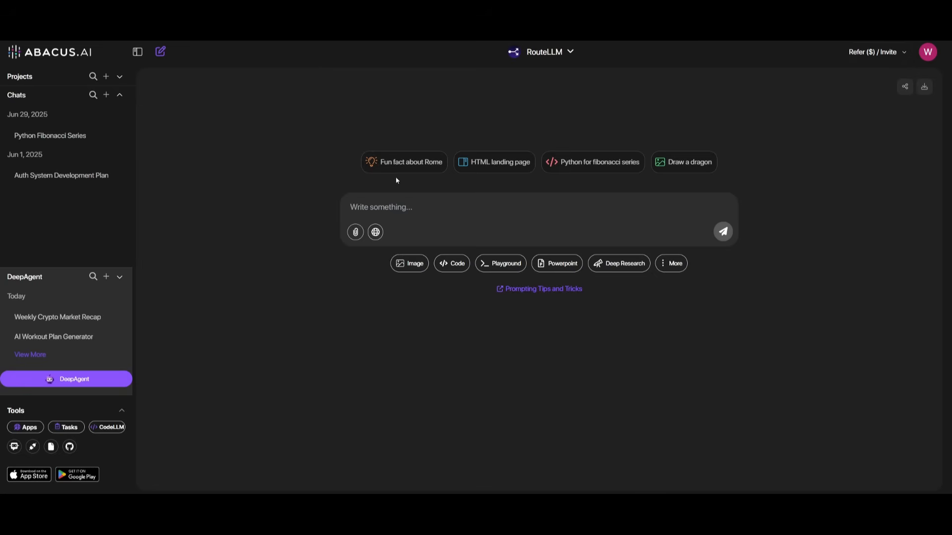
mouse_move(401, 166)
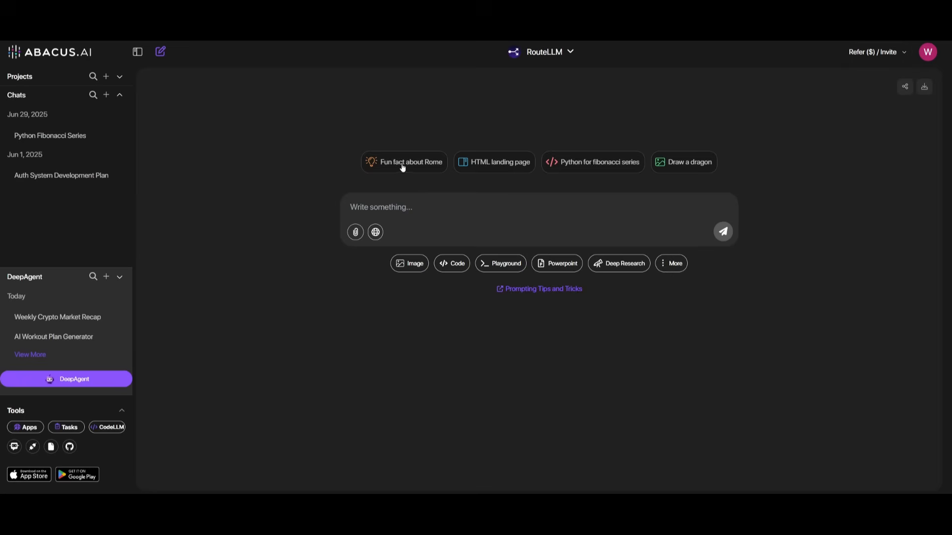
mouse_move(615, 129)
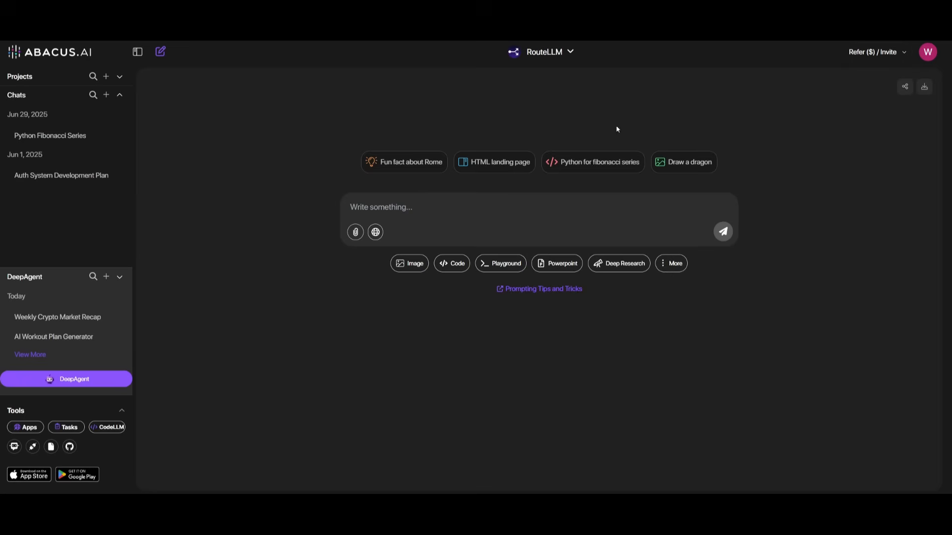
mouse_move(586, 196)
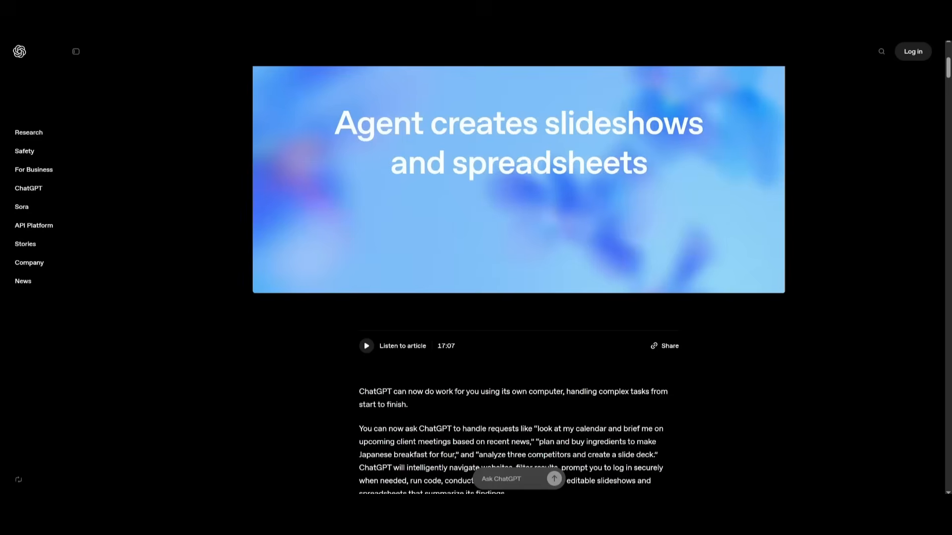
scroll("down", 3)
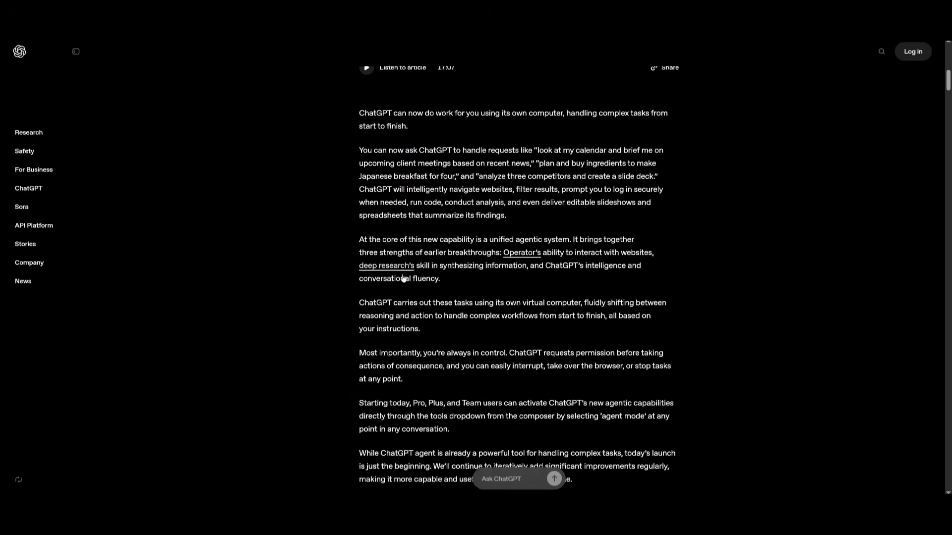
scroll("down", 3)
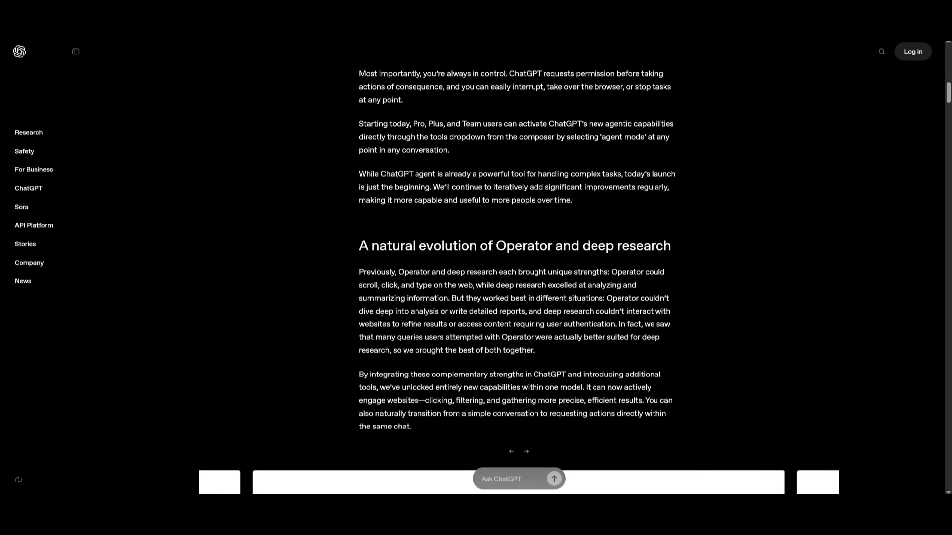
scroll("down", 3)
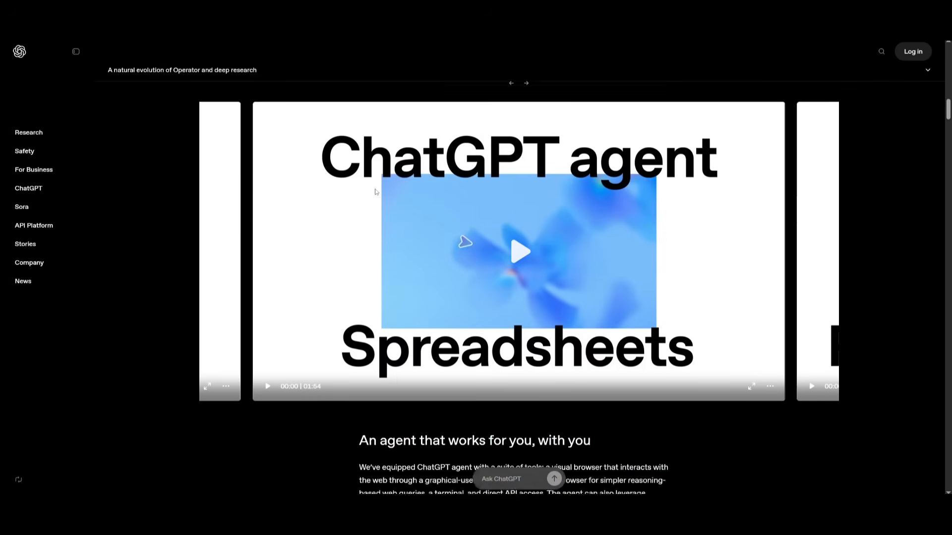
scroll("down", 3)
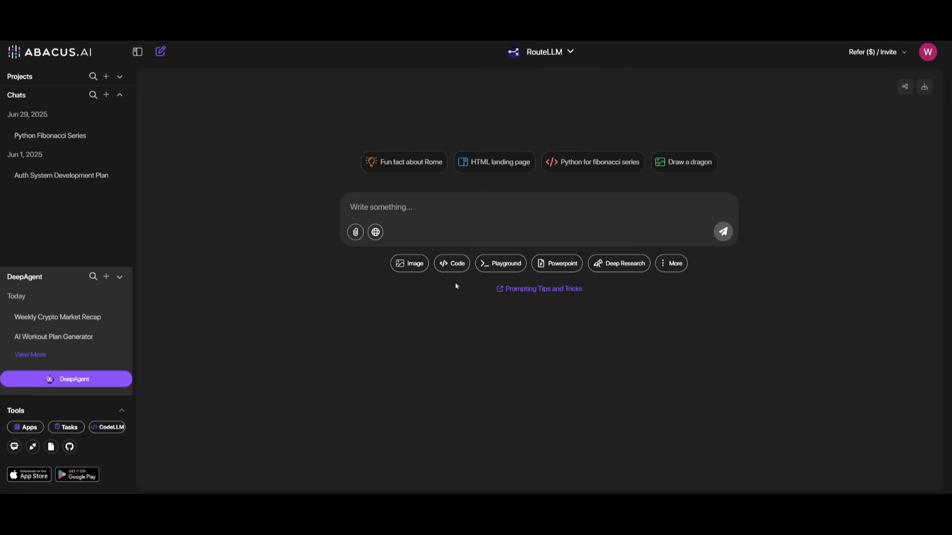
mouse_move(441, 378)
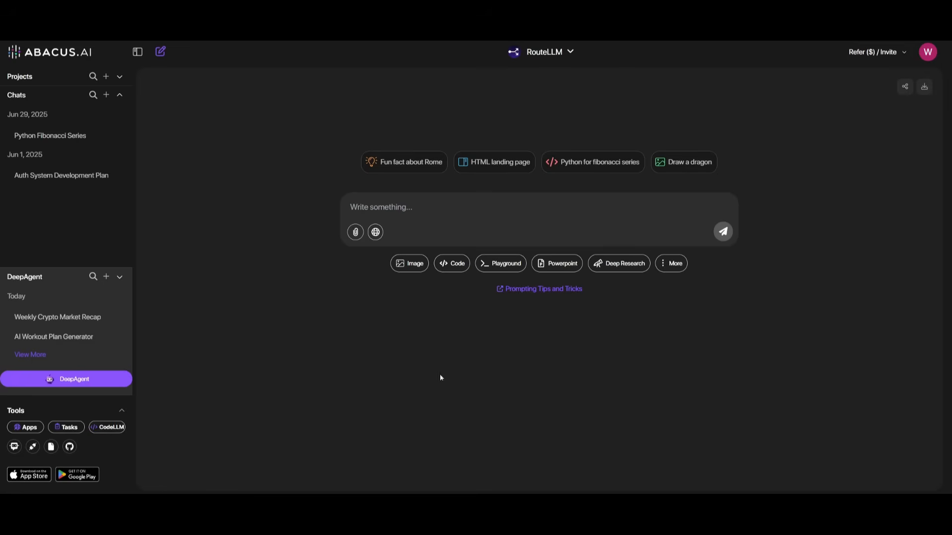
mouse_move(66, 426)
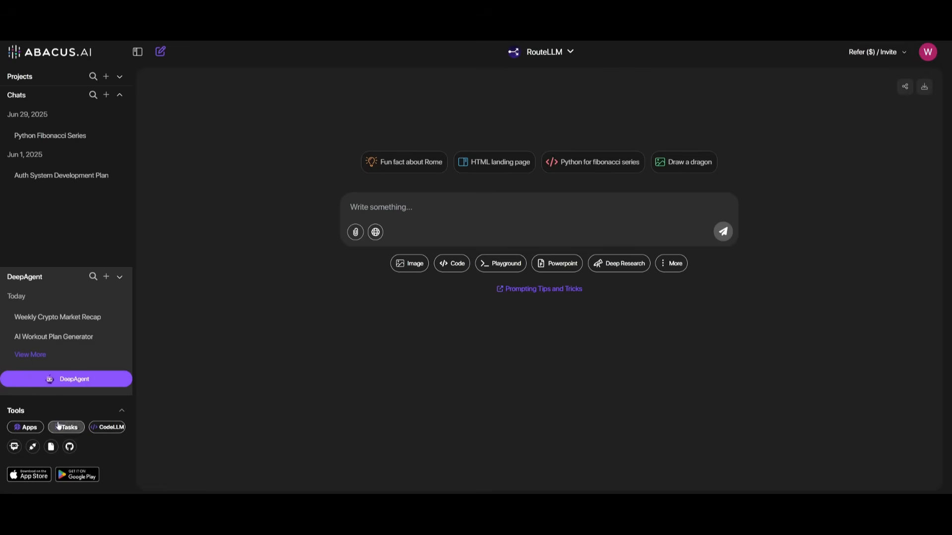
mouse_move(95, 423)
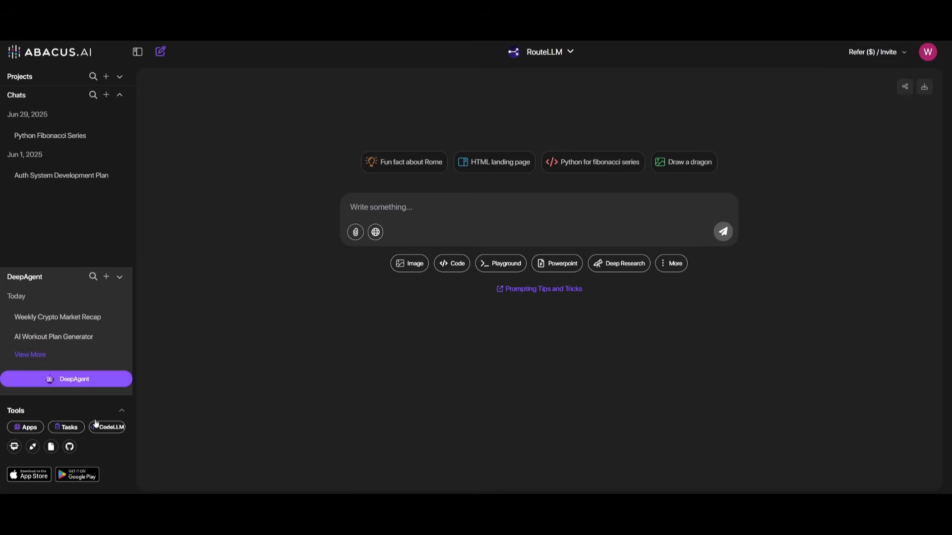
mouse_move(109, 426)
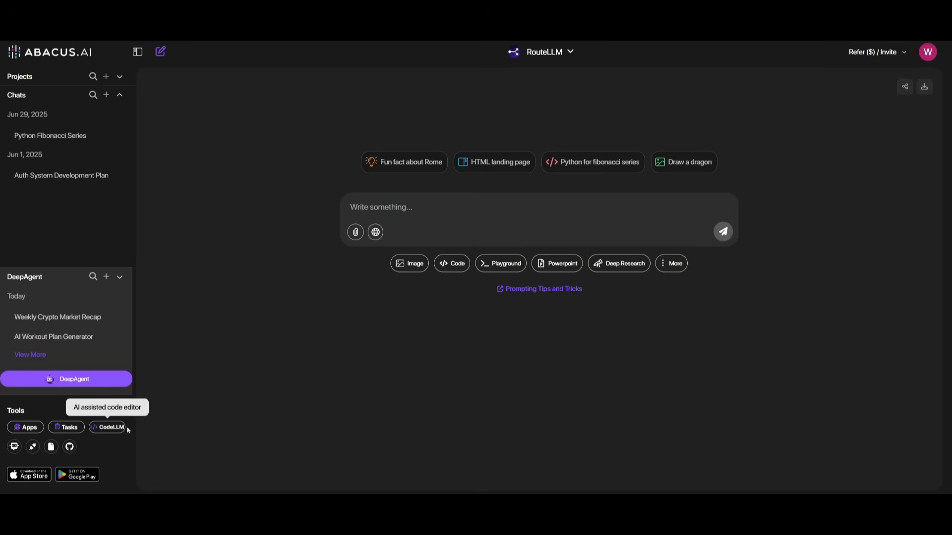
mouse_move(174, 425)
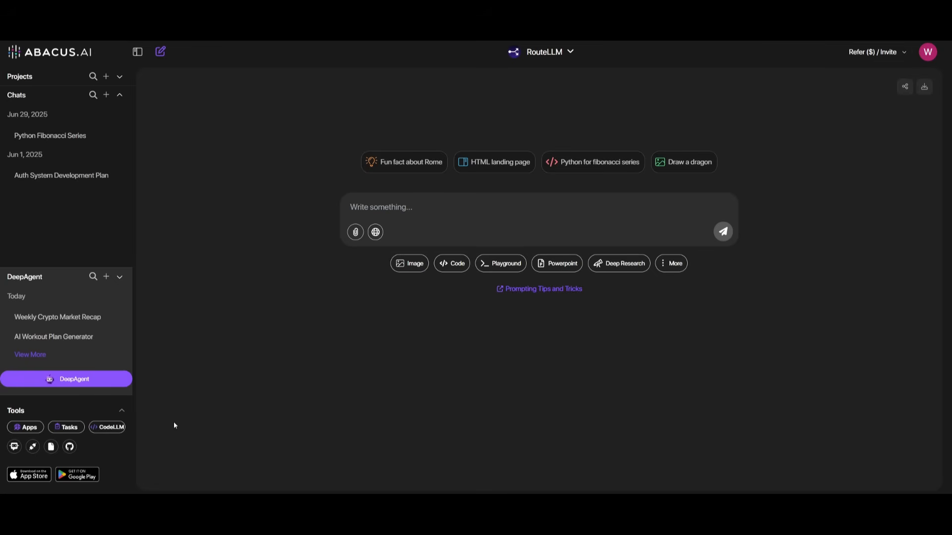
mouse_move(560, 64)
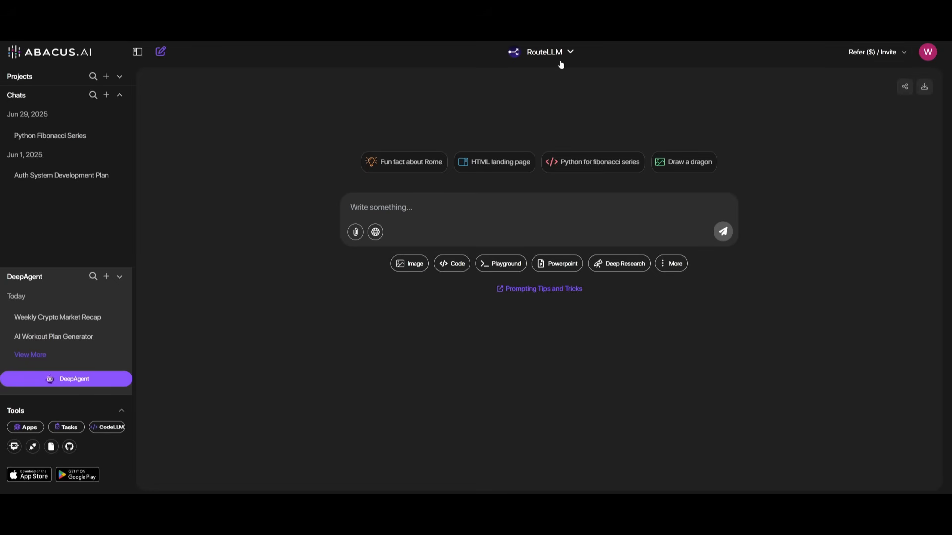
mouse_move(107, 427)
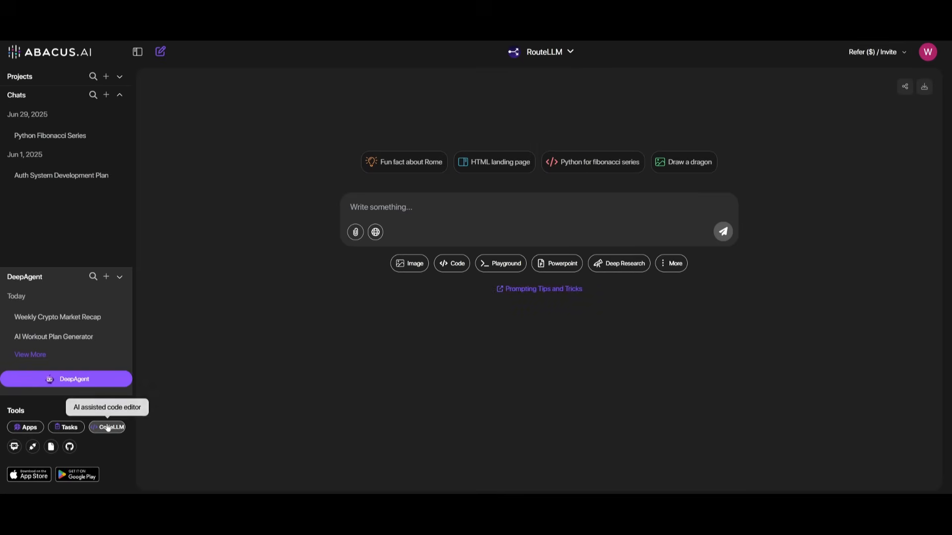
mouse_move(113, 431)
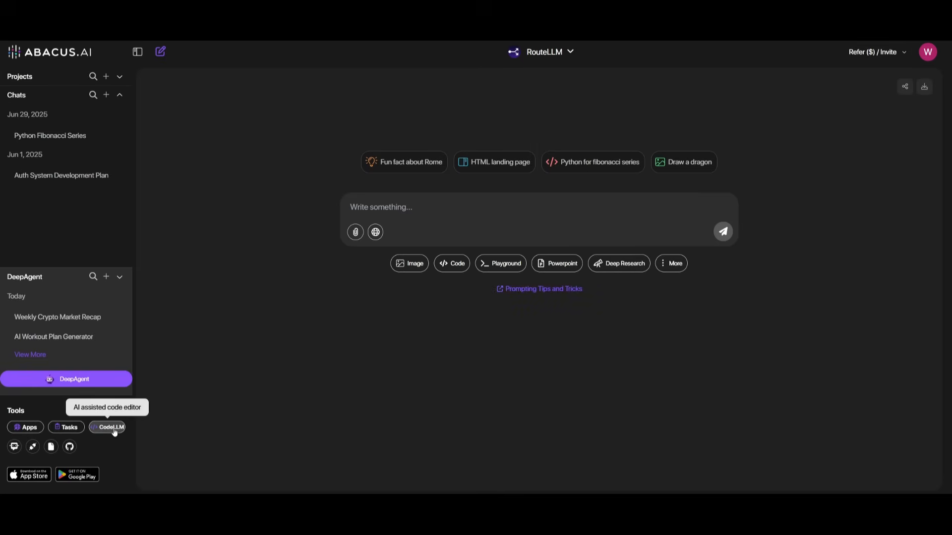
mouse_move(245, 406)
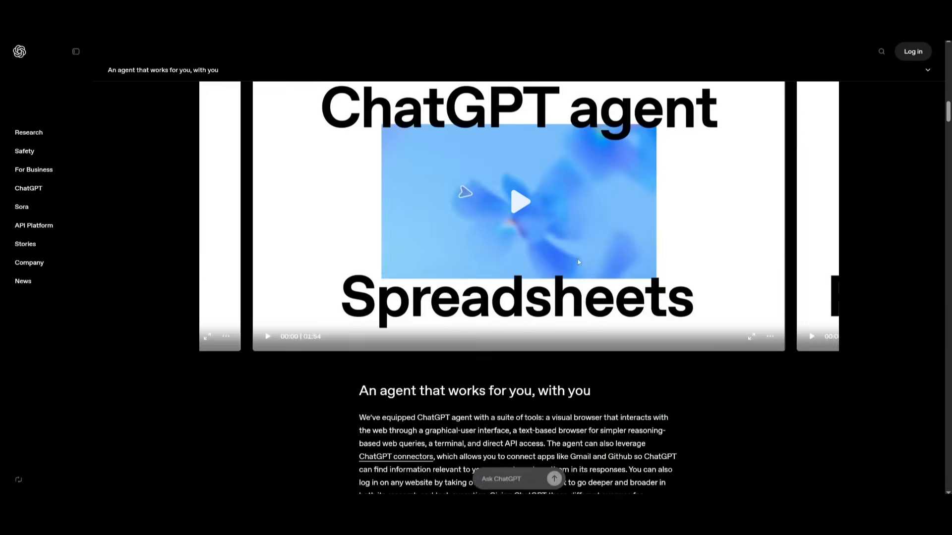
scroll("up", 3)
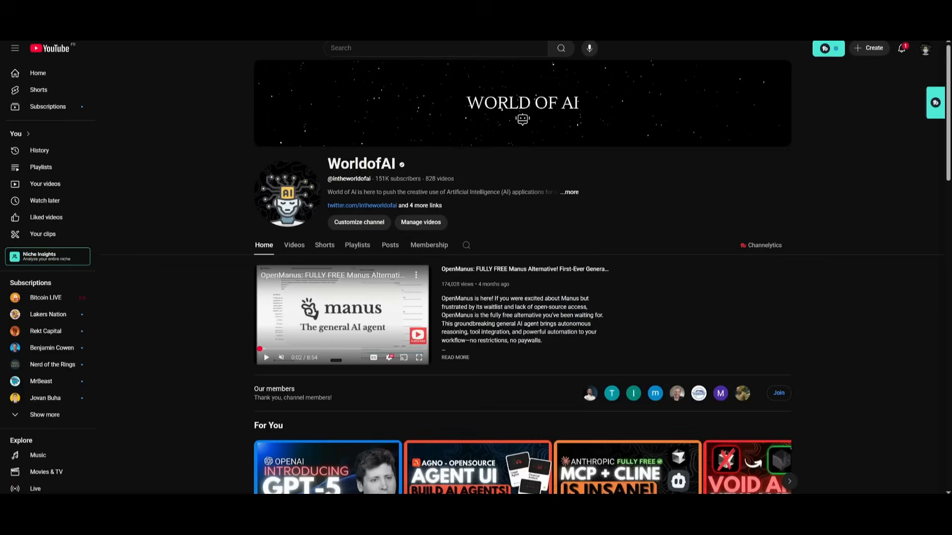
Step: Show the WorldofAI Videos tab and browse down to the Rovo Dev and OpenCode uploads
left_click(294, 245)
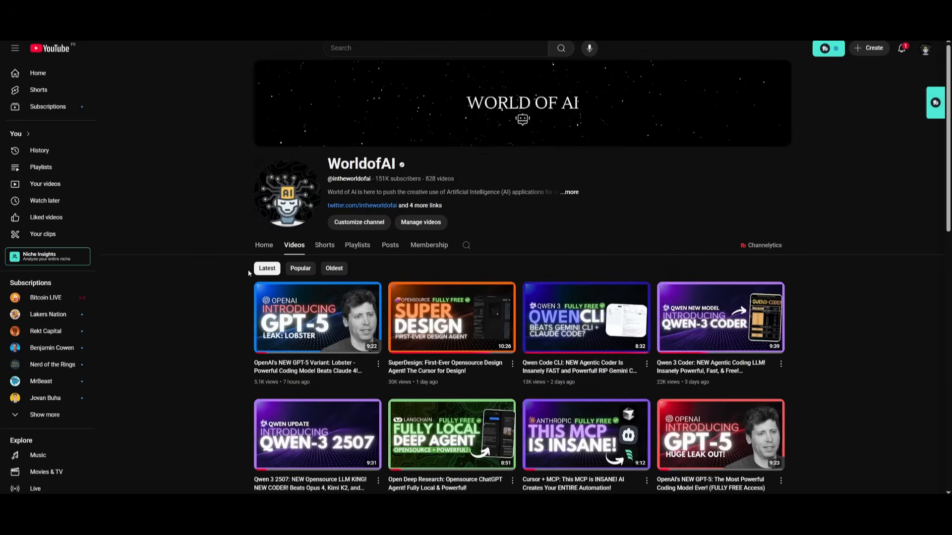
scroll("down", 3)
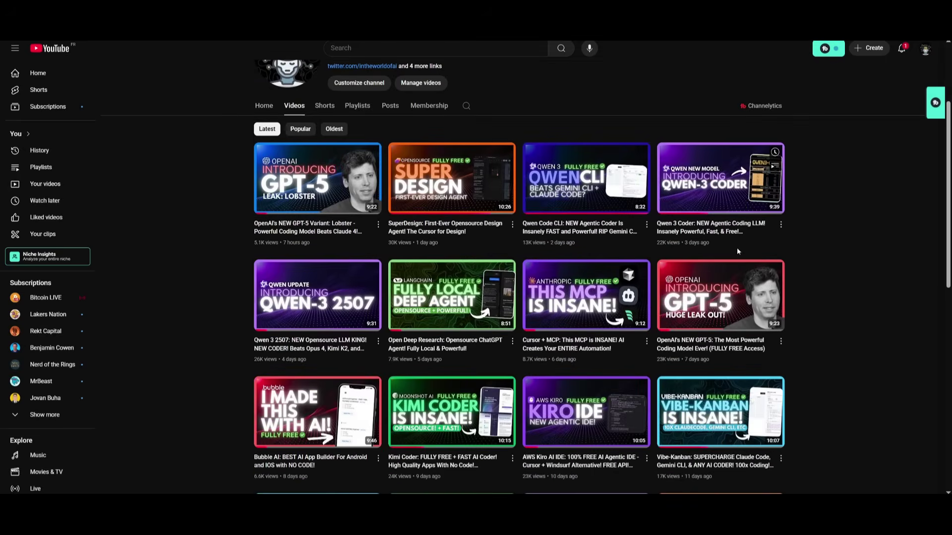
scroll("down", 3)
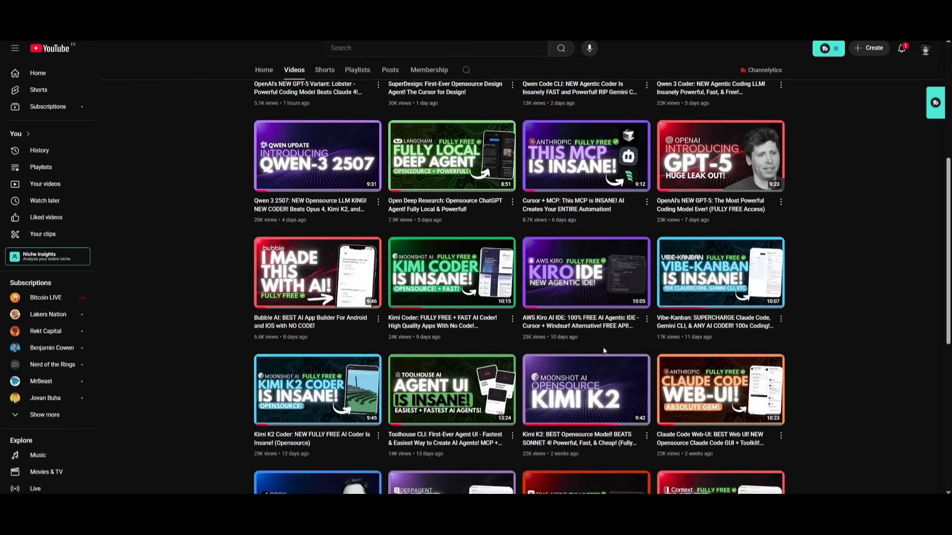
scroll("down", 3)
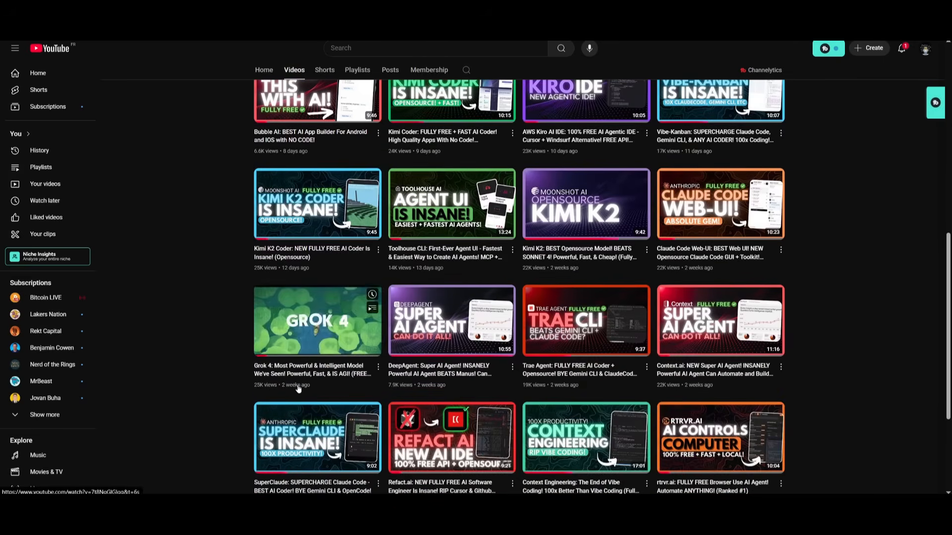
scroll("down", 3)
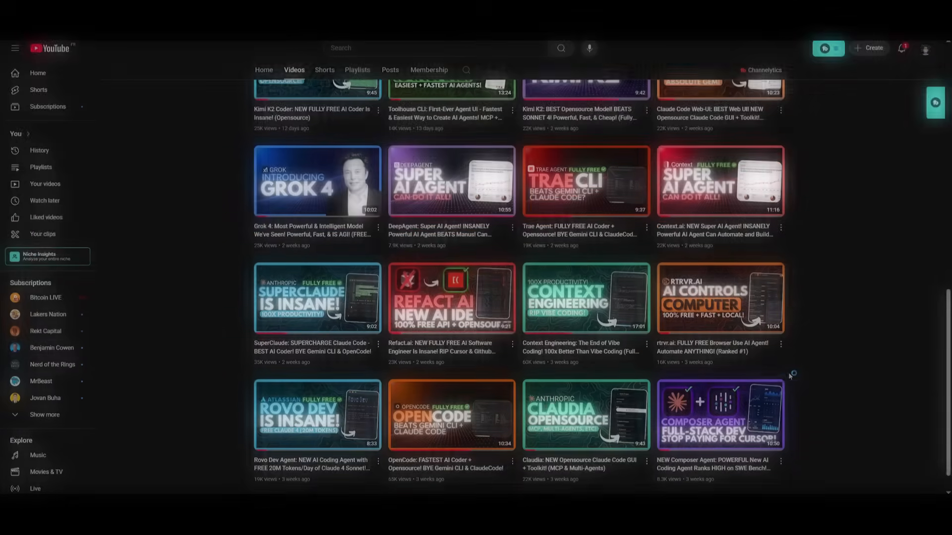